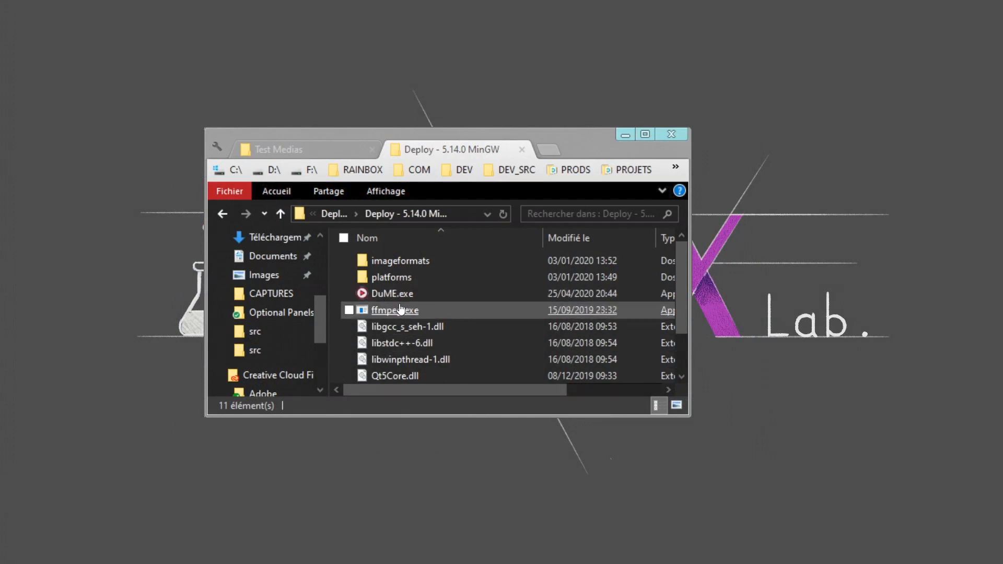
- Launch DuME.exe from the Deploy - 5.14.0 MinGW folder in File Explorer
{"action": "double_click", "coordinate": [392, 294]}
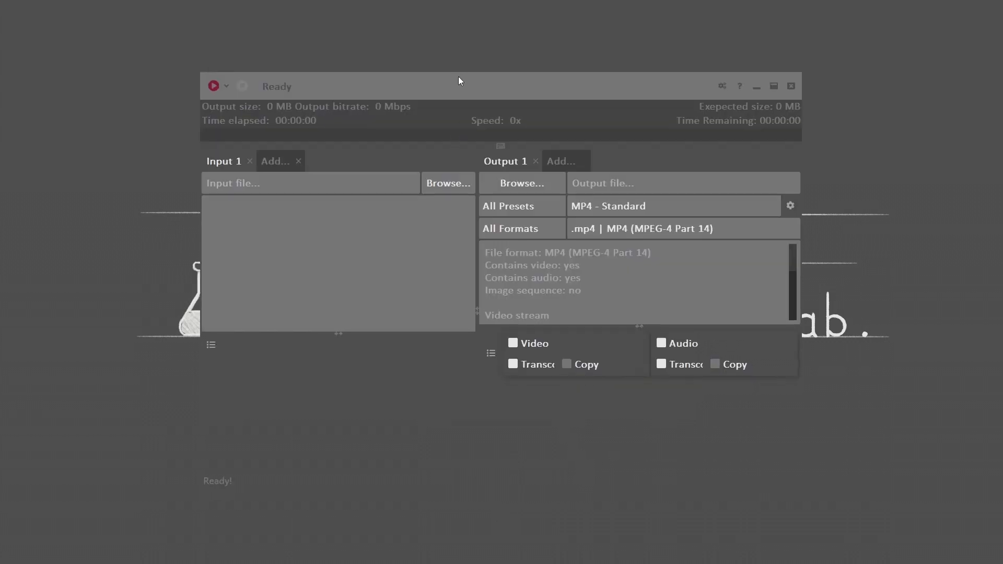
{"action": "left_click_drag", "start_coordinate": [458, 81], "coordinate": [440, 33]}
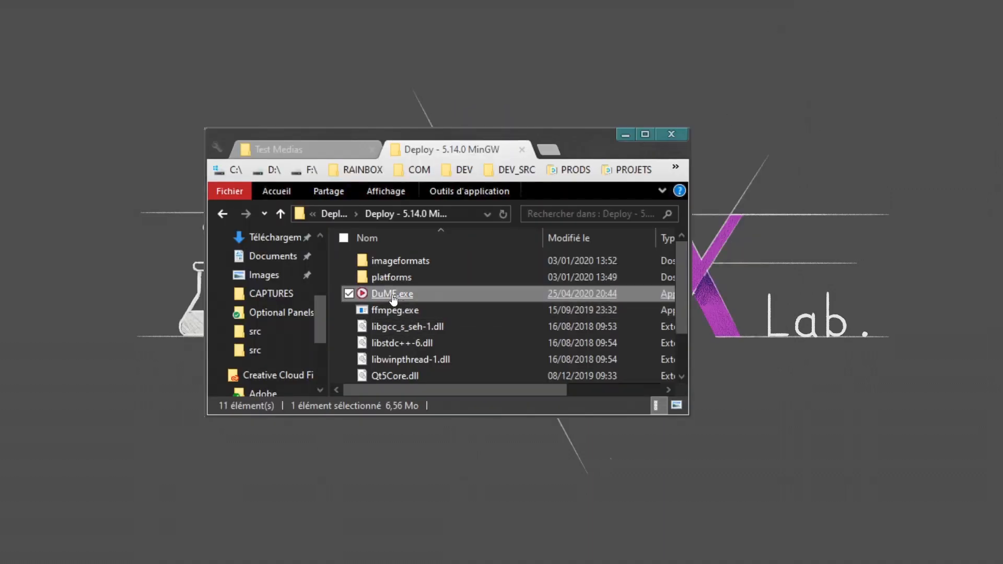
{"action": "double_click", "coordinate": [392, 293]}
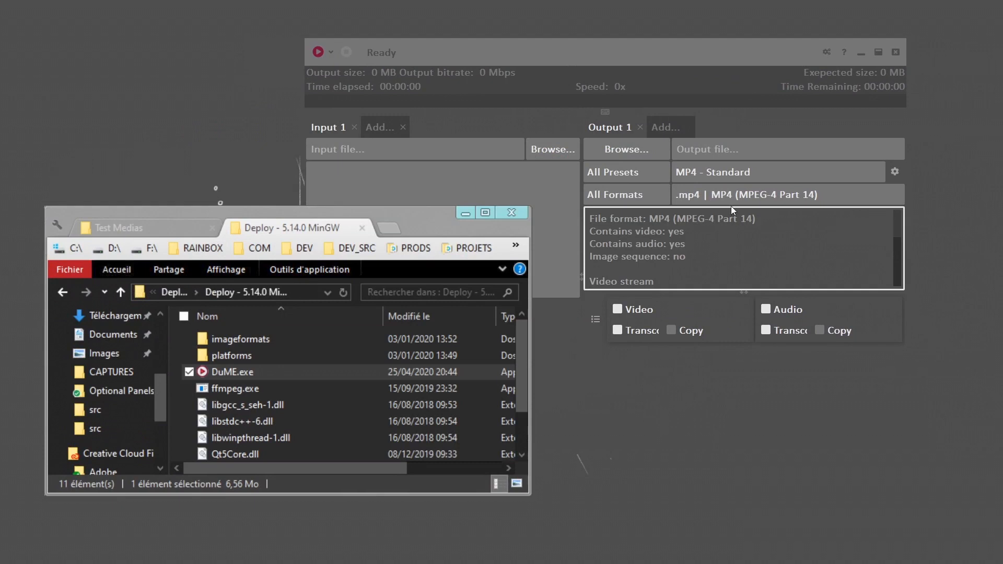
{"action": "left_click", "coordinate": [787, 195]}
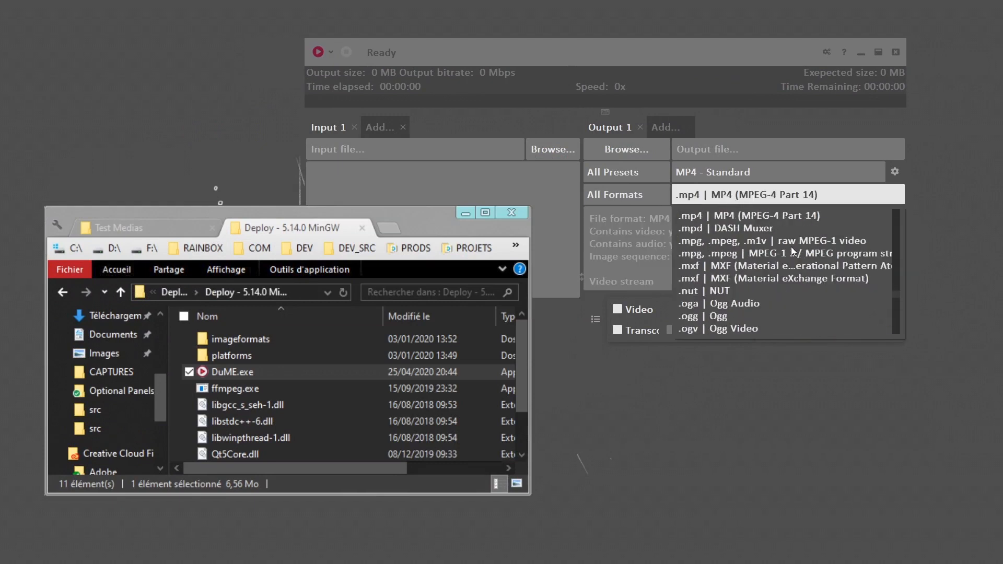
{"action": "scroll", "scroll_direction": "down", "scroll_amount": 3}
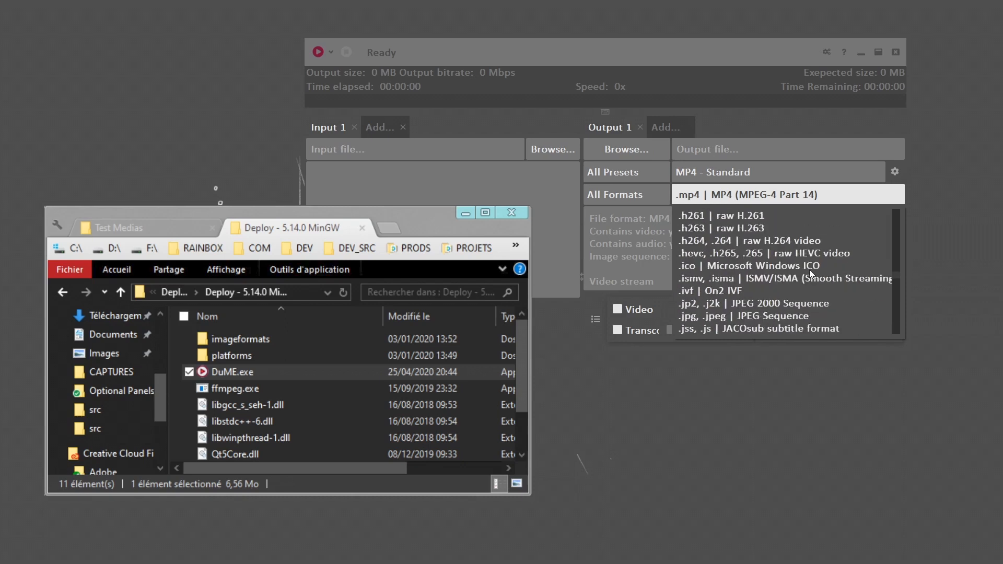
{"action": "scroll", "scroll_direction": "down", "scroll_amount": 3}
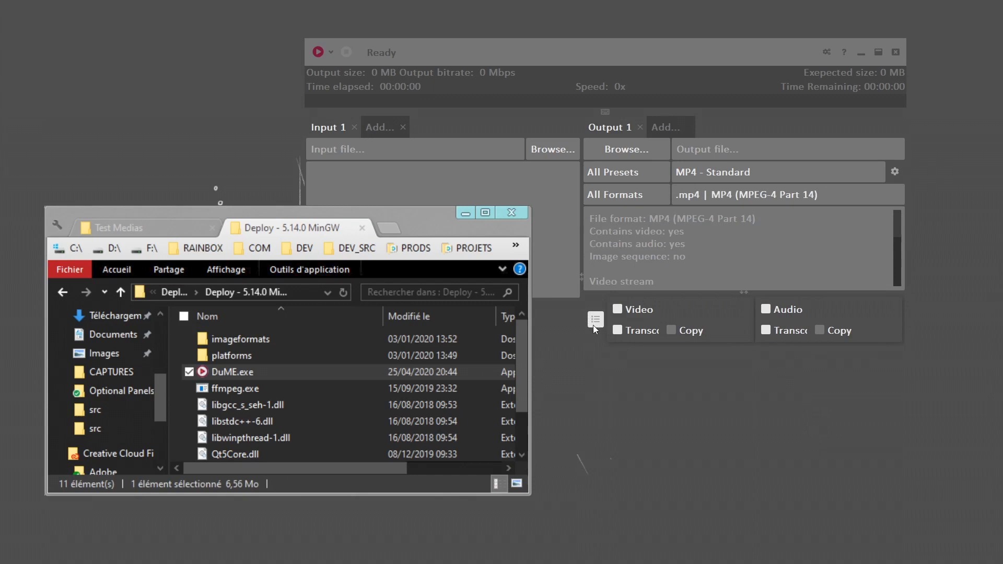
- Add a Set video codec block to the output, browsing codecs but keeping H.264 / AVC
{"action": "left_click", "coordinate": [595, 320]}
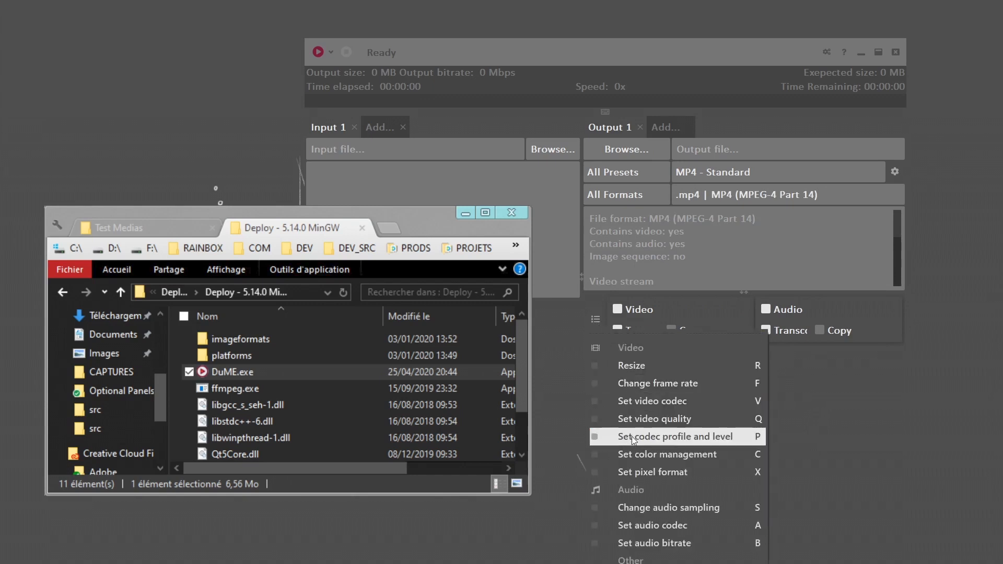
{"action": "left_click", "coordinate": [652, 401]}
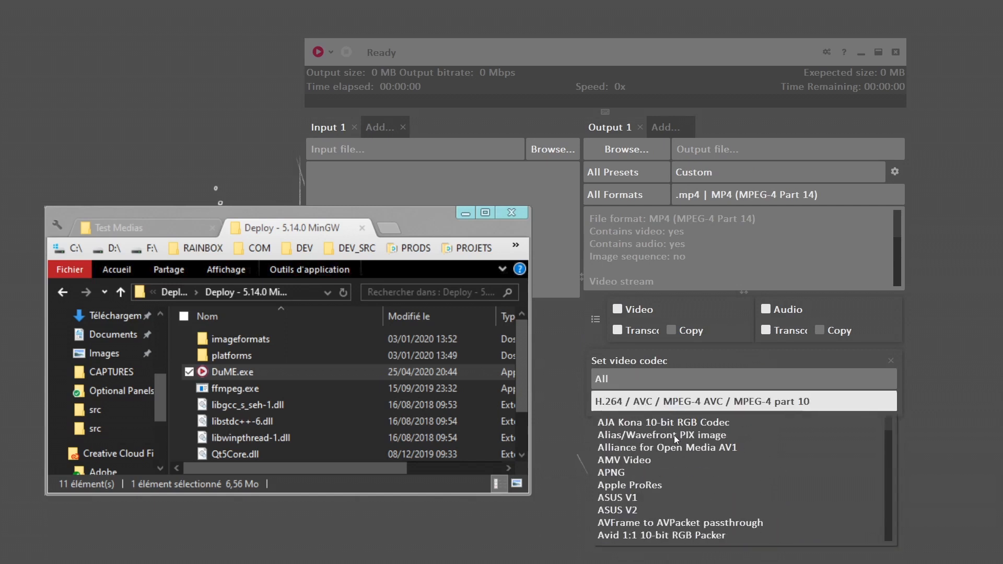
{"action": "mouse_move", "coordinate": [601, 497]}
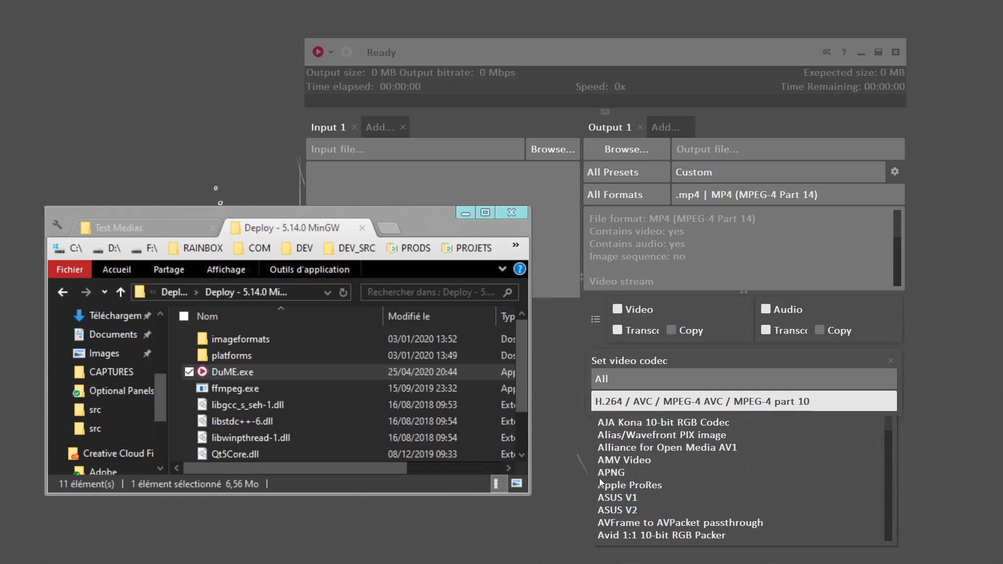
{"action": "mouse_move", "coordinate": [650, 474]}
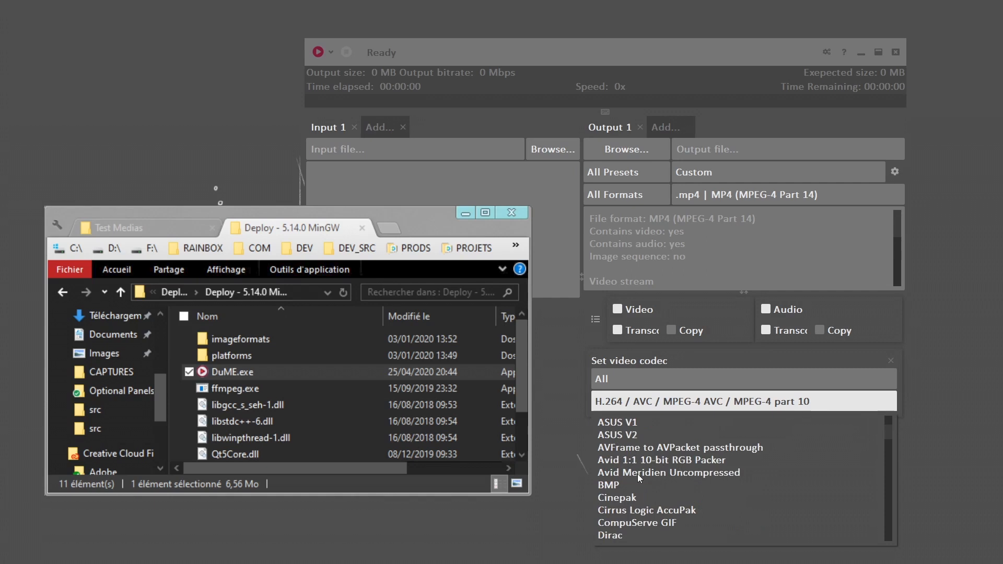
{"action": "scroll", "scroll_direction": "down", "scroll_amount": 3}
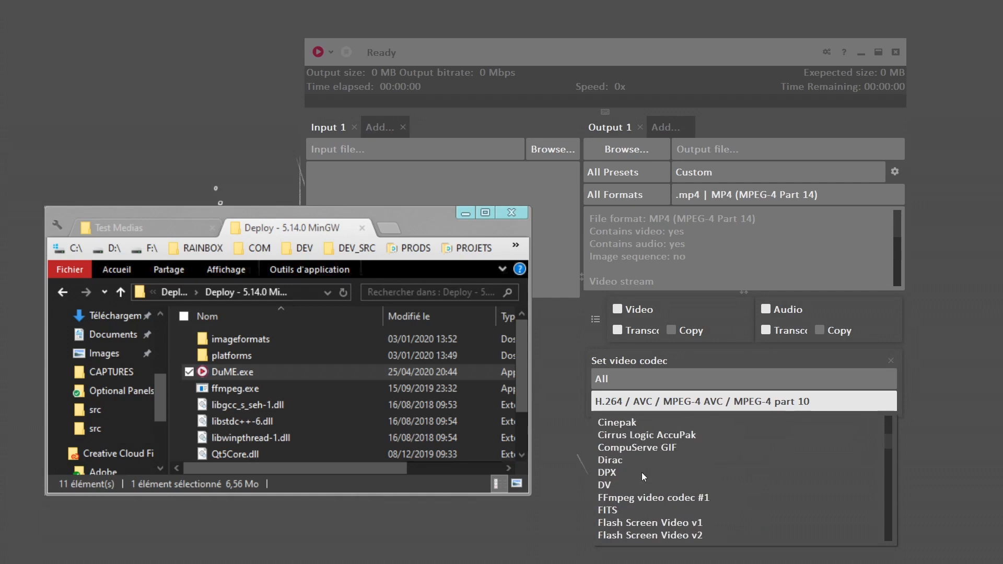
{"action": "mouse_move", "coordinate": [640, 472]}
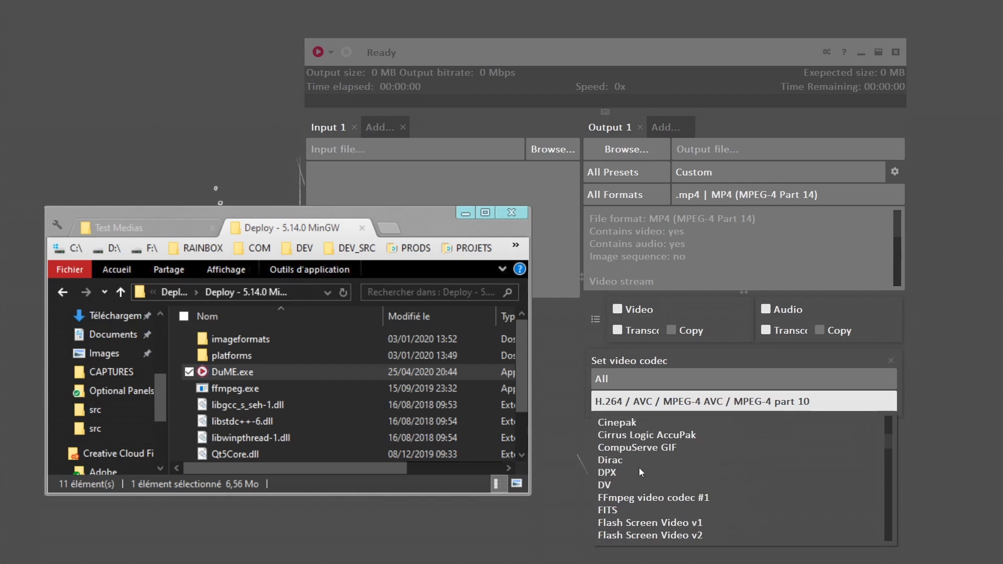
{"action": "scroll", "scroll_direction": "down", "scroll_amount": 3}
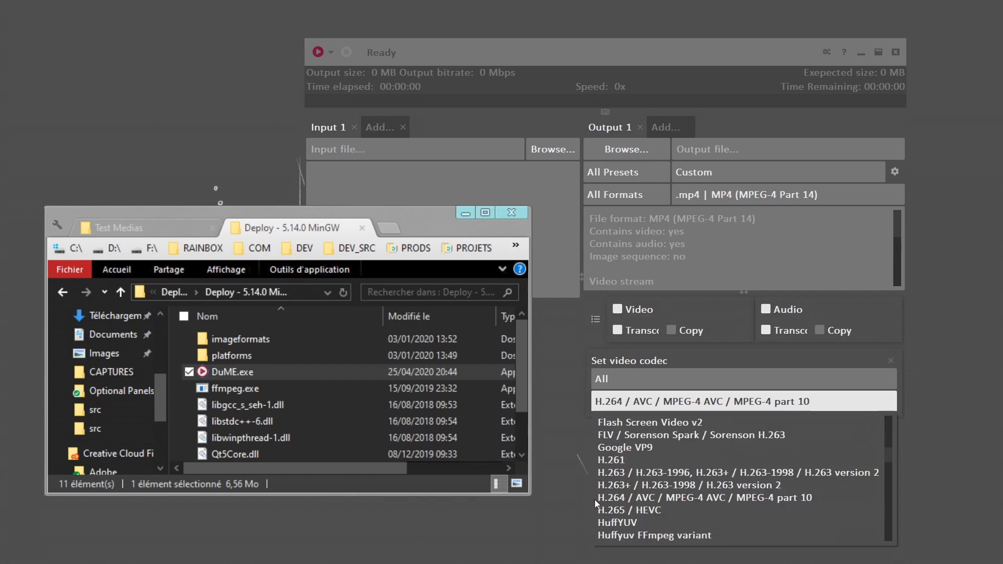
{"action": "mouse_move", "coordinate": [626, 515]}
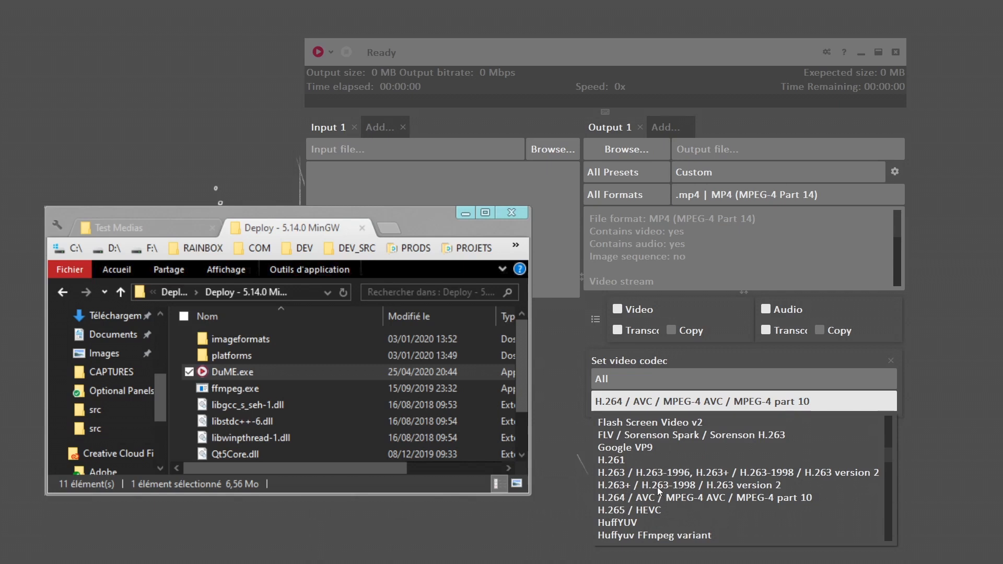
{"action": "scroll", "scroll_direction": "down", "scroll_amount": 3}
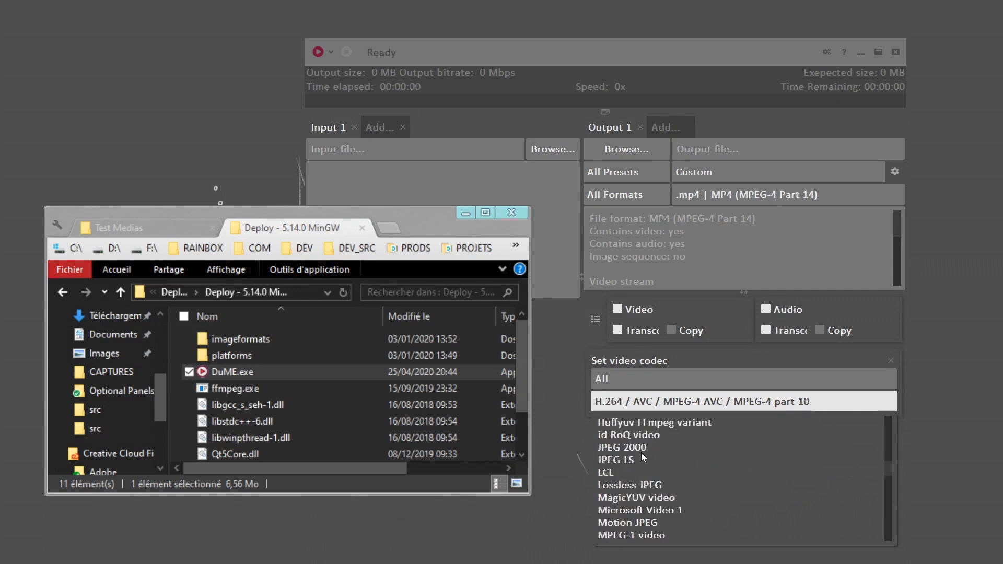
{"action": "mouse_move", "coordinate": [615, 473]}
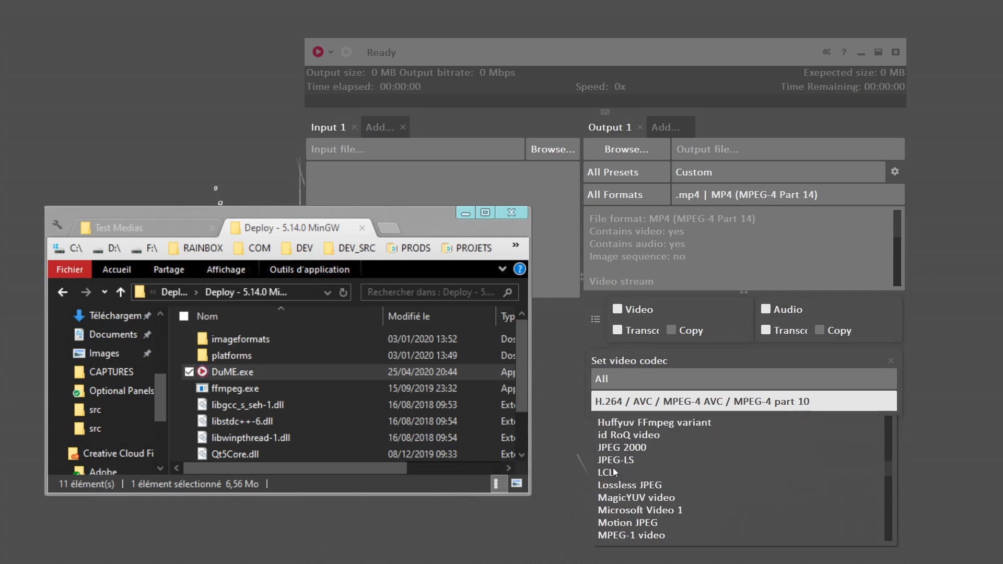
{"action": "scroll", "scroll_direction": "down", "scroll_amount": 3}
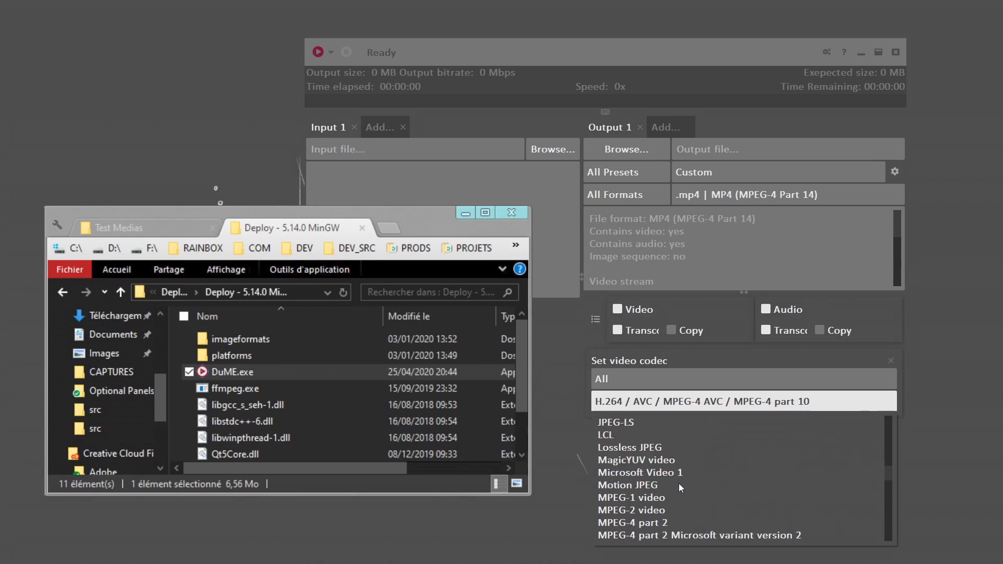
{"action": "scroll", "scroll_direction": "down", "scroll_amount": 3}
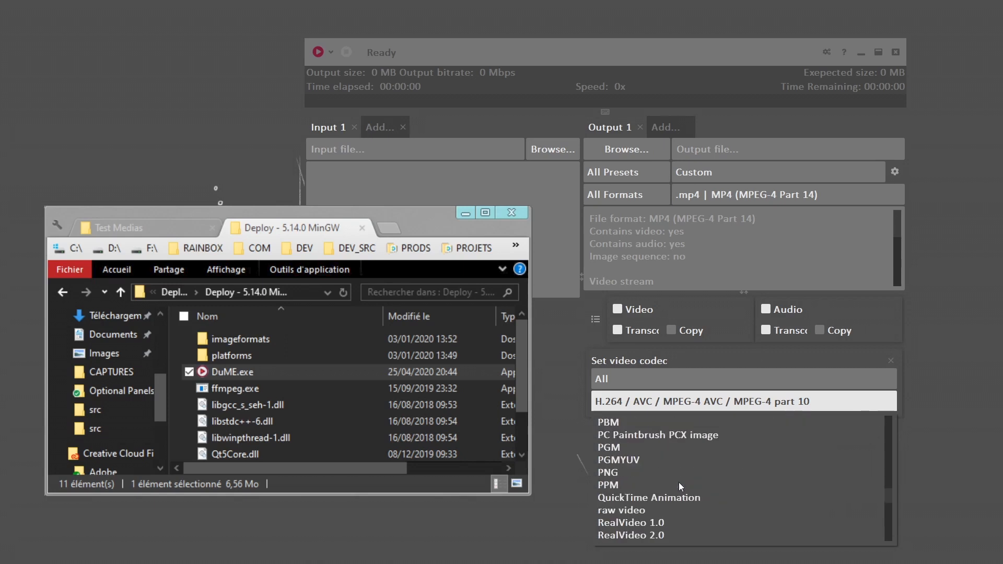
{"action": "scroll", "scroll_direction": "down", "scroll_amount": 3}
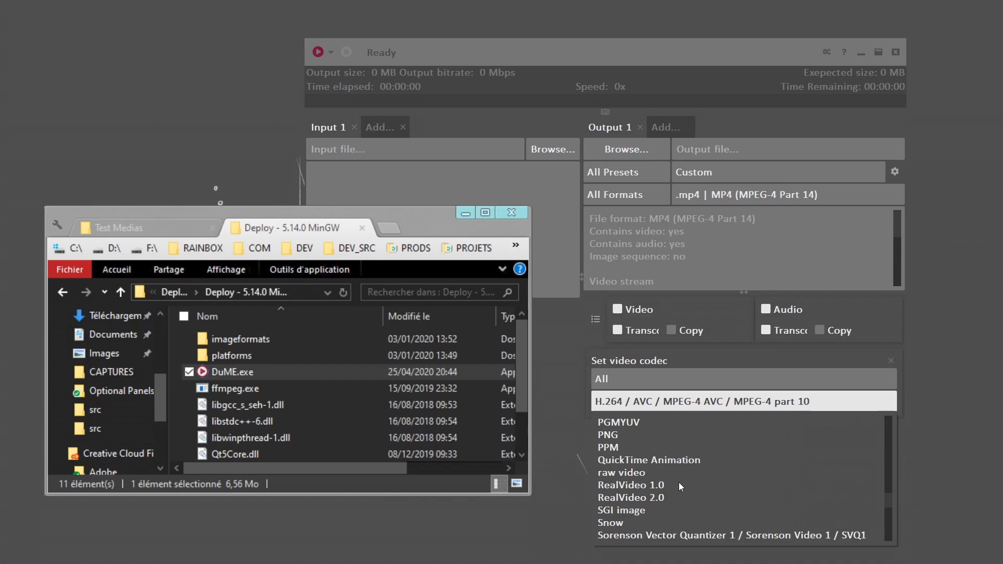
{"action": "scroll", "scroll_direction": "down", "scroll_amount": 3}
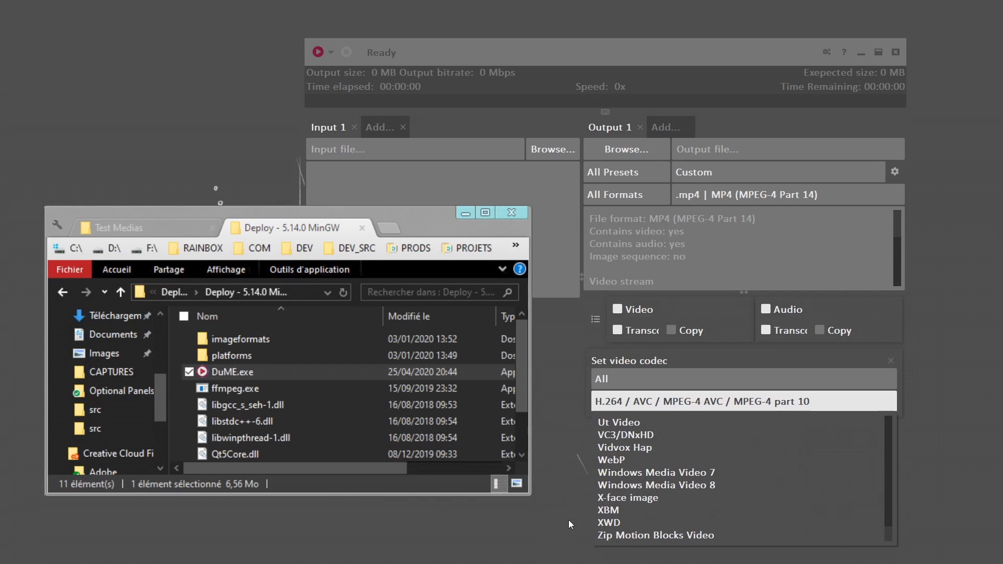
{"action": "left_click", "coordinate": [744, 401]}
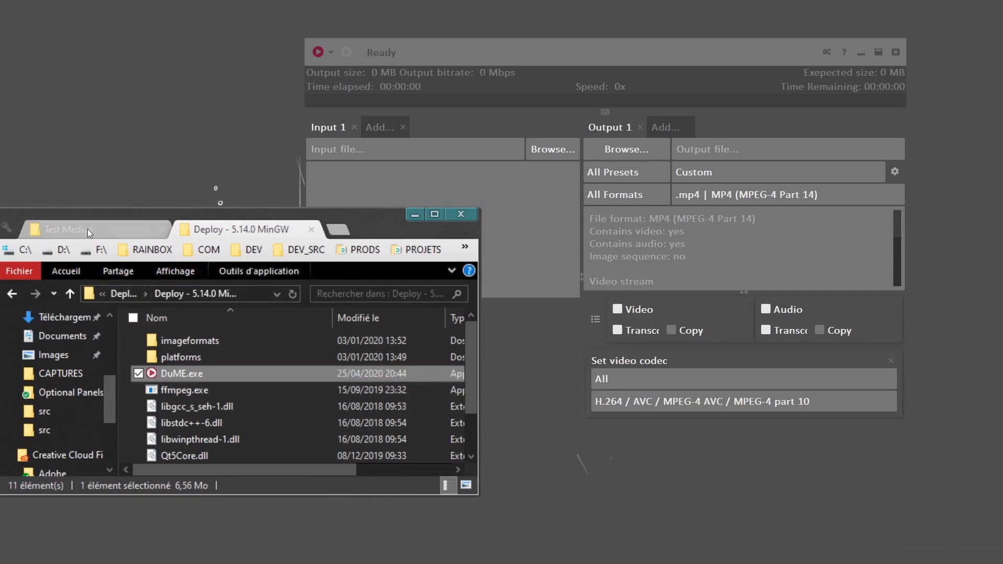
- Load TestMedia_sound_transcoded.mp4 from Test Medias as Input 1 and review its media information
{"action": "left_click", "coordinate": [68, 229]}
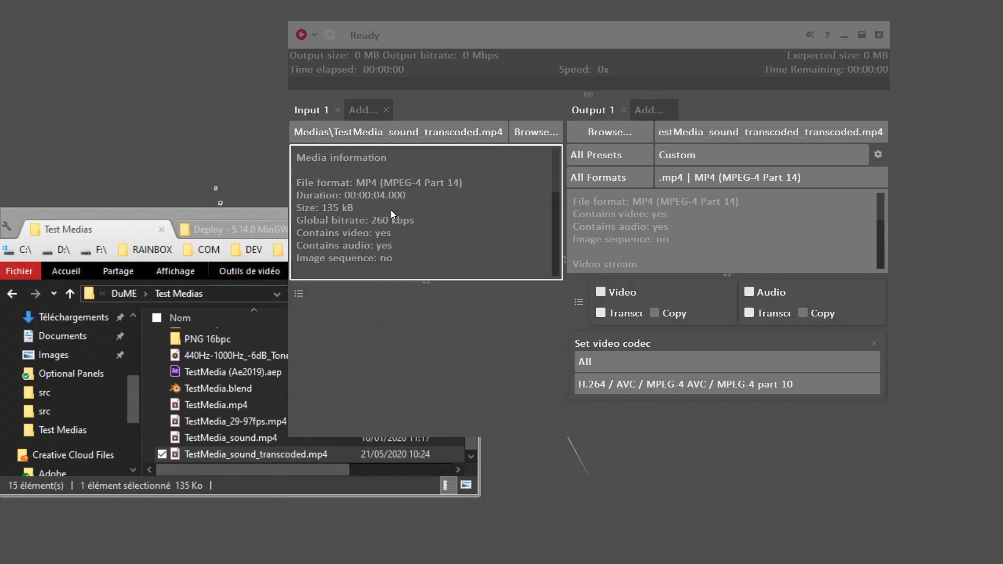
{"action": "mouse_move", "coordinate": [432, 316]}
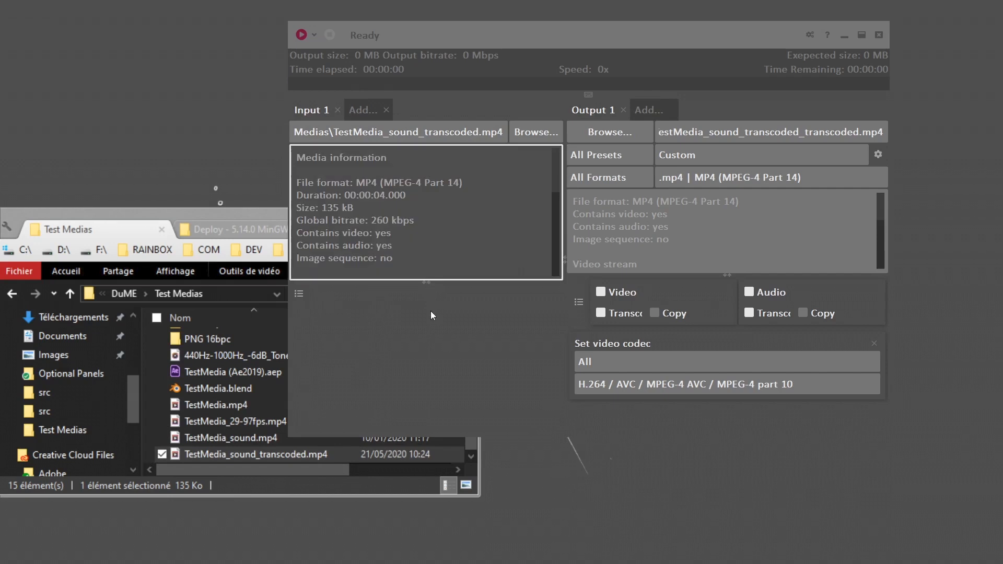
{"action": "scroll", "scroll_direction": "down", "scroll_amount": 3}
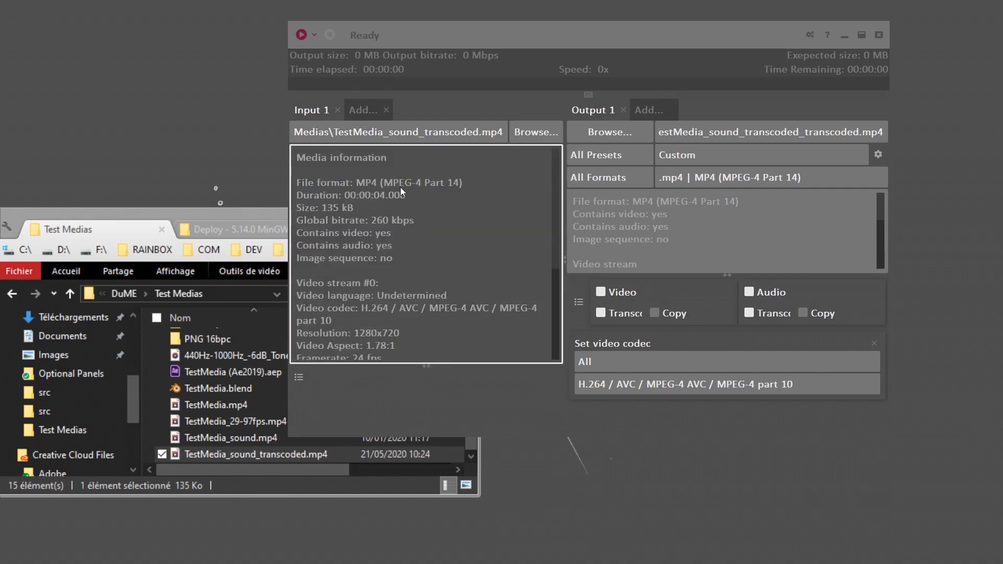
{"action": "scroll", "scroll_direction": "down", "scroll_amount": 3}
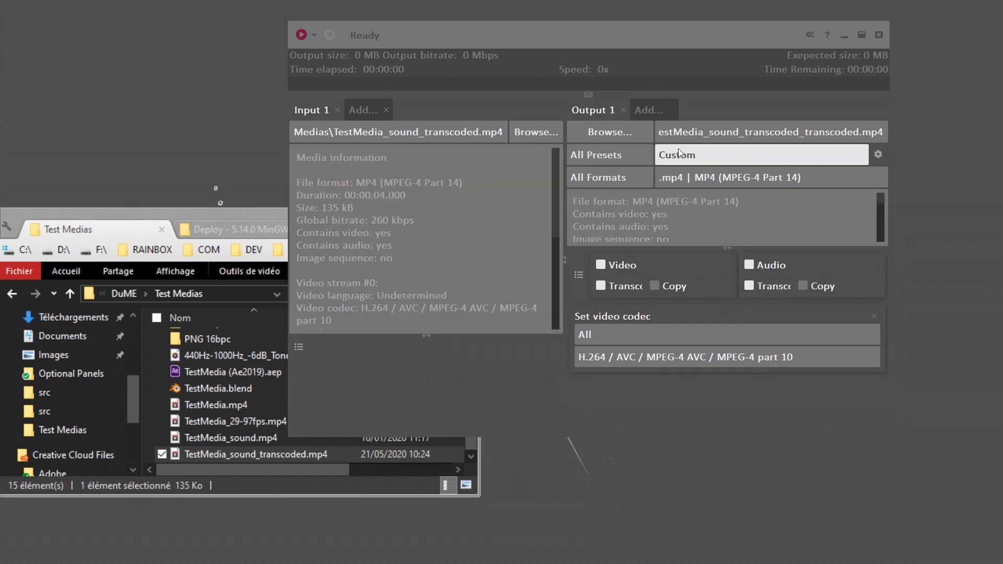
- Select MP4 - HQ from the All Presets output preset list
{"action": "left_click", "coordinate": [762, 155]}
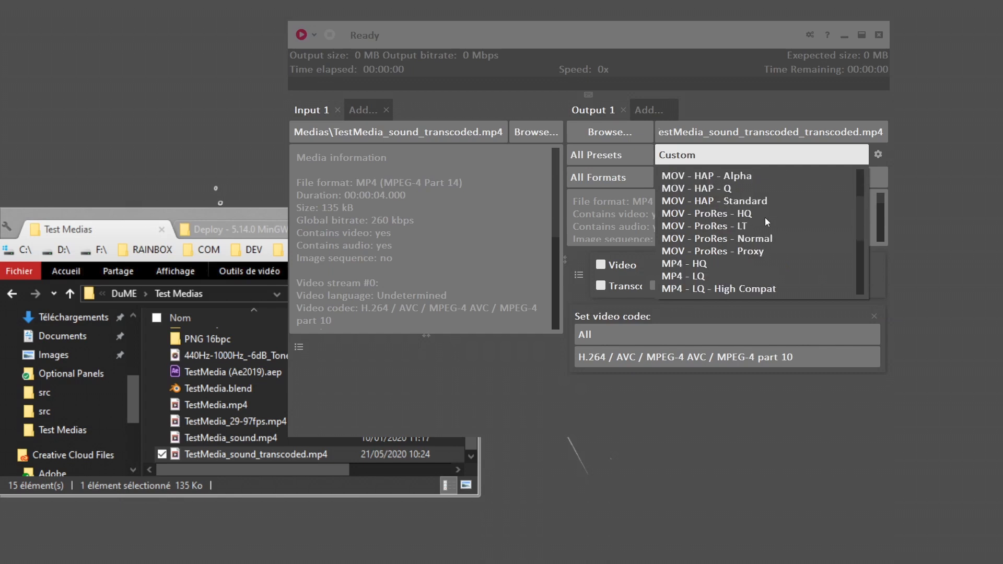
{"action": "scroll", "scroll_direction": "down", "scroll_amount": 3}
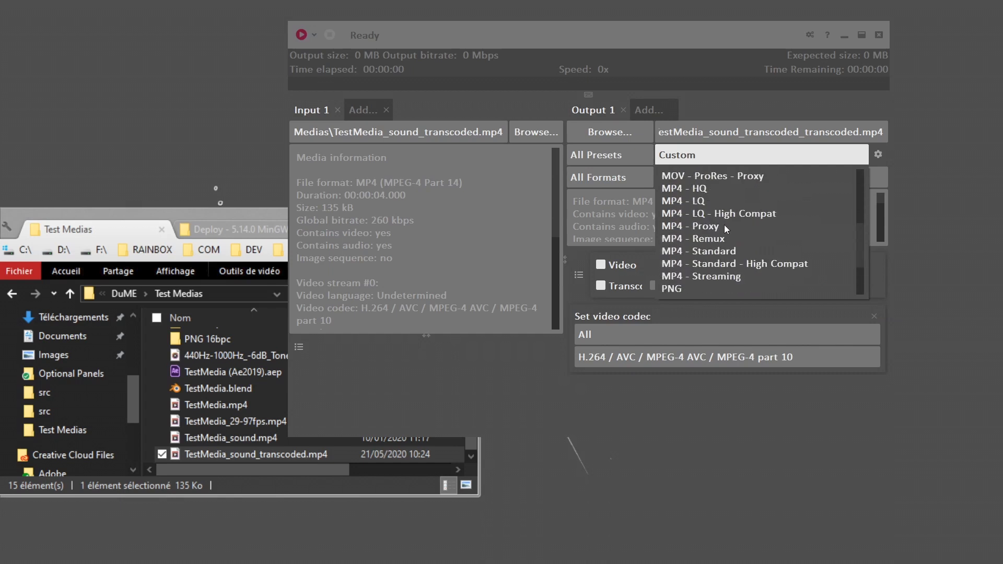
{"action": "mouse_move", "coordinate": [685, 195]}
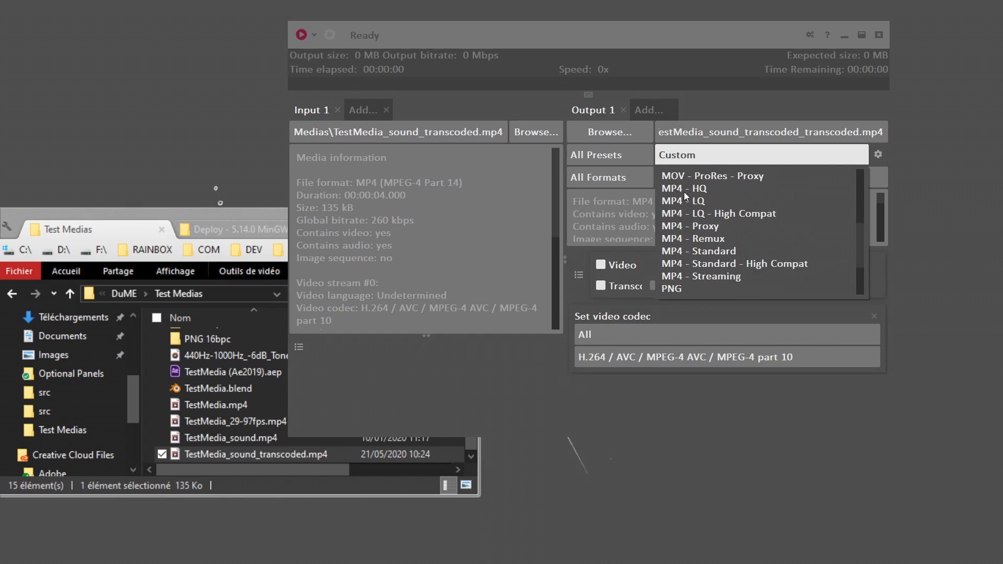
{"action": "mouse_move", "coordinate": [717, 200]}
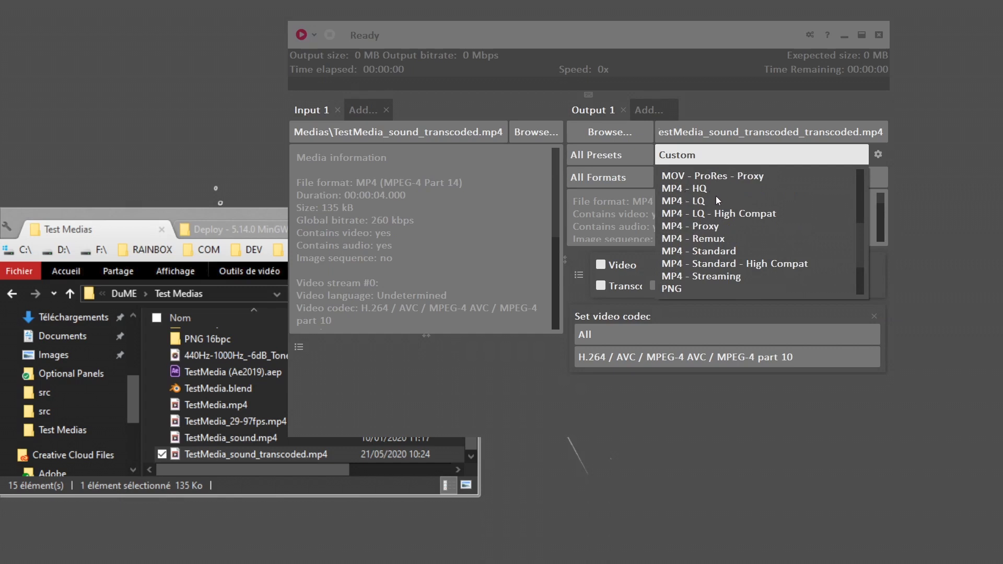
{"action": "left_click", "coordinate": [682, 188]}
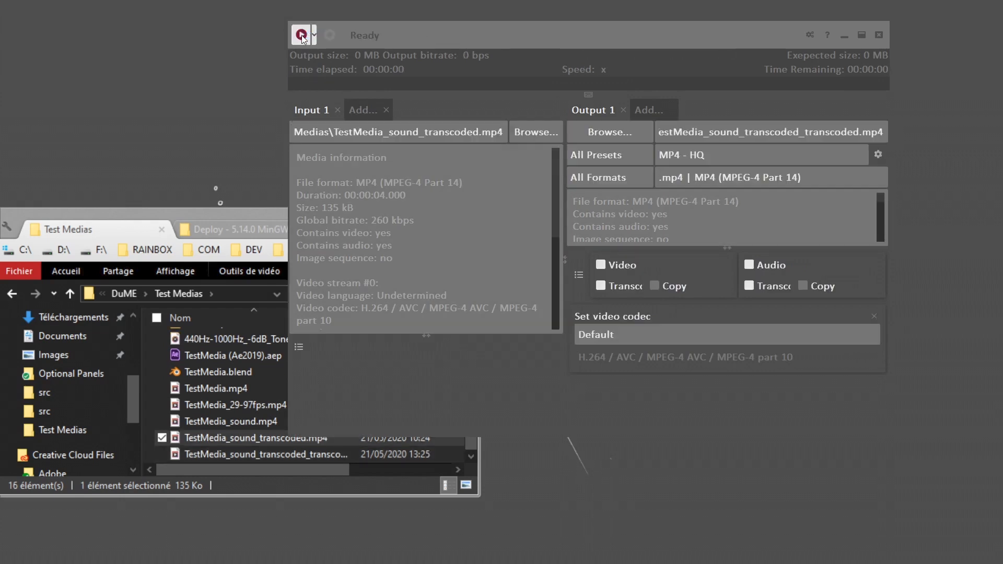
{"action": "mouse_move", "coordinate": [534, 95]}
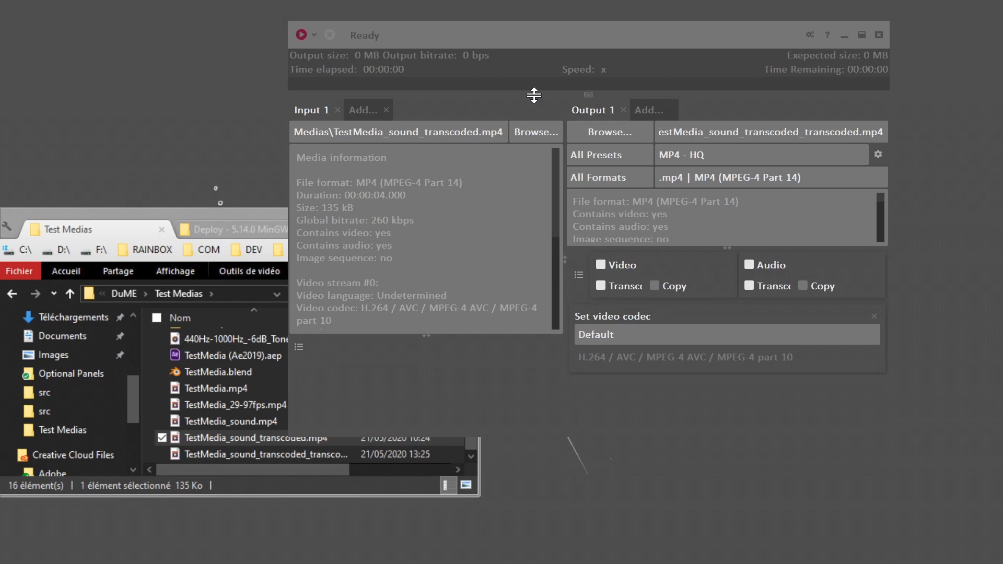
{"action": "mouse_move", "coordinate": [306, 414]}
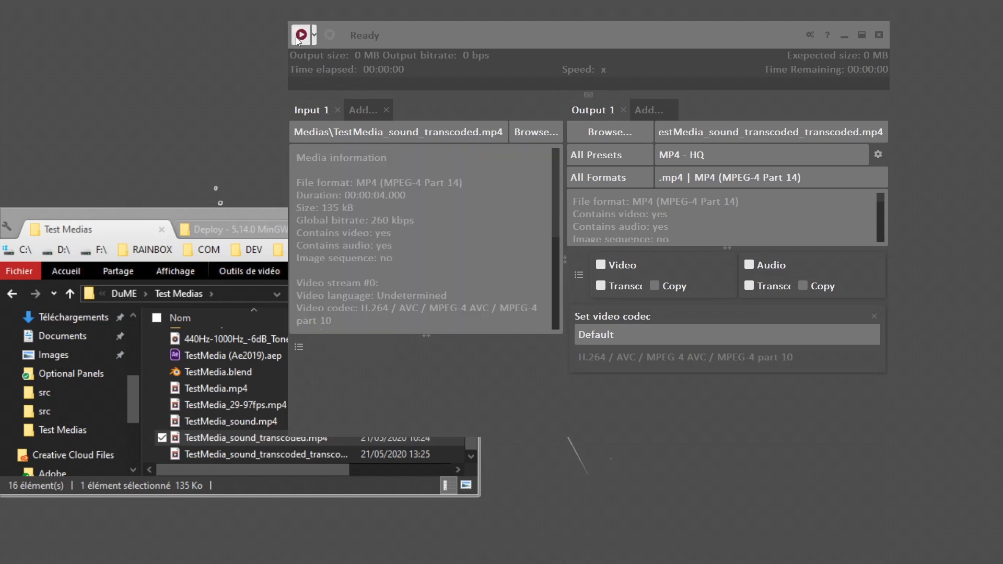
{"action": "mouse_move", "coordinate": [307, 40]}
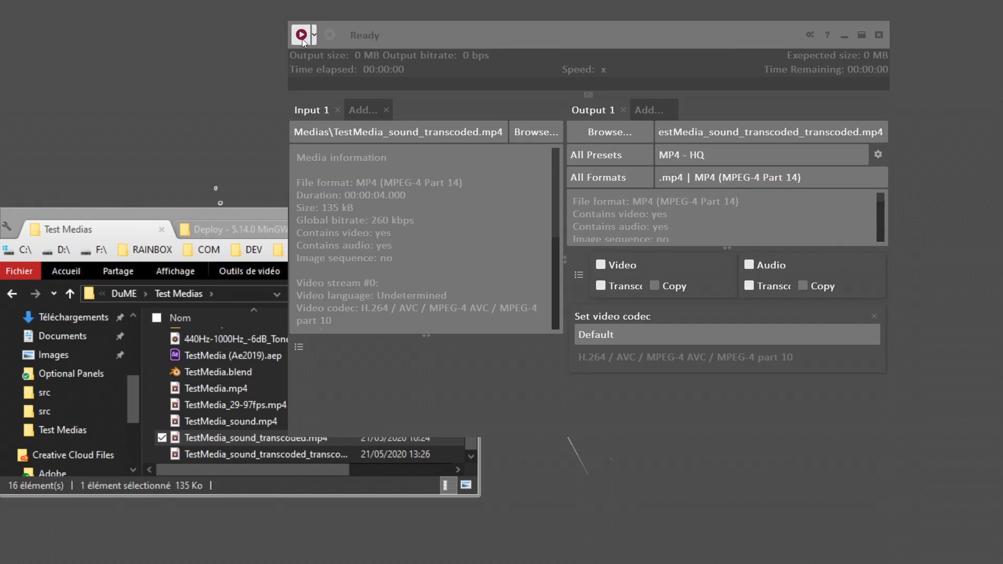
{"action": "mouse_move", "coordinate": [213, 241]}
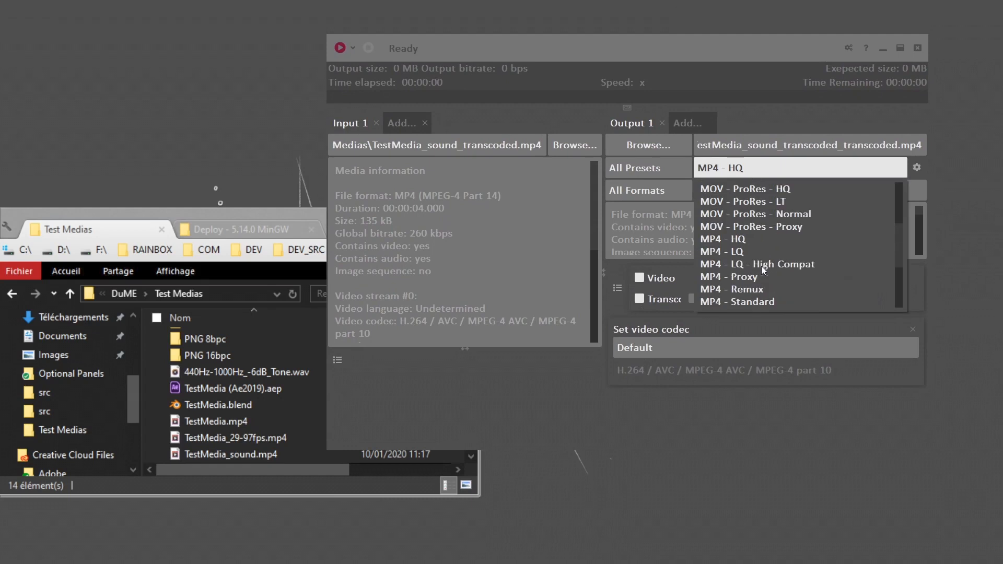
{"action": "mouse_move", "coordinate": [743, 168]}
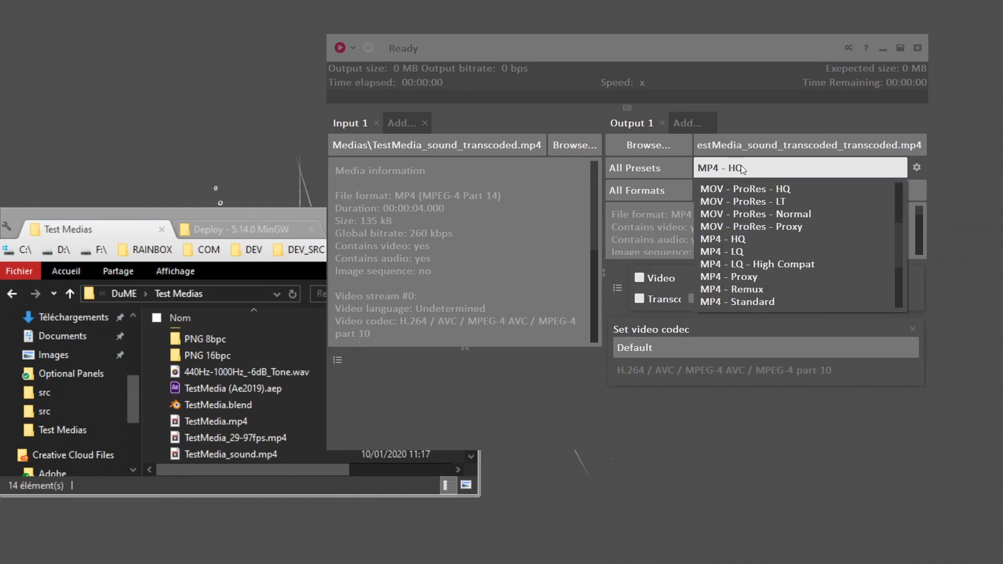
- Set the output preset to Custom and show the operations available to add
{"action": "left_click", "coordinate": [722, 239]}
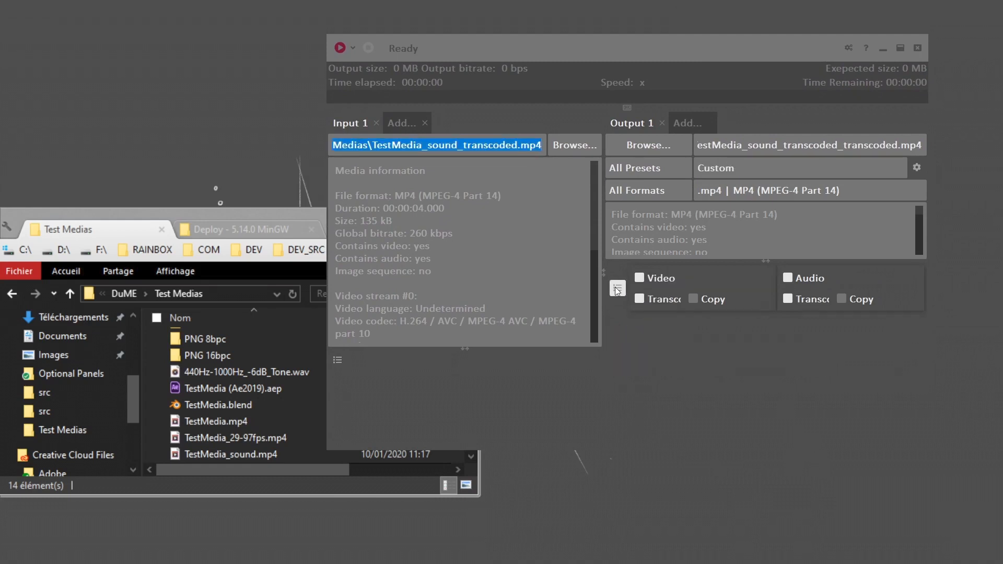
{"action": "left_click", "coordinate": [617, 288]}
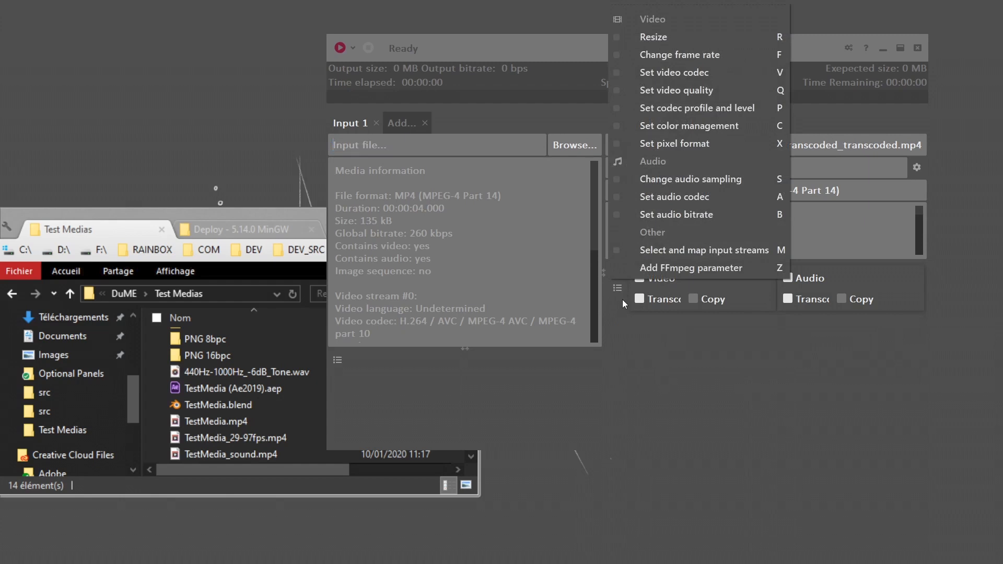
{"action": "mouse_move", "coordinate": [725, 97]}
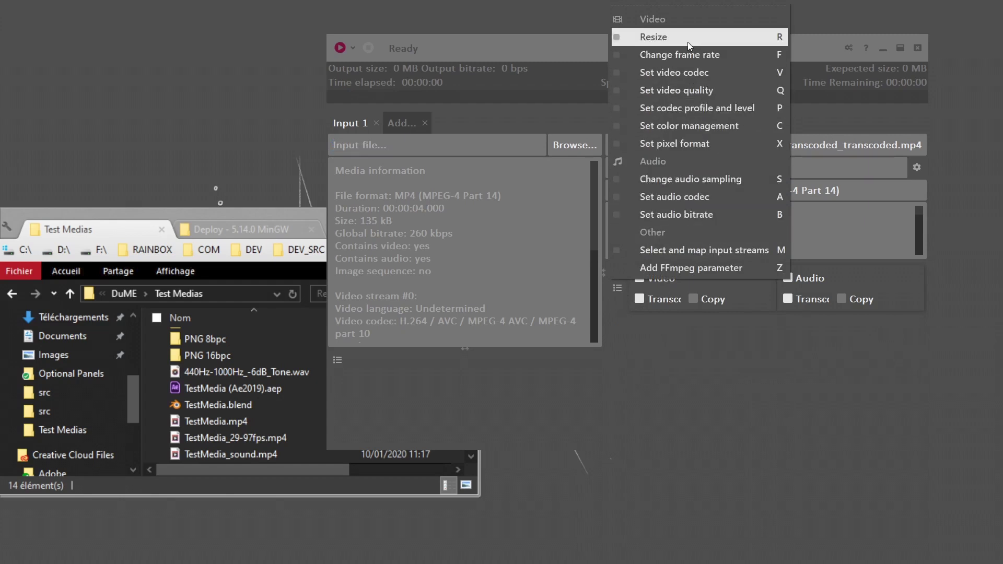
{"action": "mouse_move", "coordinate": [679, 54]}
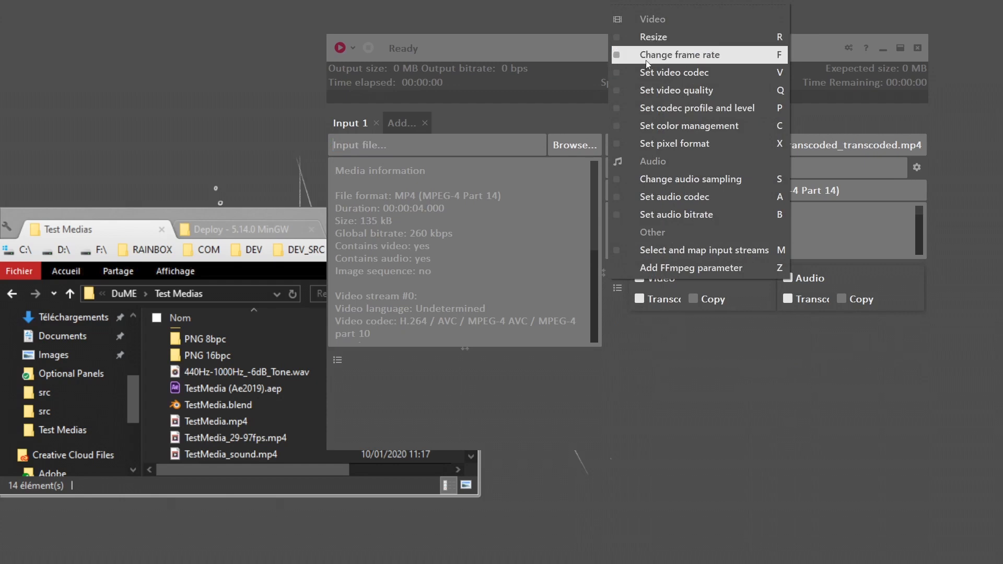
{"action": "mouse_move", "coordinate": [700, 79]}
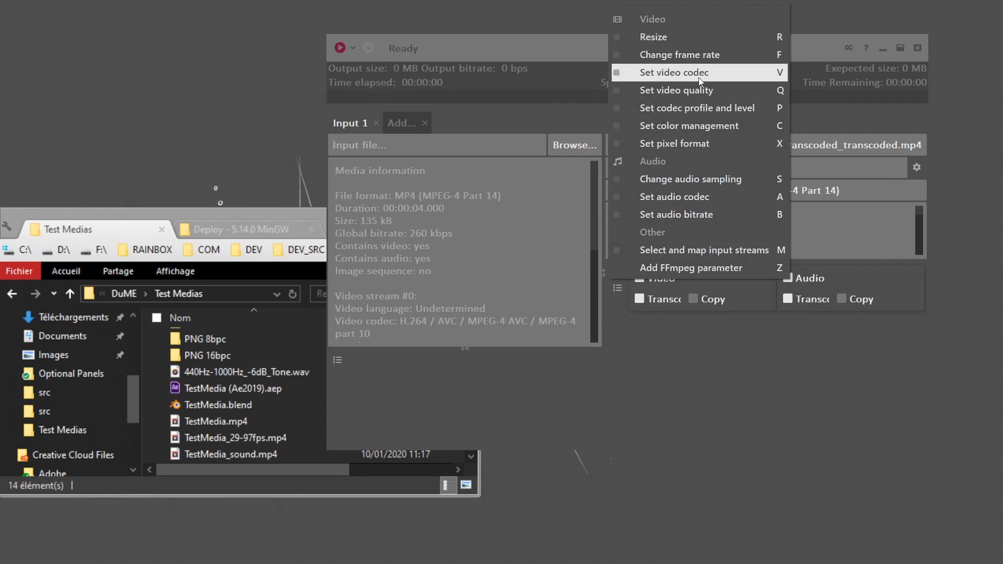
- Add a Set video codec block with its filter set to All and H.264 / AVC chosen
{"action": "left_click", "coordinate": [675, 73]}
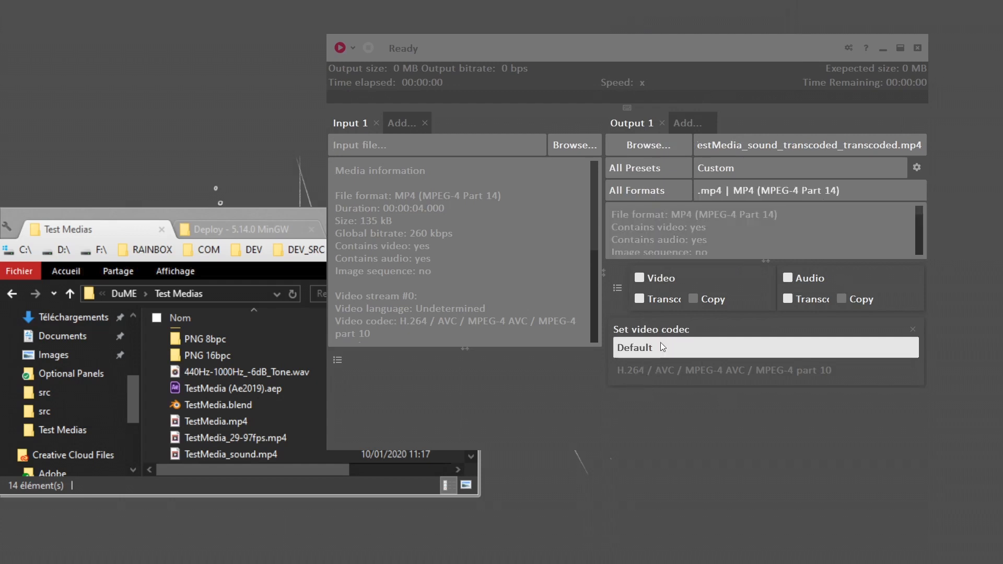
{"action": "left_click", "coordinate": [766, 348]}
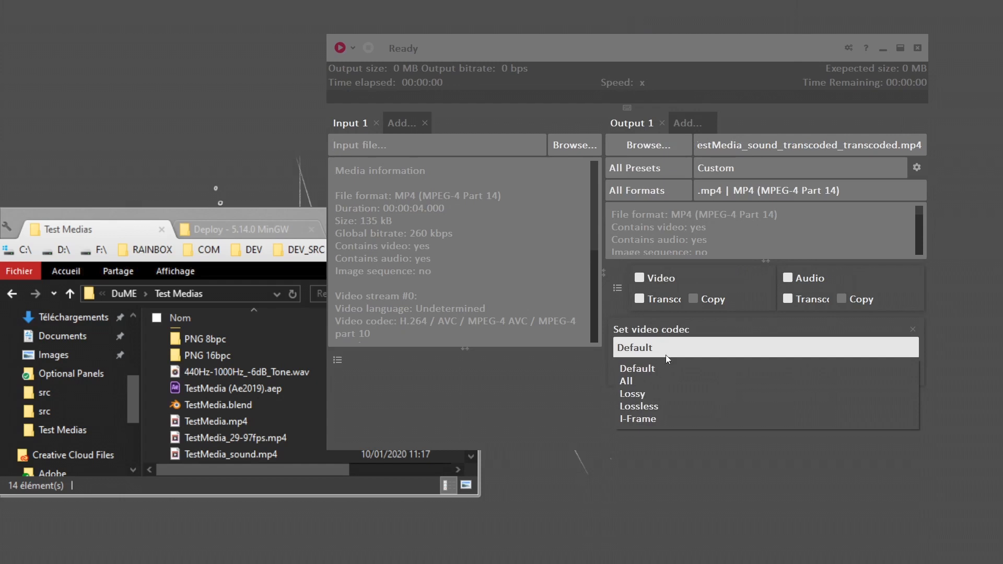
{"action": "mouse_move", "coordinate": [657, 386]}
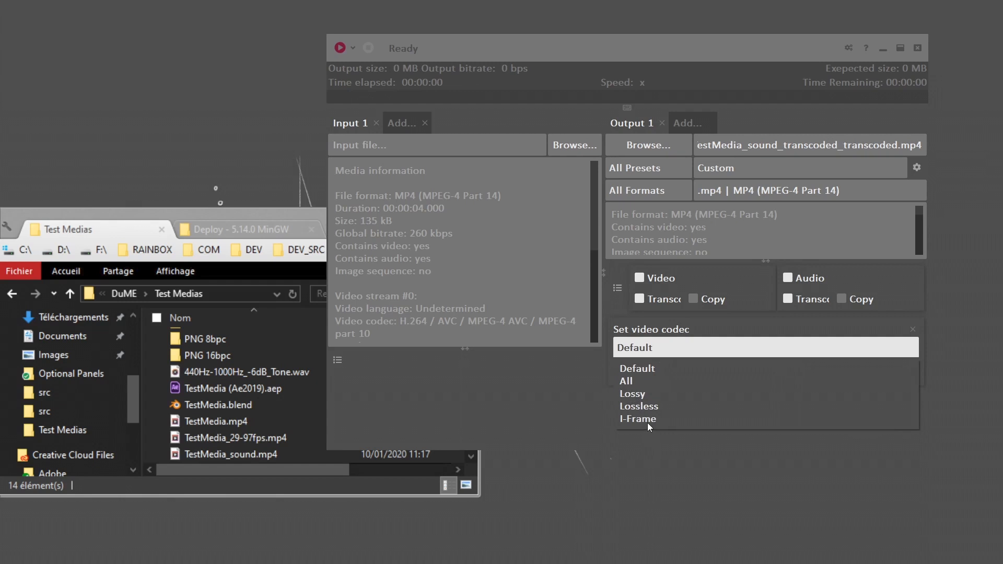
{"action": "left_click", "coordinate": [625, 381]}
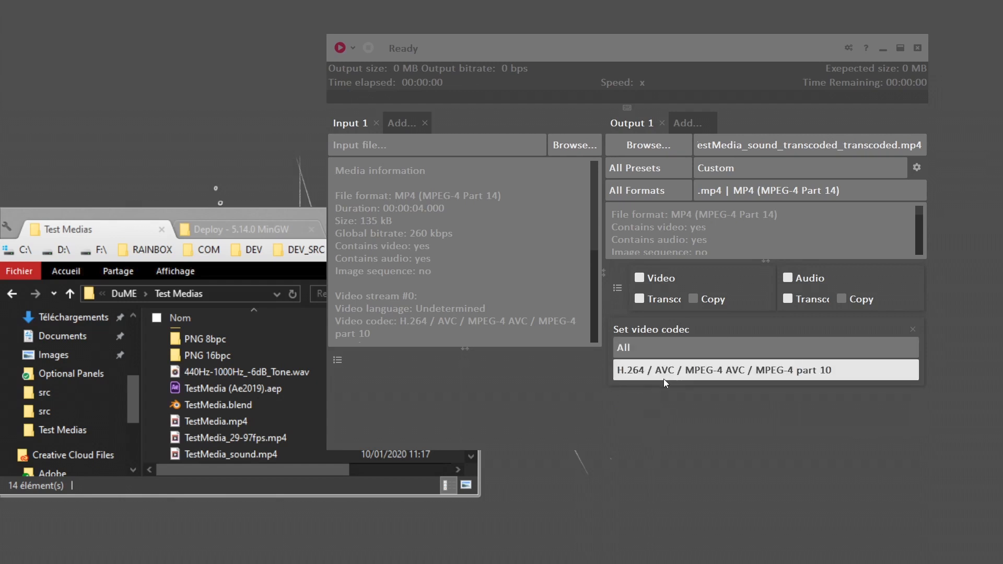
{"action": "left_click", "coordinate": [744, 370]}
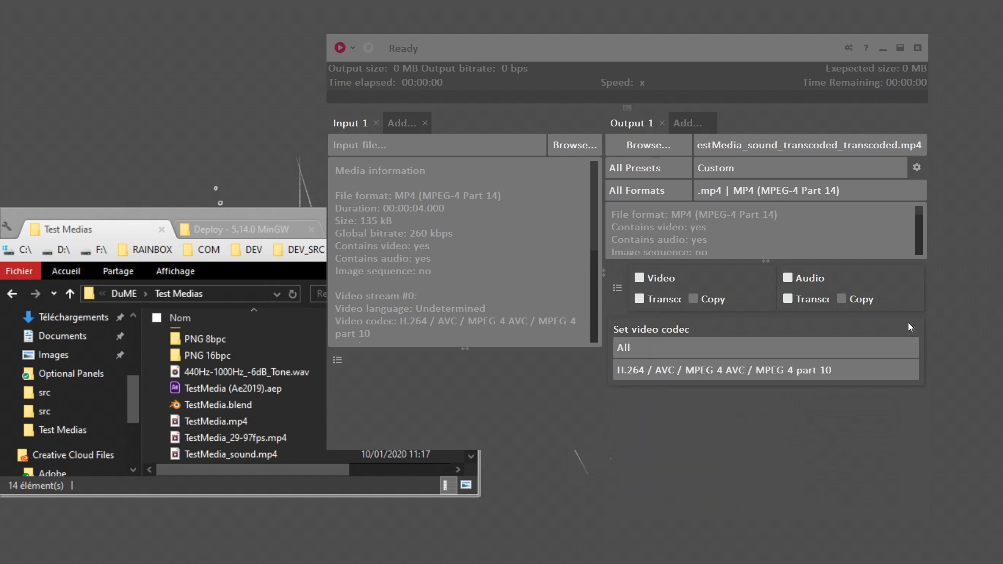
- Add Set video quality, disable target bitrate, and enable Quality at Good (73%)
{"action": "left_click", "coordinate": [617, 288]}
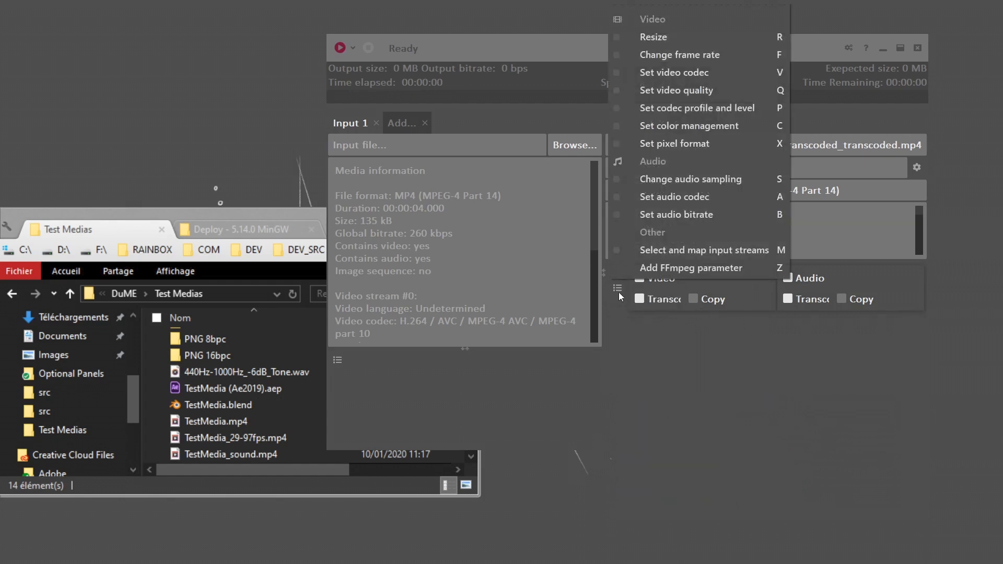
{"action": "left_click", "coordinate": [676, 90]}
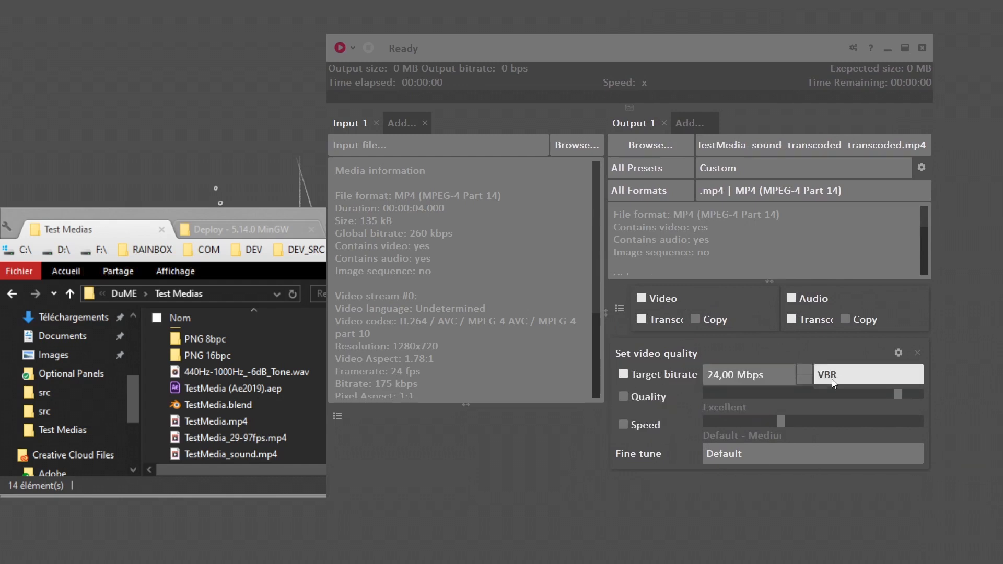
{"action": "left_click", "coordinate": [869, 374]}
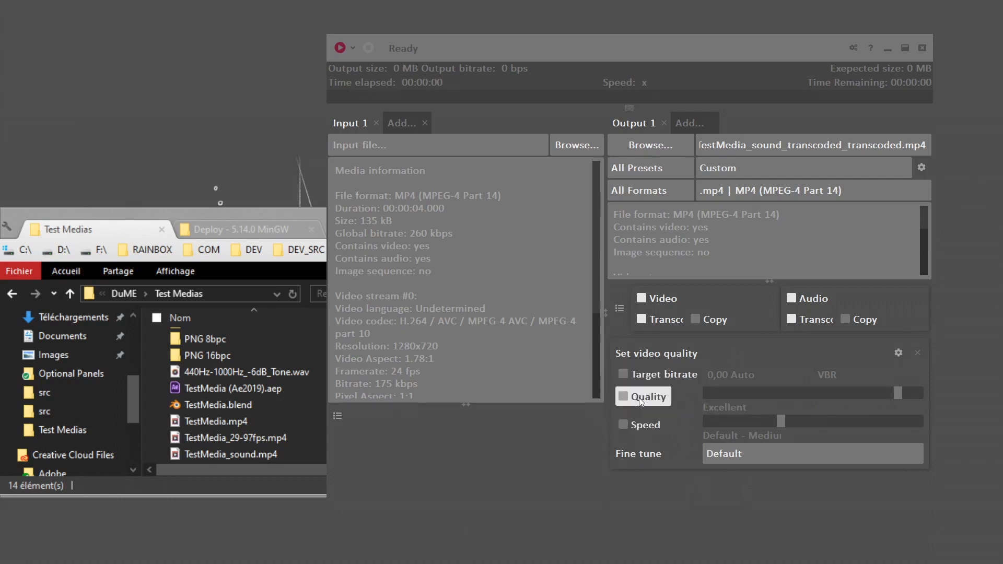
{"action": "left_click", "coordinate": [623, 397]}
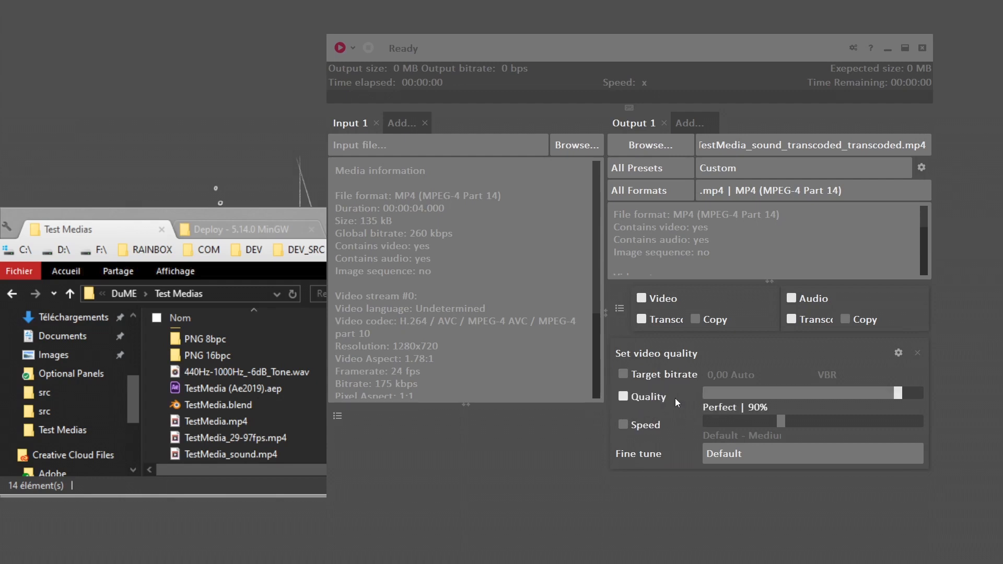
{"action": "left_click_drag", "start_coordinate": [895, 392], "coordinate": [818, 393]}
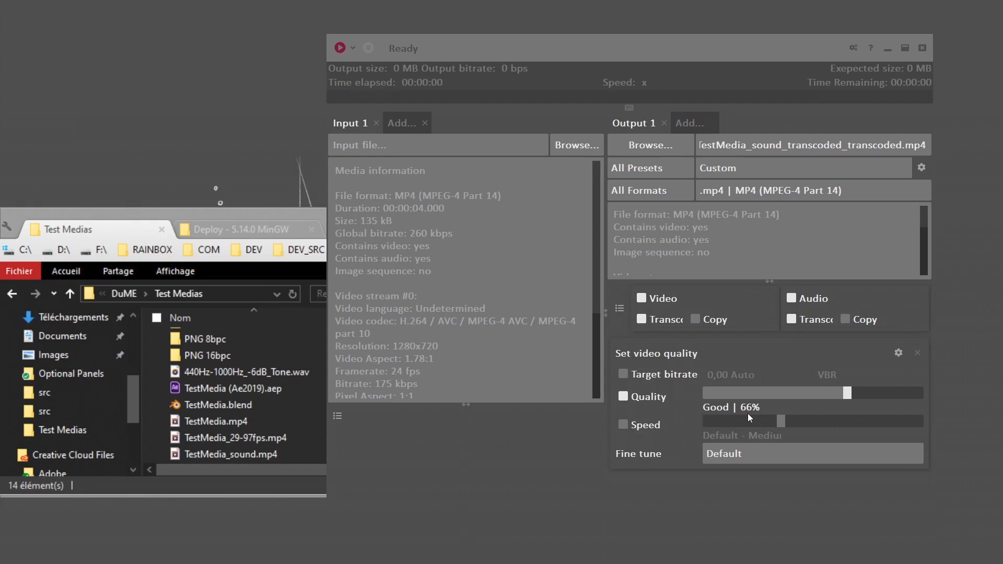
{"action": "mouse_move", "coordinate": [757, 409]}
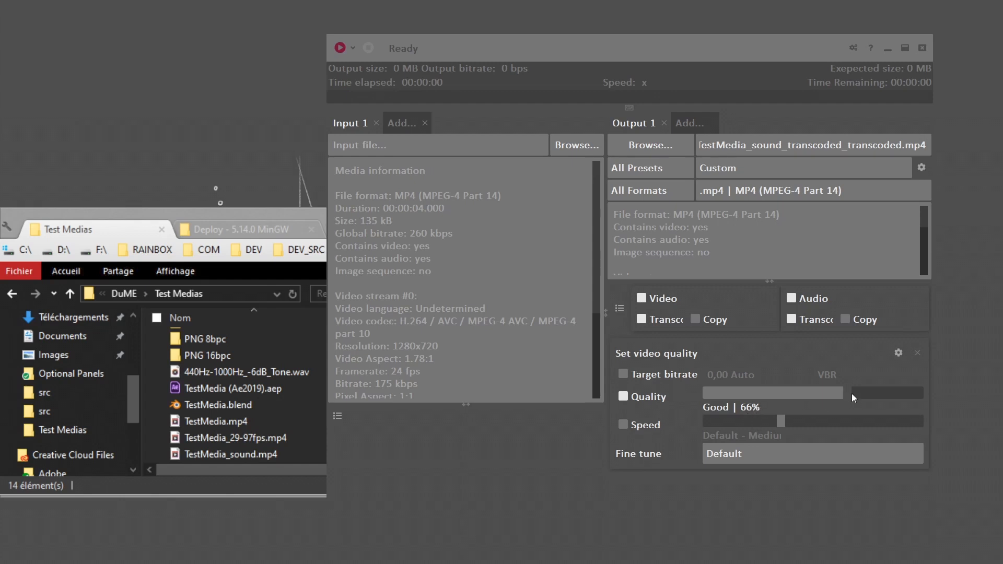
{"action": "left_click_drag", "start_coordinate": [837, 393], "coordinate": [824, 393]}
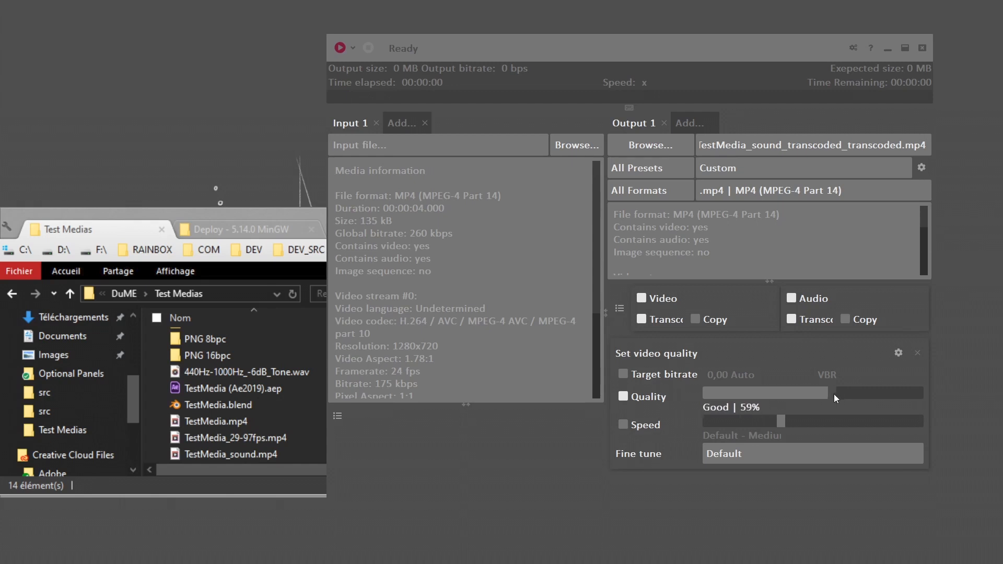
{"action": "left_click_drag", "start_coordinate": [838, 393], "coordinate": [877, 393]}
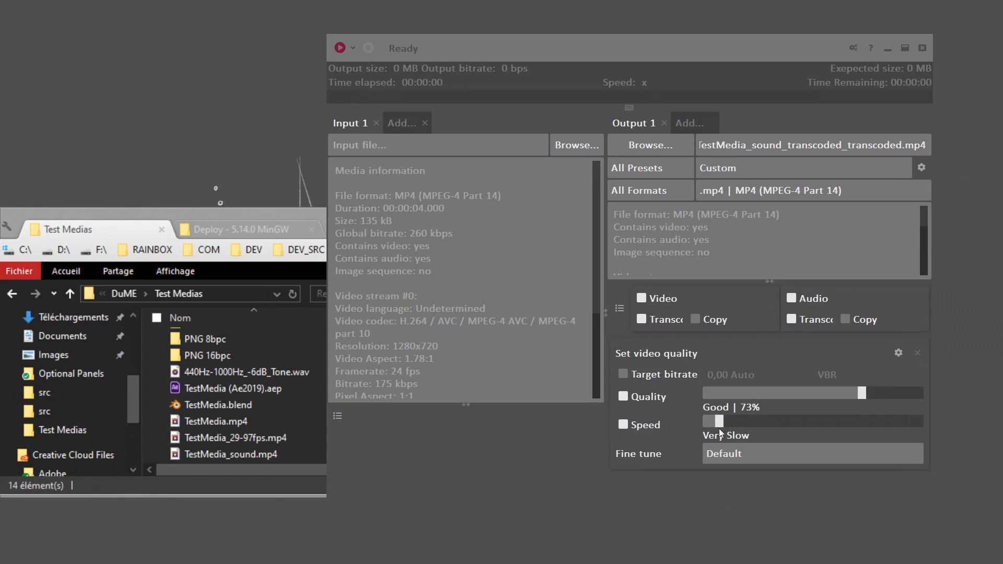
- Drag the Speed slider fully right to Ultra fast
{"action": "left_click_drag", "start_coordinate": [712, 421], "coordinate": [909, 421]}
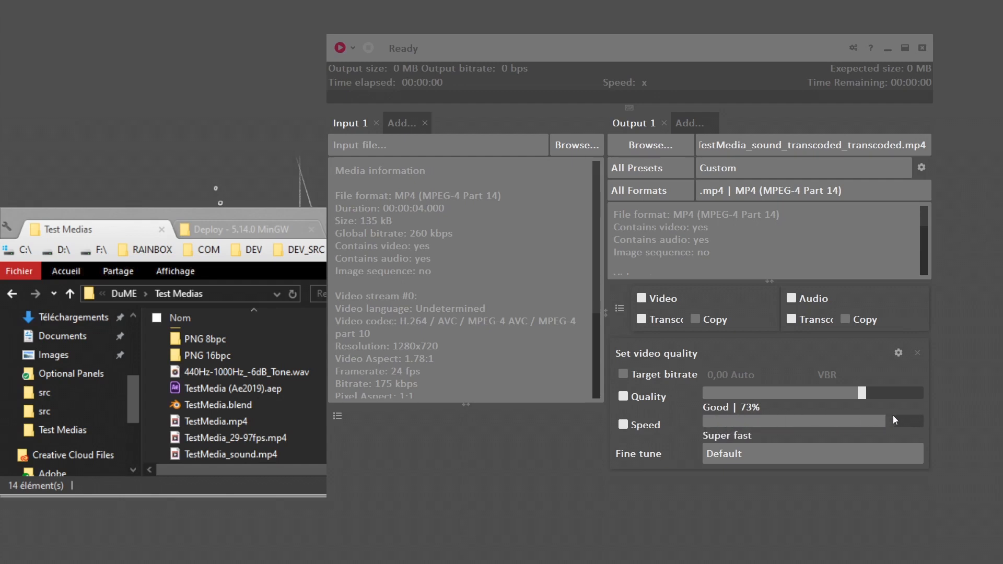
{"action": "left_click_drag", "start_coordinate": [886, 421], "coordinate": [925, 421]}
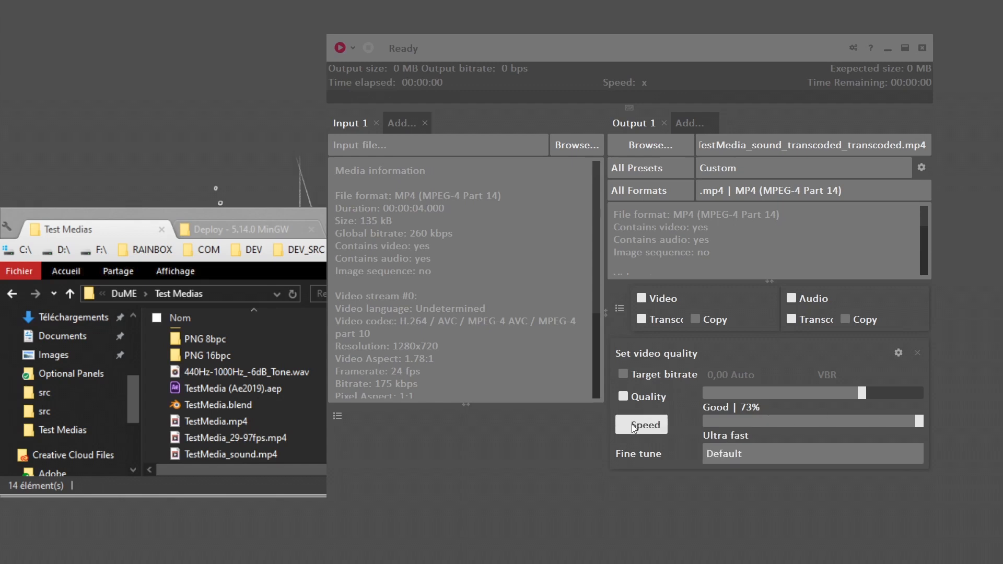
- Try Fine tune presets Grain and Streaming (low latency), then remove the quality block
{"action": "left_click", "coordinate": [813, 453]}
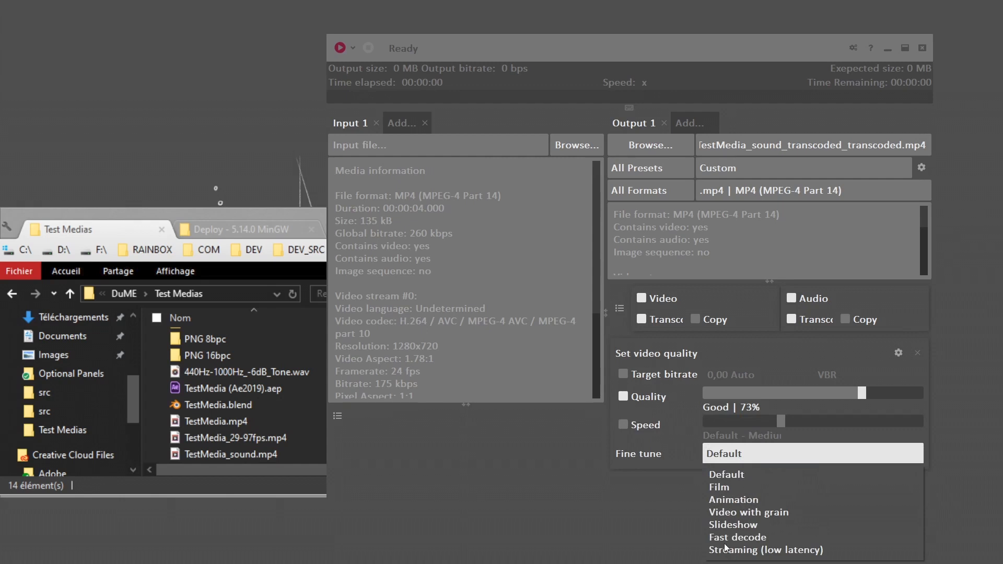
{"action": "mouse_move", "coordinate": [730, 495]}
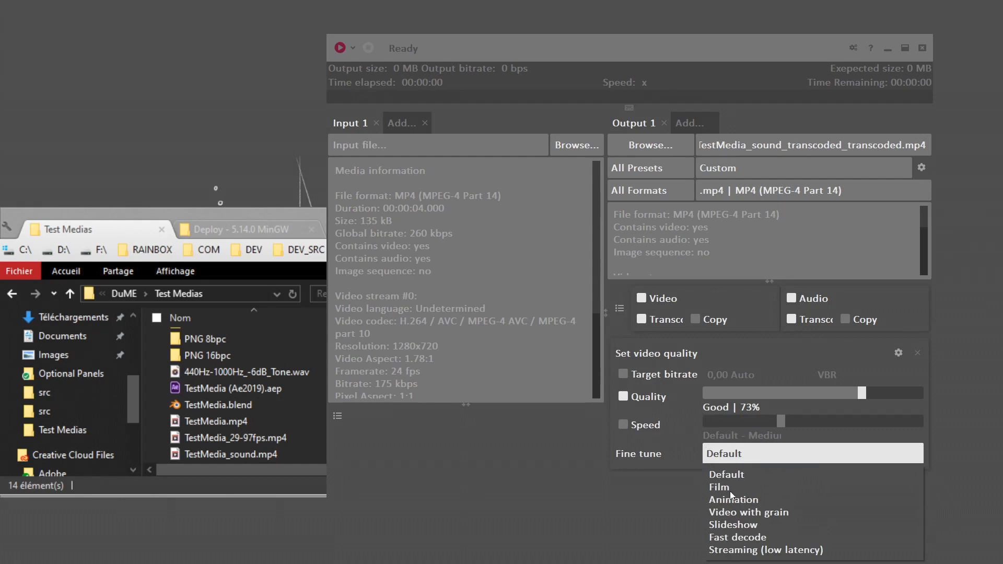
{"action": "mouse_move", "coordinate": [710, 512]}
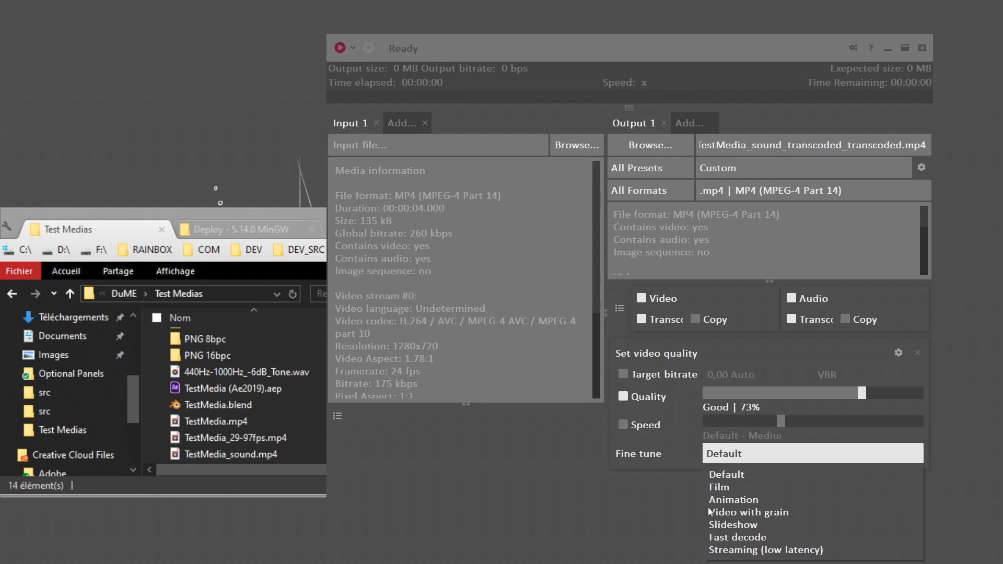
{"action": "left_click", "coordinate": [747, 512]}
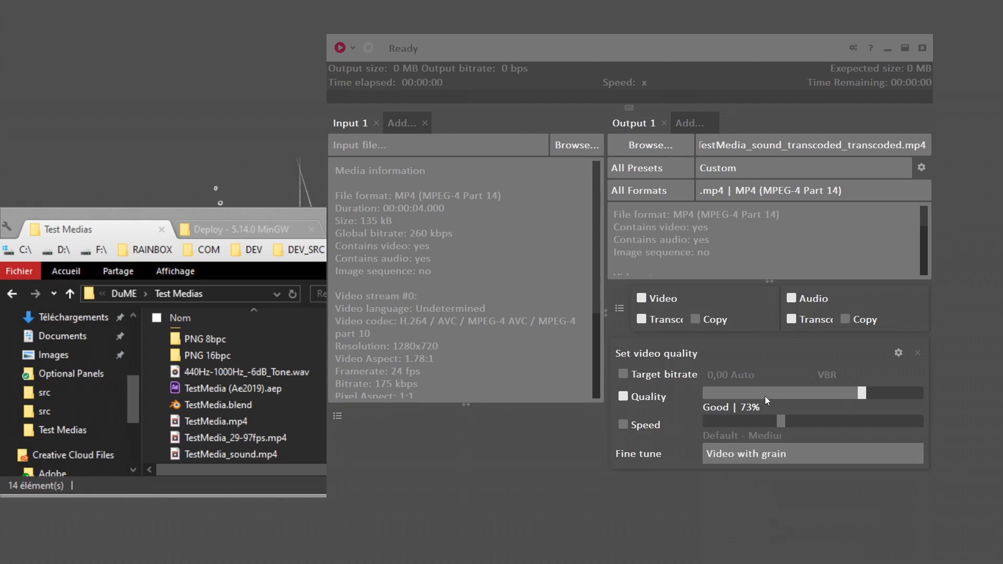
{"action": "left_click", "coordinate": [812, 454]}
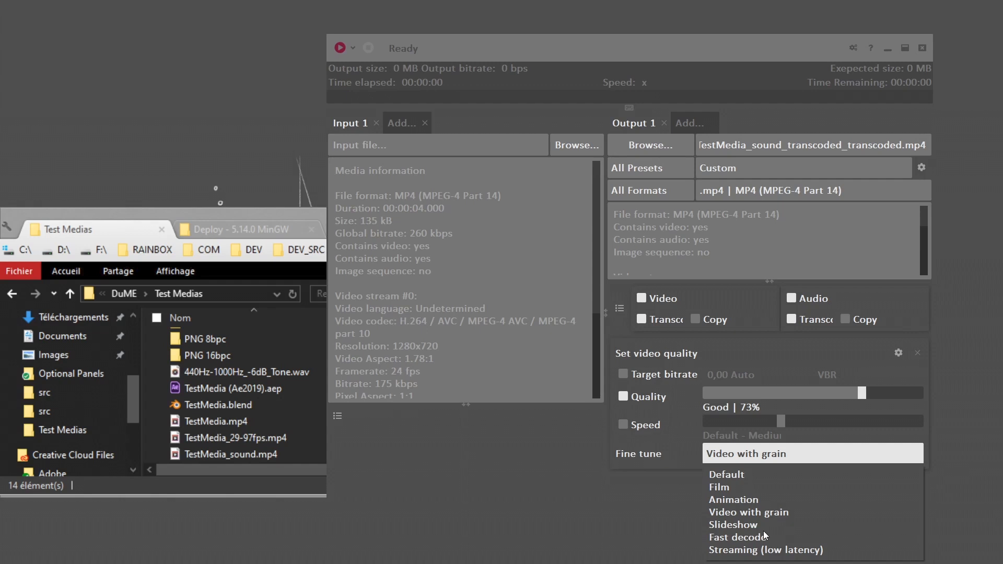
{"action": "mouse_move", "coordinate": [698, 559]}
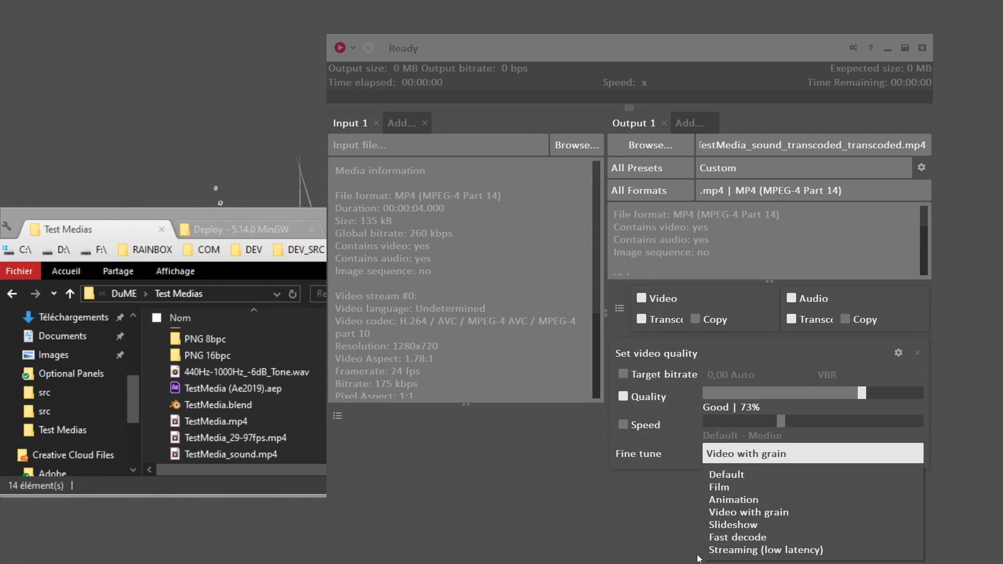
{"action": "mouse_move", "coordinate": [753, 545]}
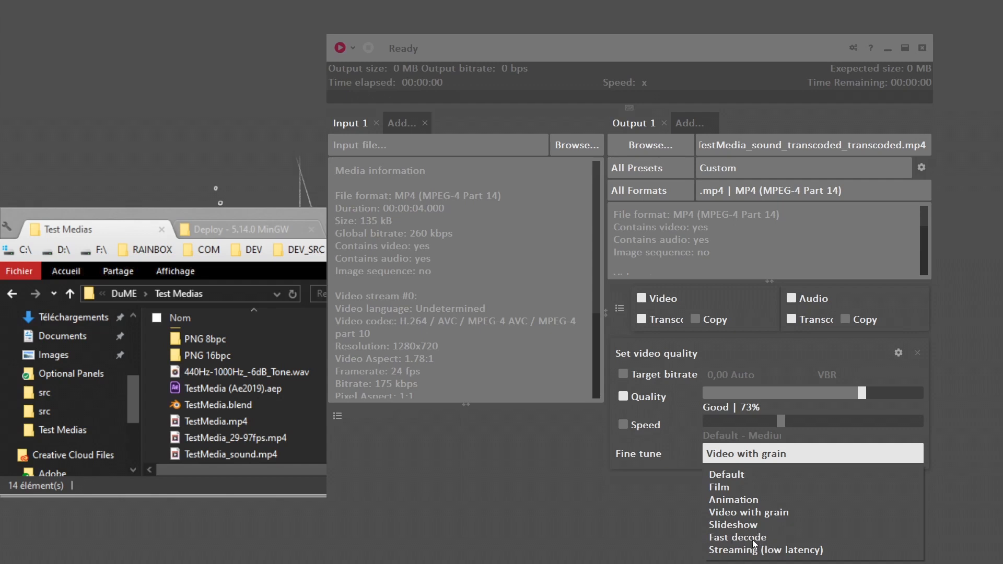
{"action": "left_click", "coordinate": [738, 537]}
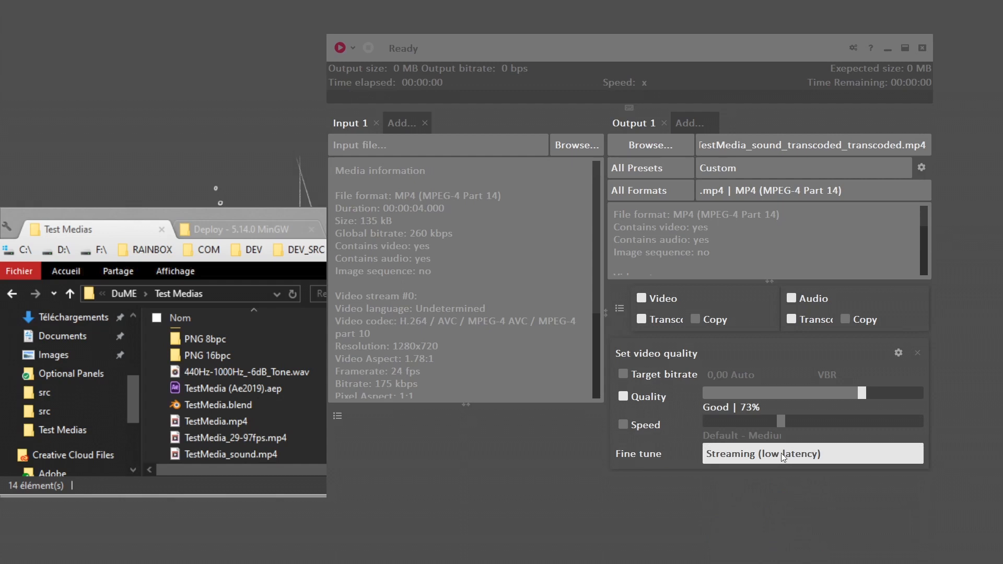
{"action": "mouse_move", "coordinate": [833, 486]}
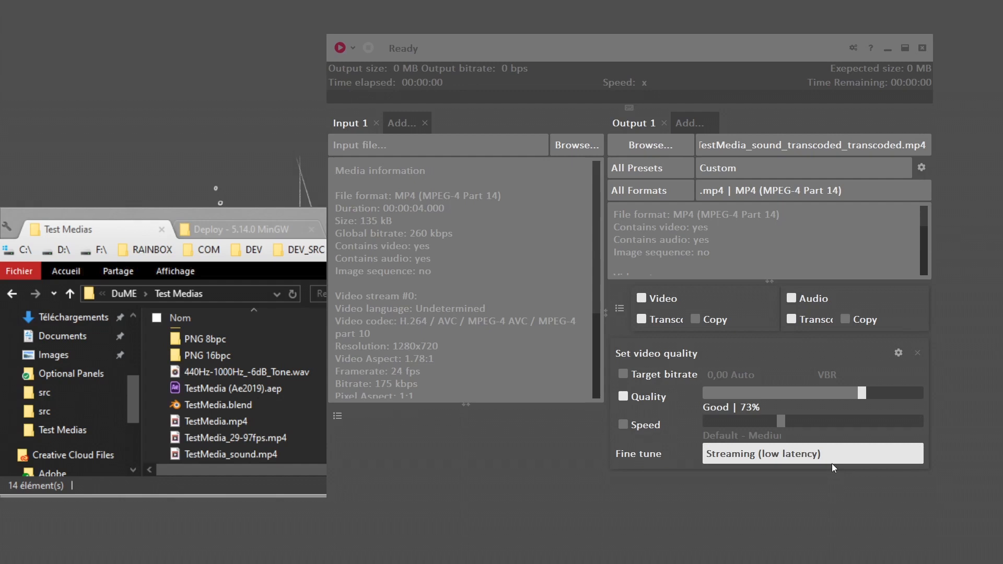
{"action": "left_click", "coordinate": [813, 453]}
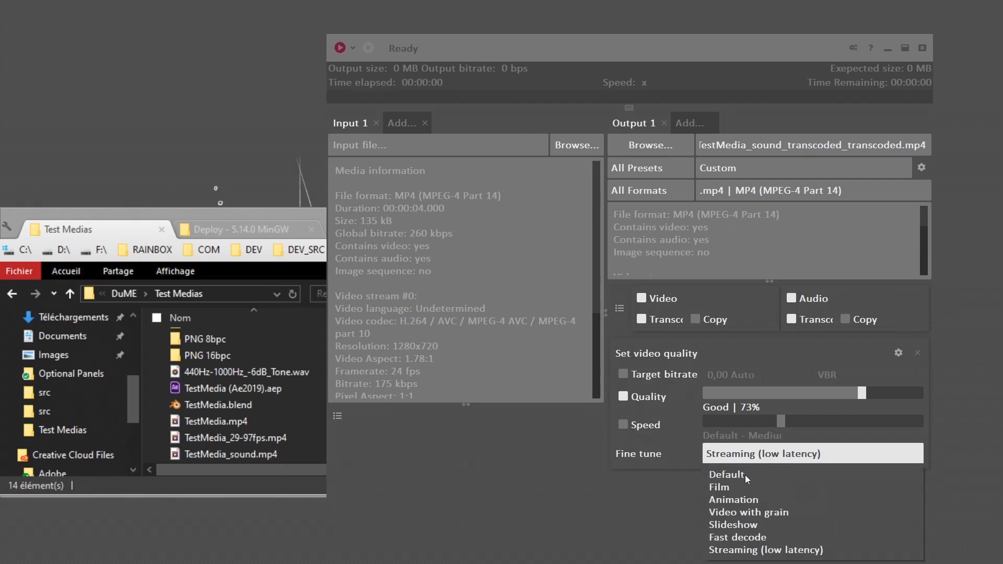
{"action": "left_click", "coordinate": [725, 475]}
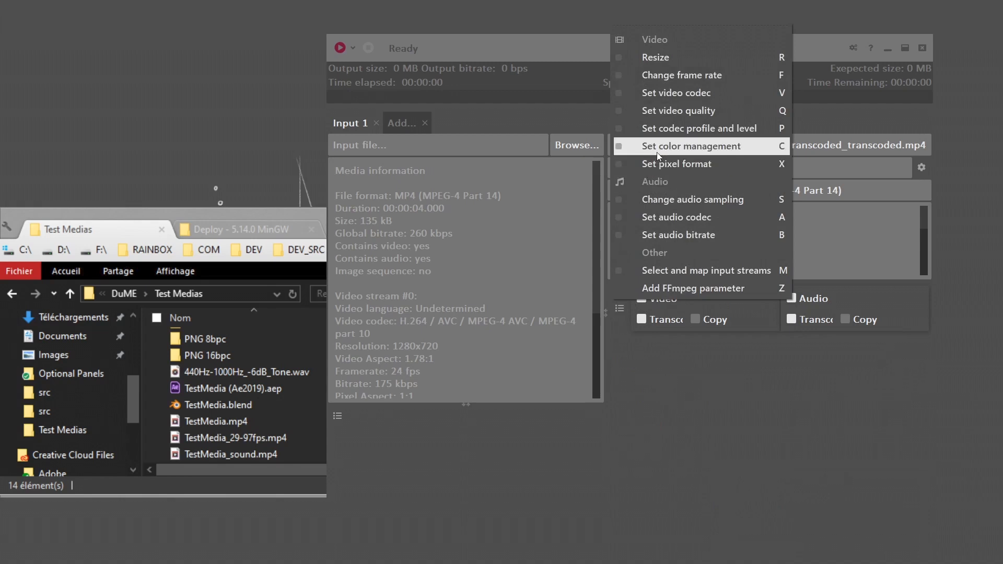
{"action": "mouse_move", "coordinate": [665, 139]}
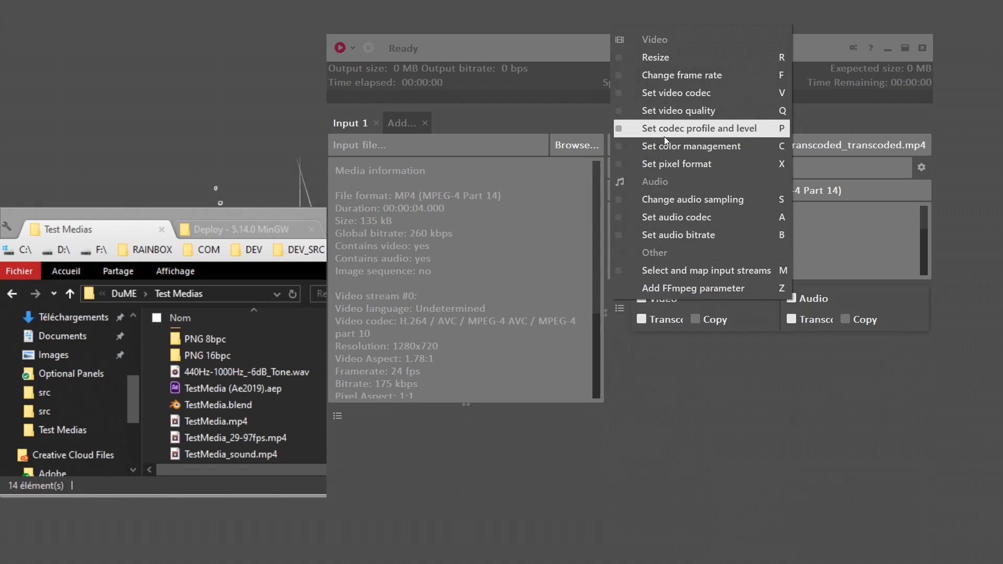
{"action": "left_click", "coordinate": [699, 128]}
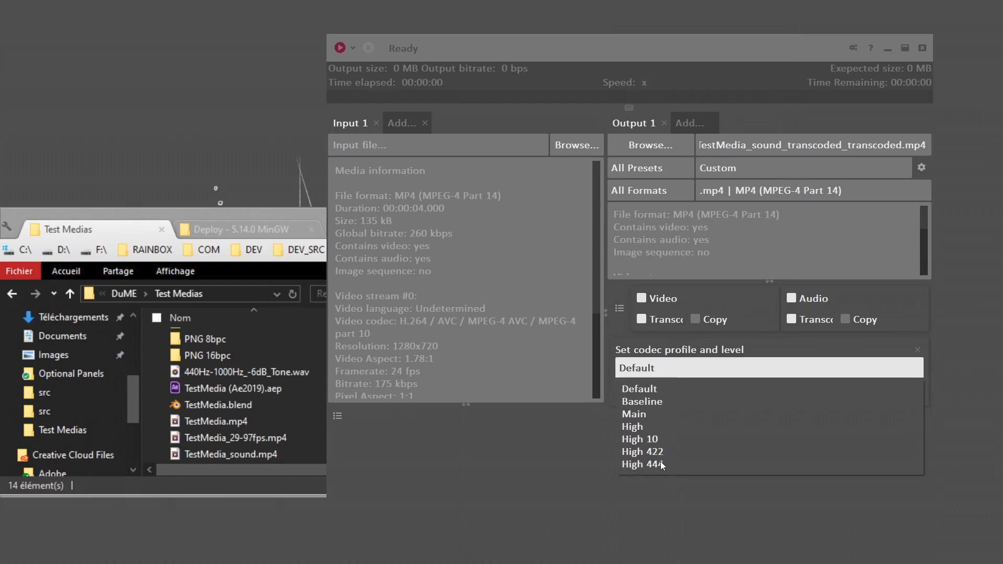
{"action": "left_click", "coordinate": [634, 414]}
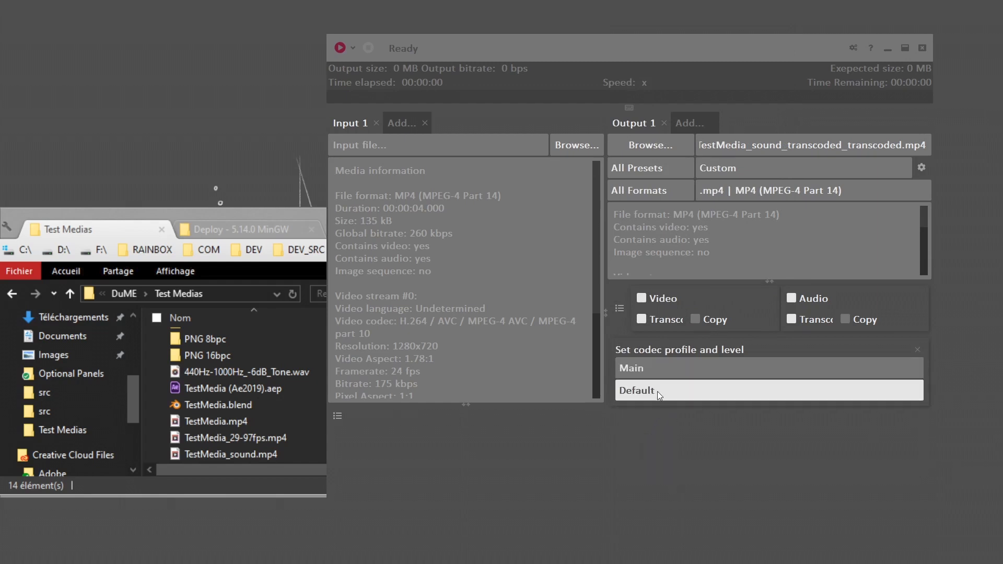
{"action": "left_click", "coordinate": [657, 390]}
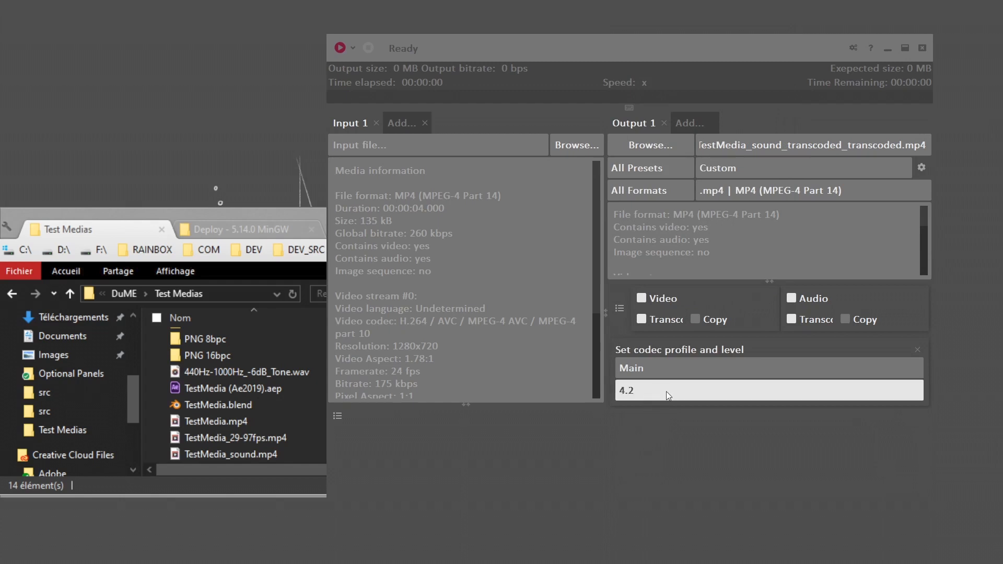
{"action": "left_click", "coordinate": [918, 350]}
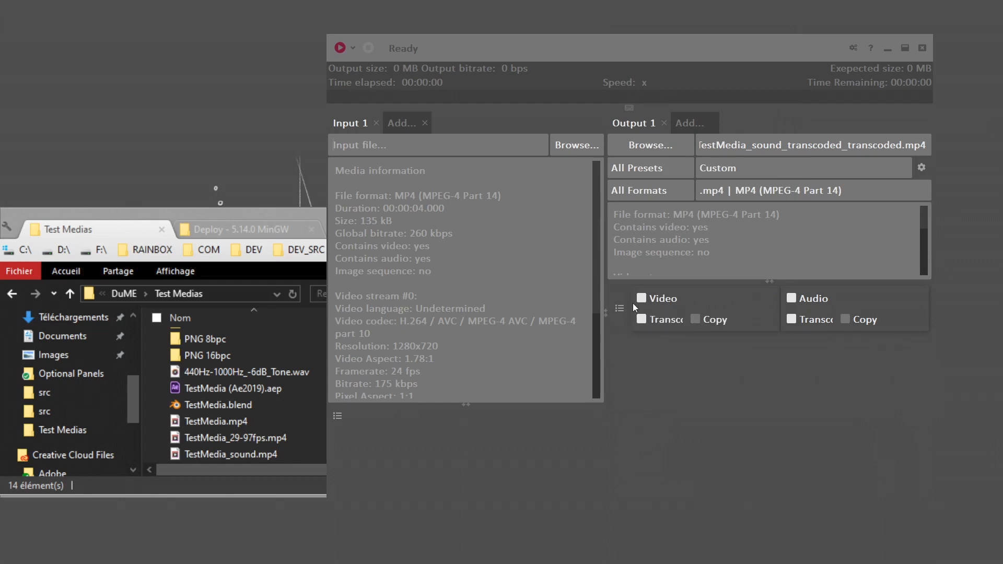
{"action": "left_click", "coordinate": [620, 308]}
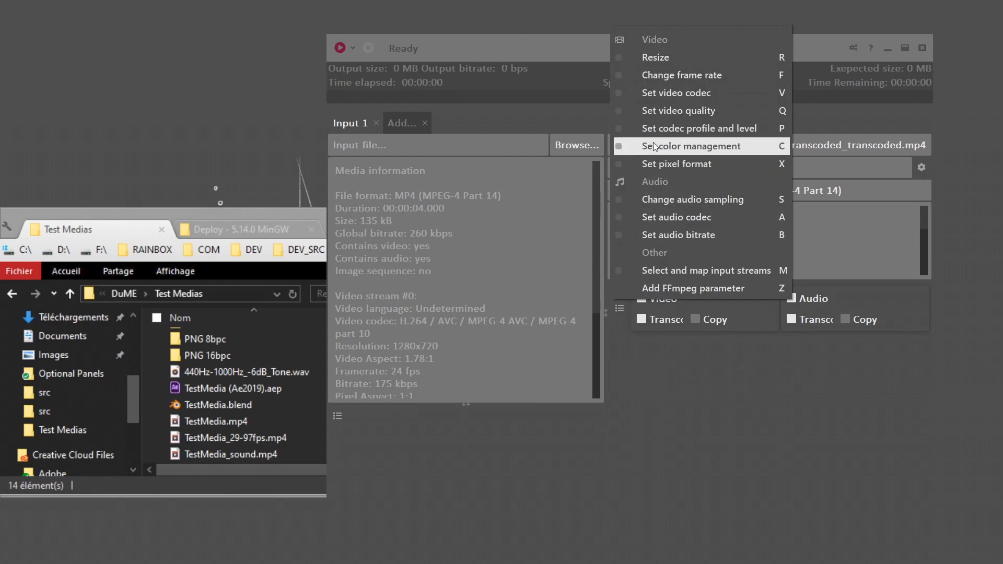
{"action": "left_click", "coordinate": [693, 146]}
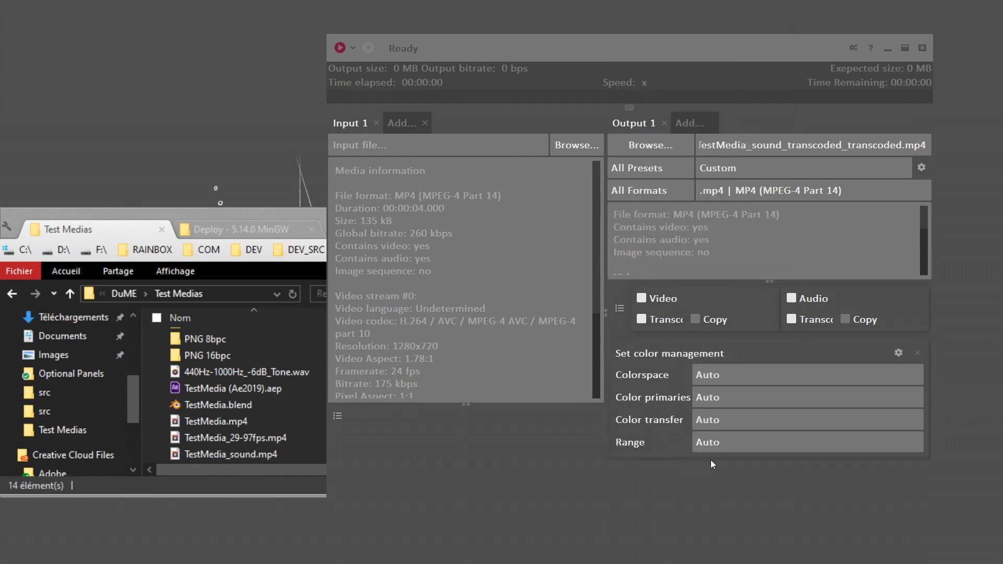
{"action": "left_click", "coordinate": [807, 374]}
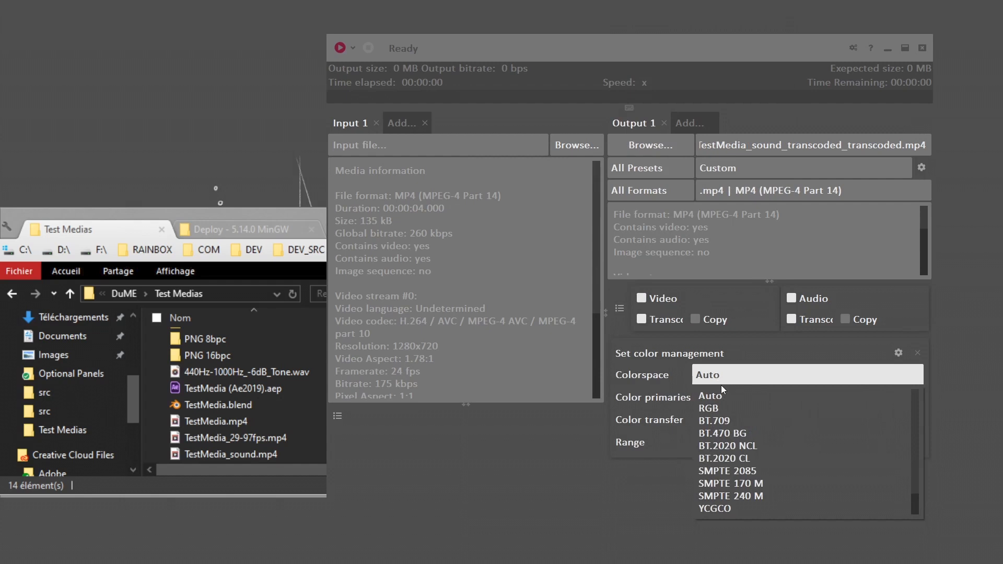
{"action": "scroll", "scroll_direction": "down", "scroll_amount": 3}
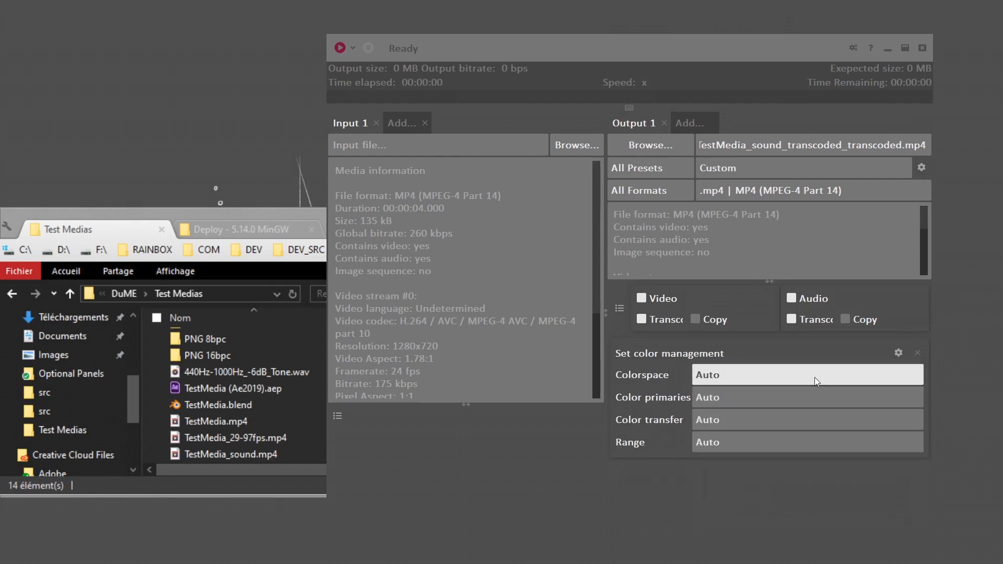
{"action": "left_click", "coordinate": [917, 353]}
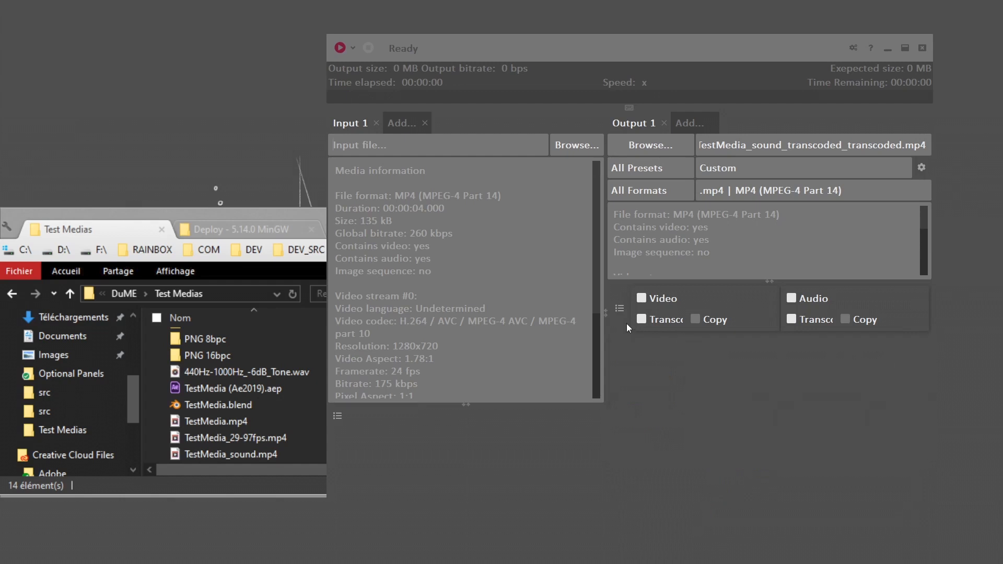
{"action": "left_click", "coordinate": [620, 308]}
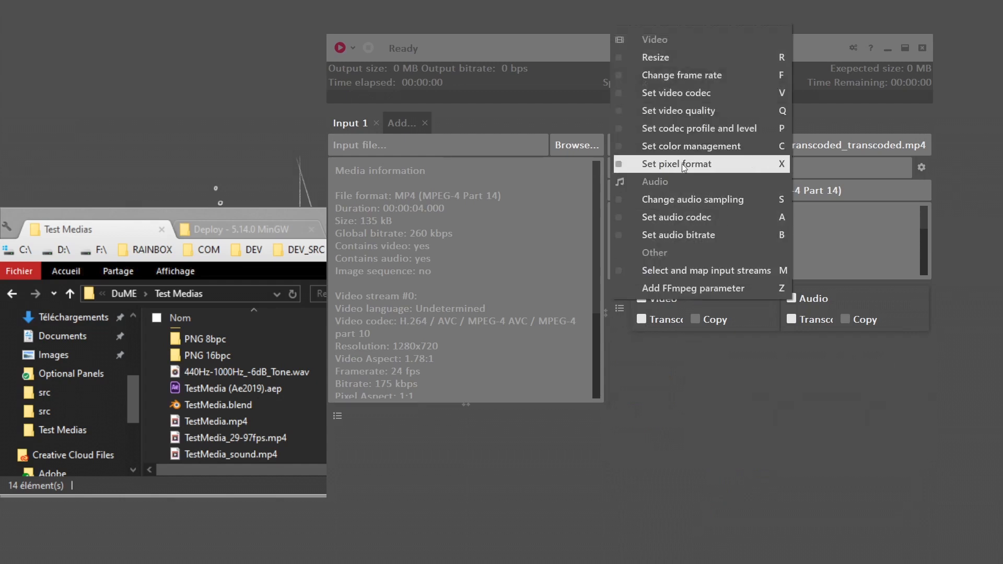
{"action": "left_click", "coordinate": [676, 164]}
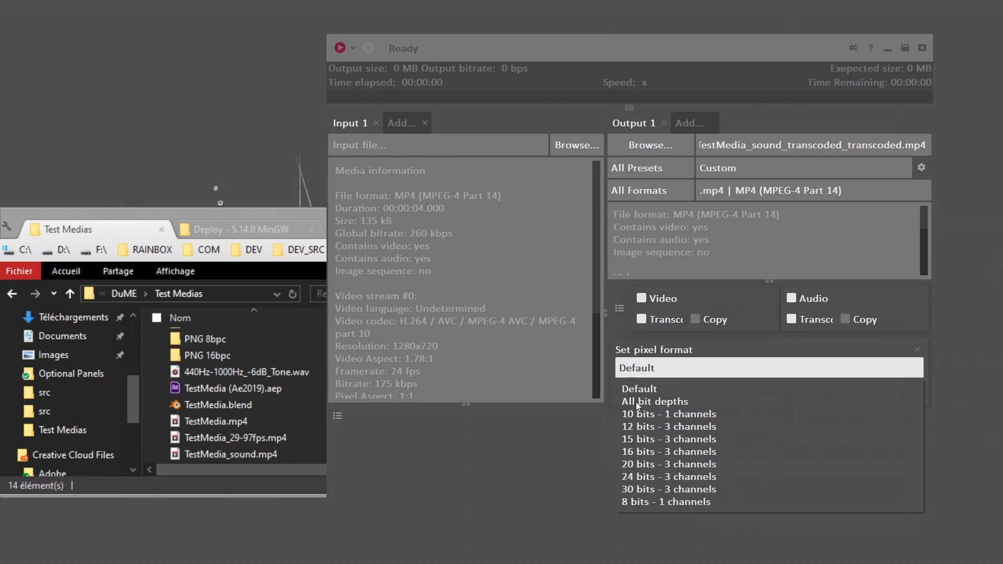
{"action": "left_click", "coordinate": [655, 401]}
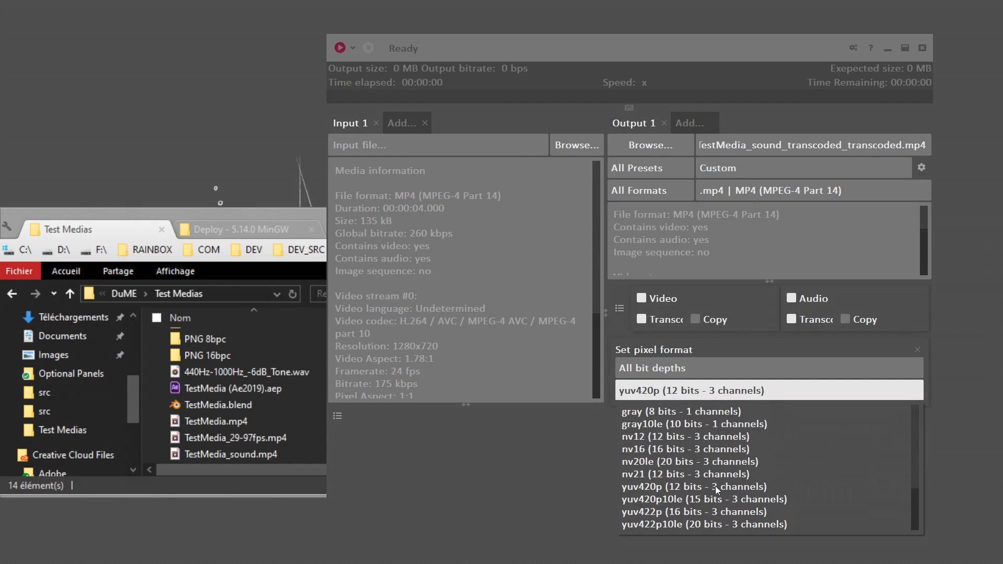
{"action": "scroll", "scroll_direction": "down", "scroll_amount": 3}
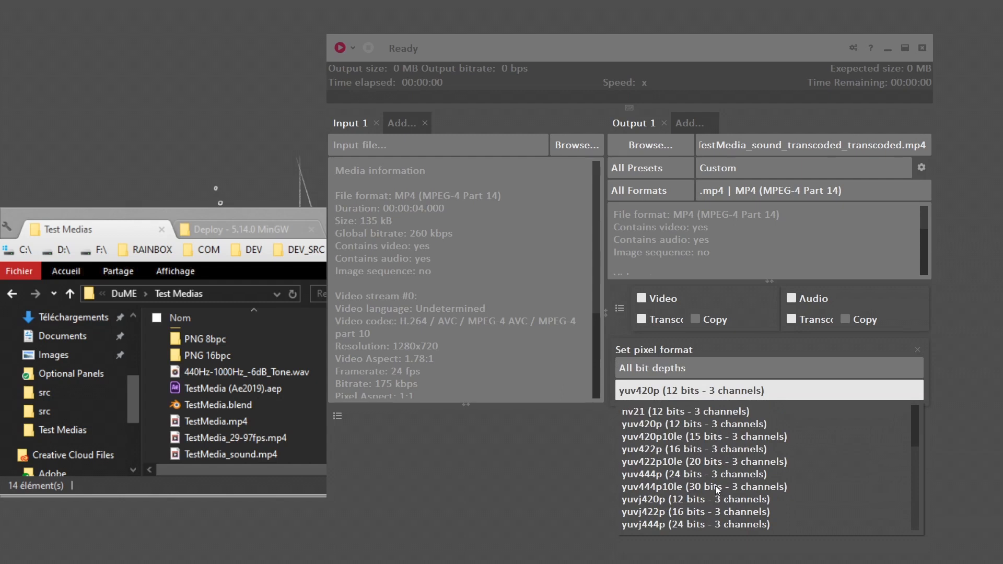
{"action": "mouse_move", "coordinate": [658, 554]}
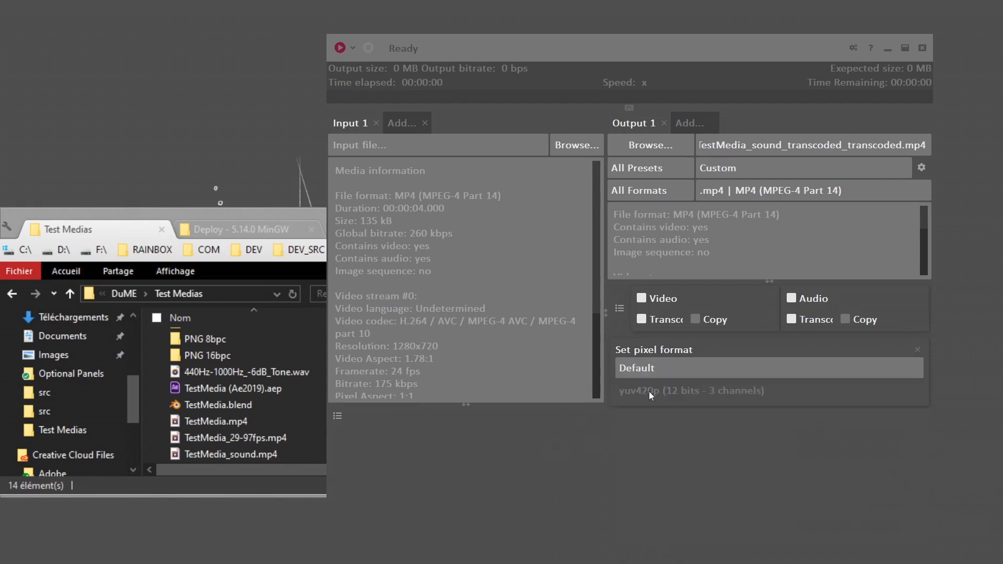
{"action": "mouse_move", "coordinate": [972, 353]}
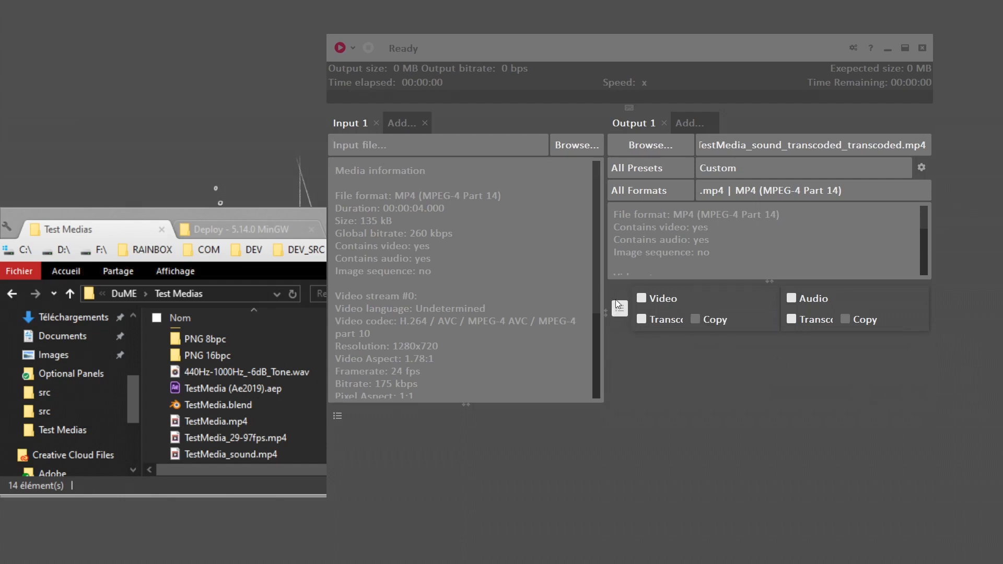
- Choose the MP4 - HQ output preset and show the addable processing steps
{"action": "left_click", "coordinate": [804, 167]}
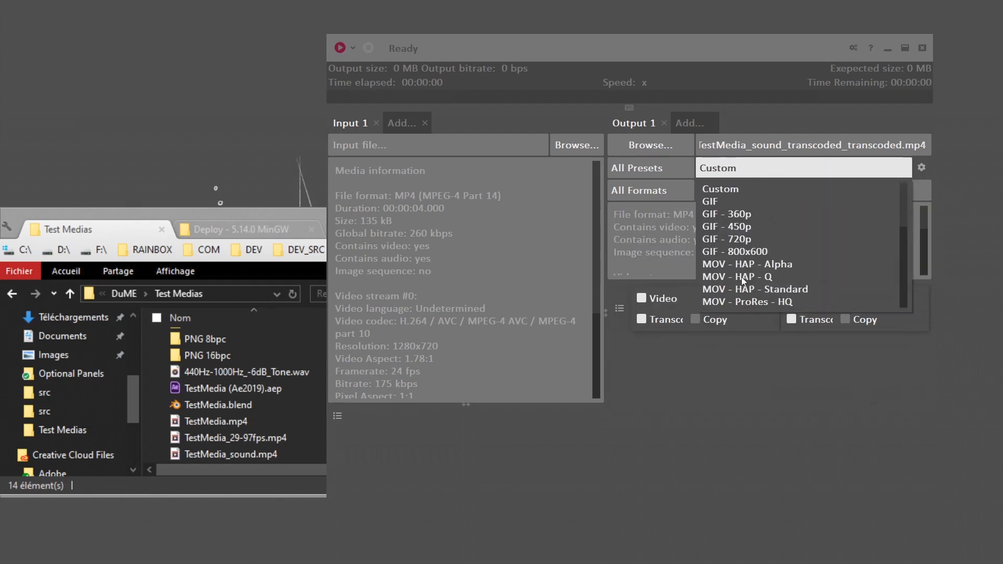
{"action": "scroll", "scroll_direction": "down", "scroll_amount": 3}
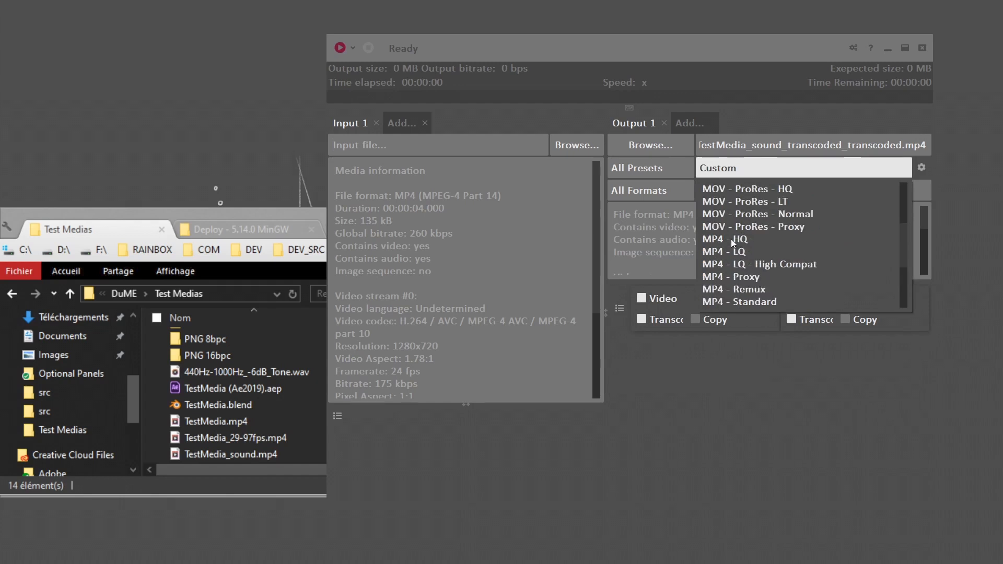
{"action": "left_click", "coordinate": [725, 239]}
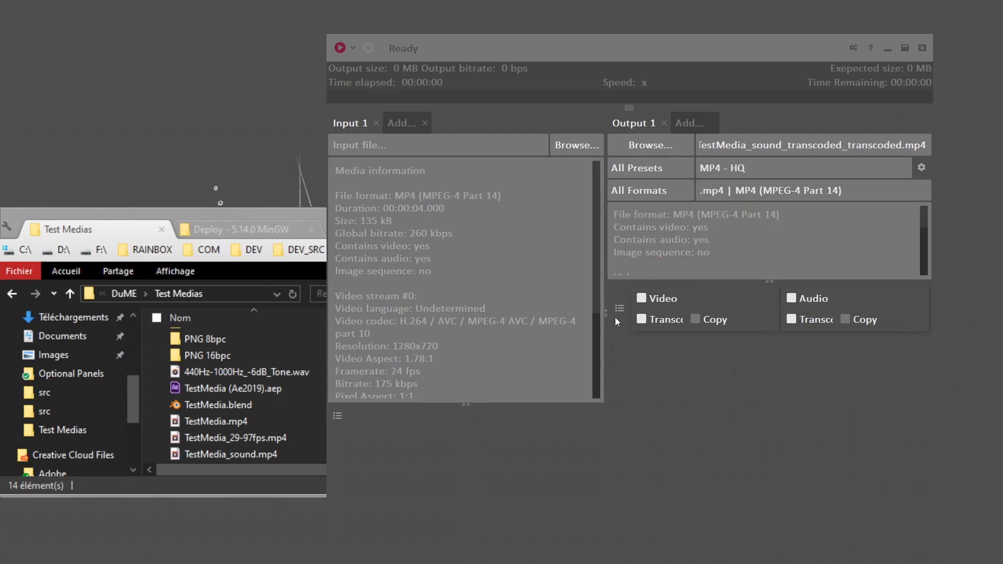
{"action": "left_click", "coordinate": [620, 308]}
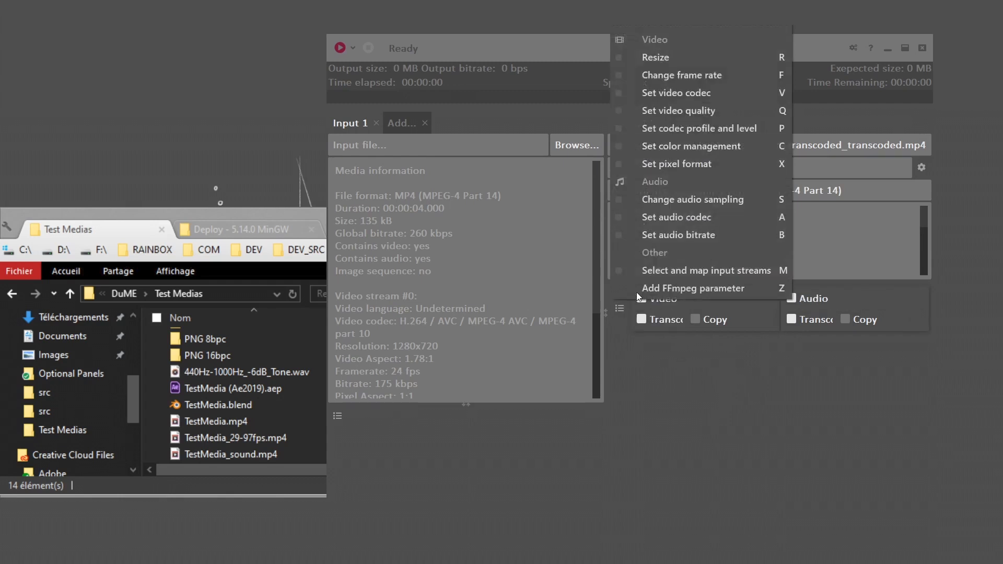
{"action": "mouse_move", "coordinate": [687, 235]}
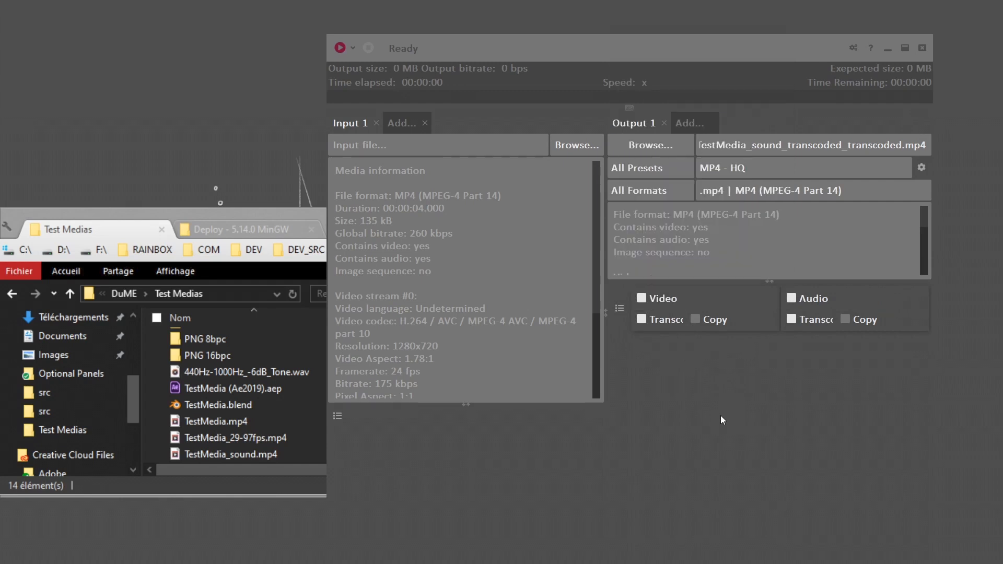
- Add a 'Select and map input streams' block to DuME's output settings
{"action": "left_click", "coordinate": [620, 309]}
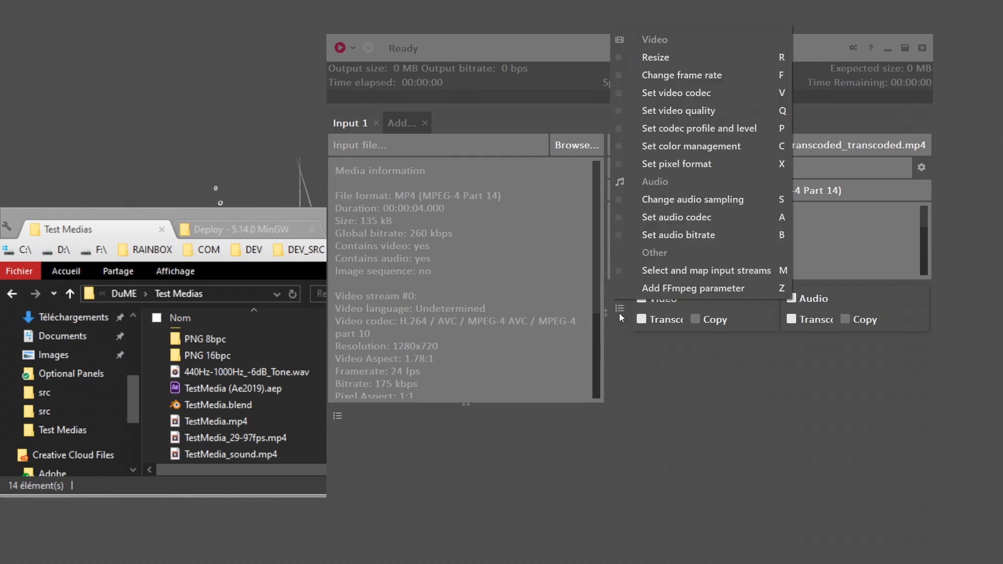
{"action": "mouse_move", "coordinate": [683, 247]}
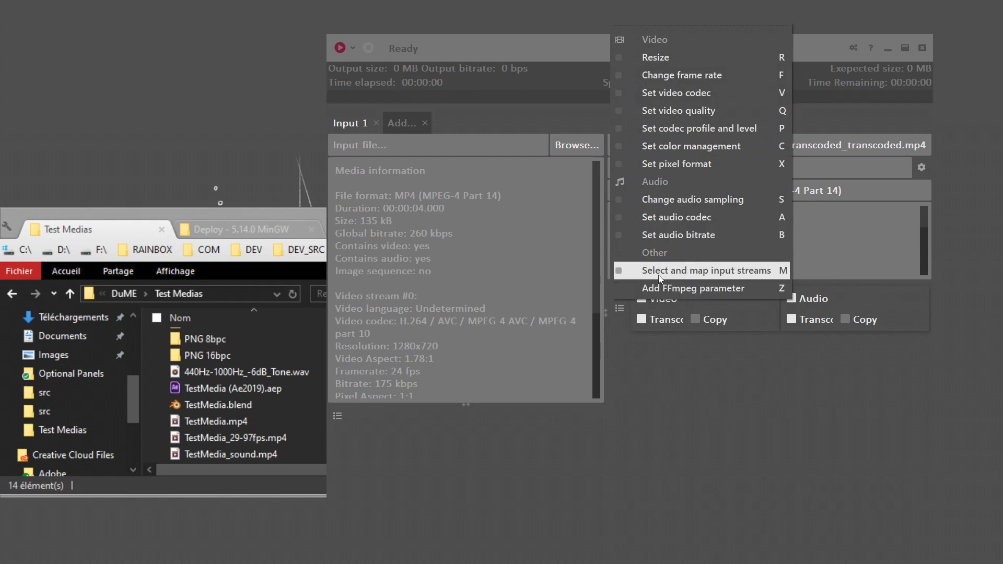
{"action": "left_click", "coordinate": [708, 270]}
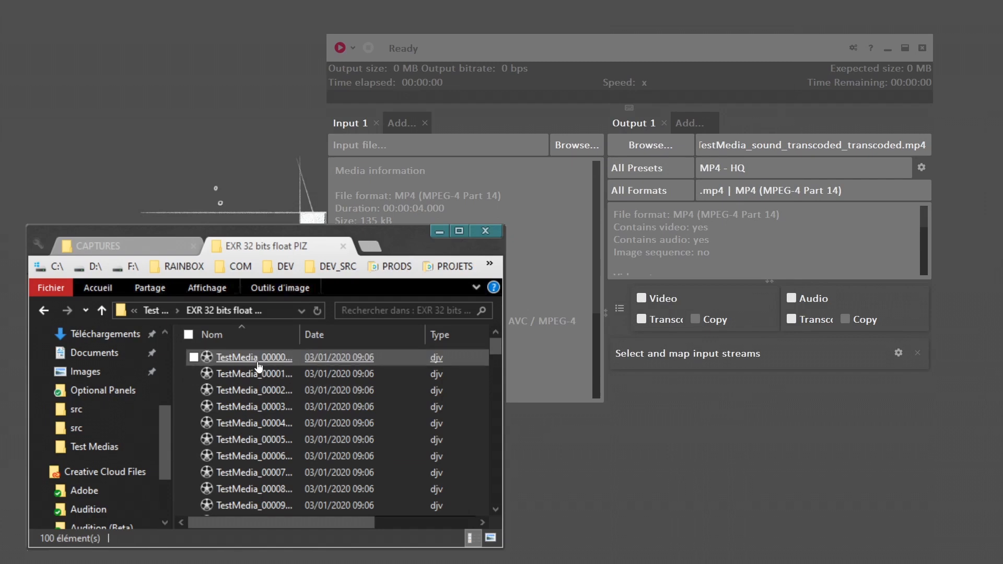
{"action": "mouse_move", "coordinate": [239, 364]}
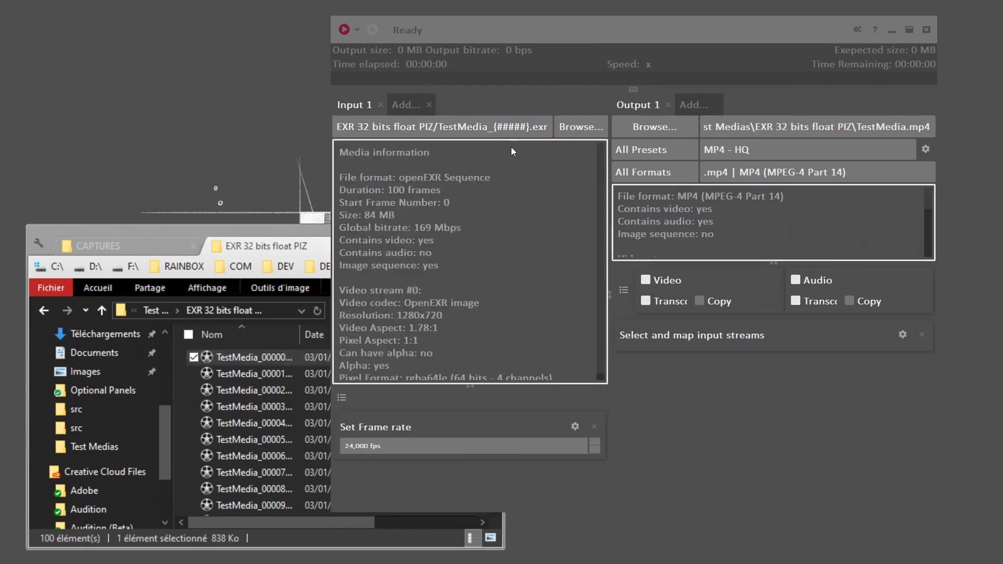
- Load the 100-frame TestMedia OpenEXR sequence as Input 1, read at 24 fps
{"action": "double_click", "coordinate": [523, 127]}
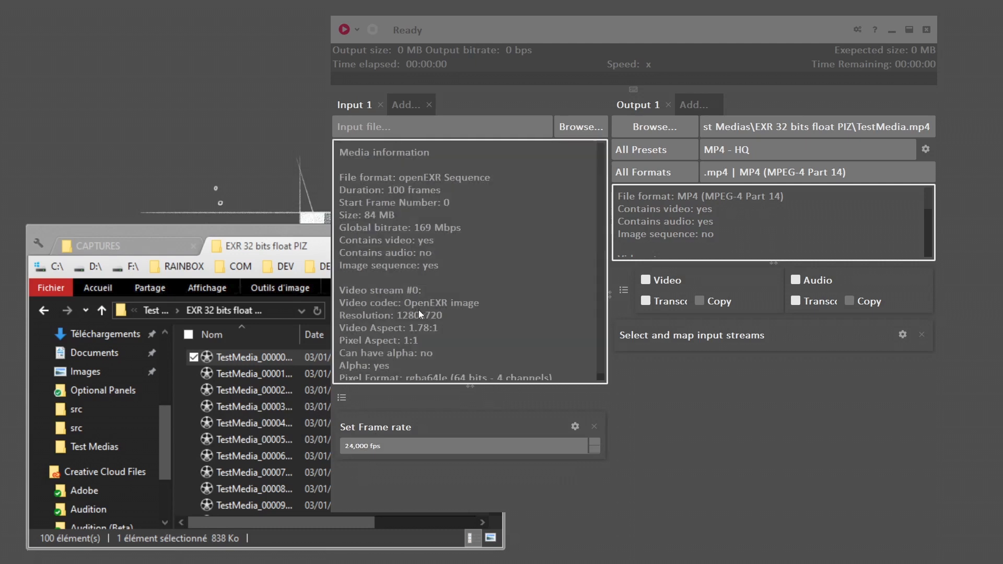
{"action": "mouse_move", "coordinate": [427, 338]}
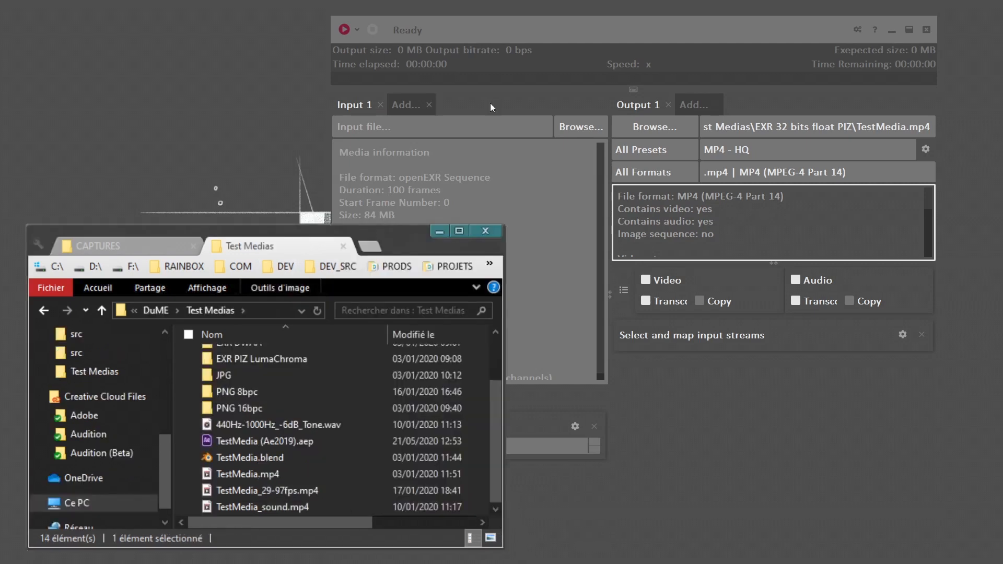
- Create a second input for the 440Hz-1000Hz_-6dB_Tone.wav tone, alongside TestMedia_sound.mp4
{"action": "left_click", "coordinate": [404, 104]}
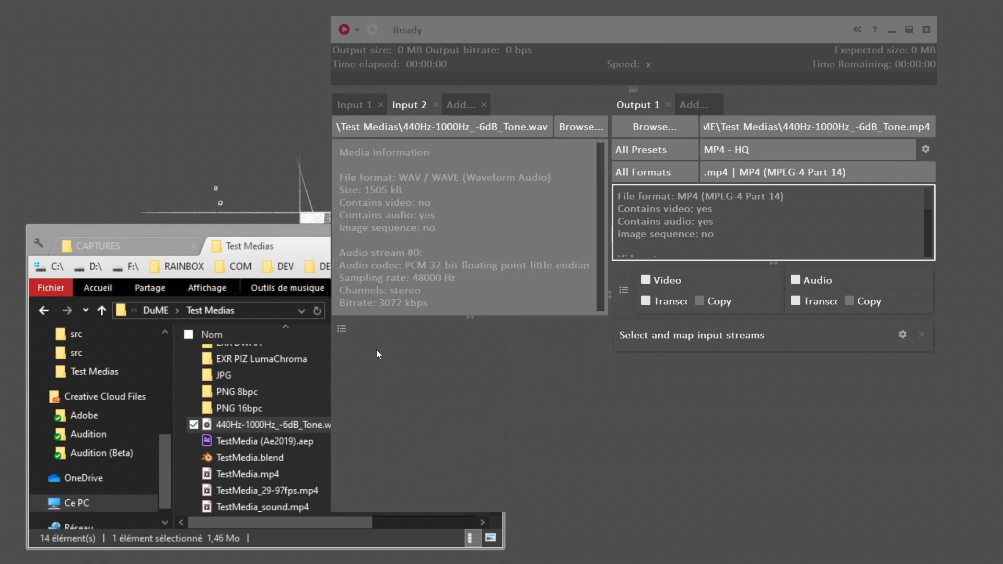
{"action": "mouse_move", "coordinate": [407, 318]}
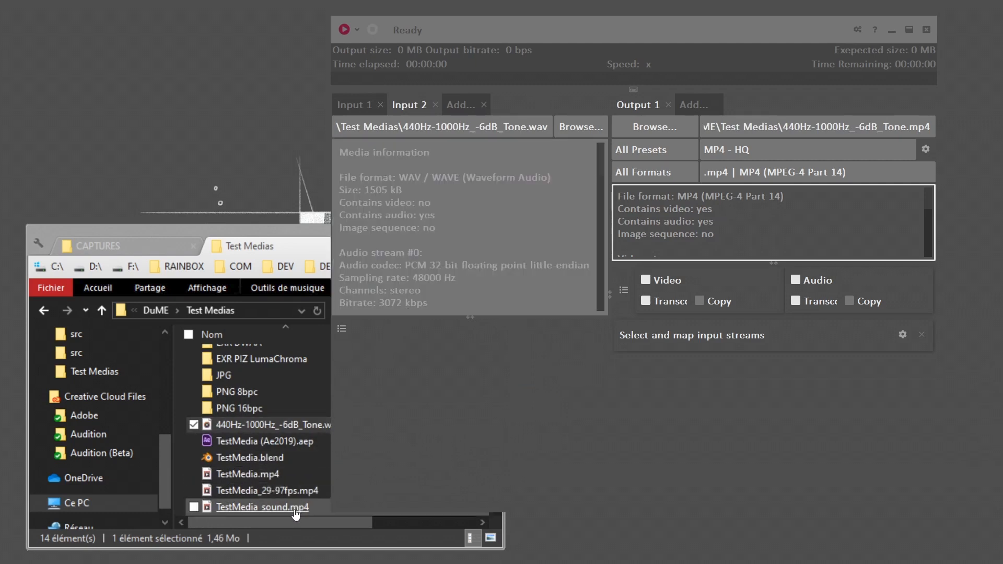
{"action": "left_click", "coordinate": [460, 105]}
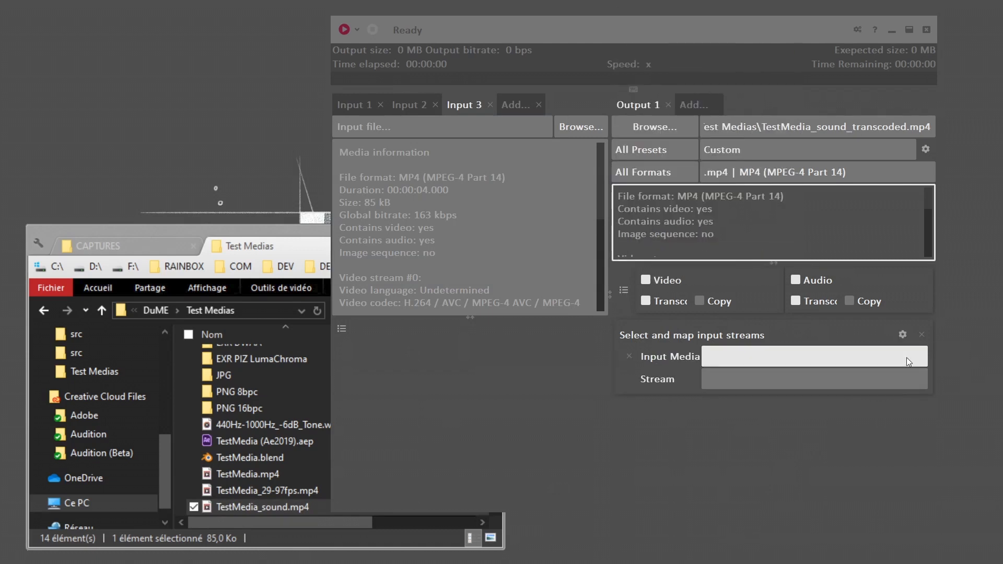
- Set the first mapped stream to TestMedia_{#####}.exr, Video #0
{"action": "left_click", "coordinate": [814, 357]}
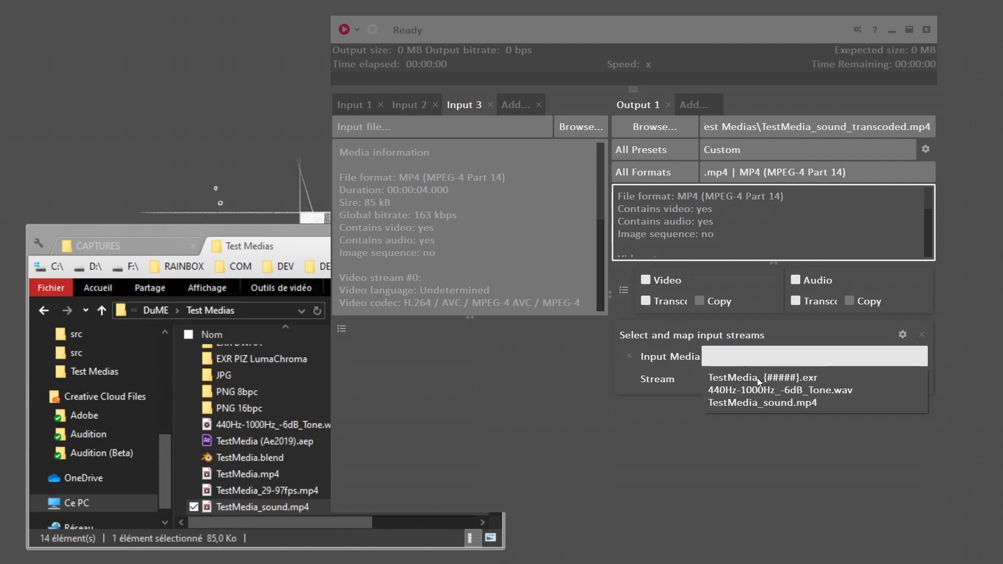
{"action": "mouse_move", "coordinate": [772, 380]}
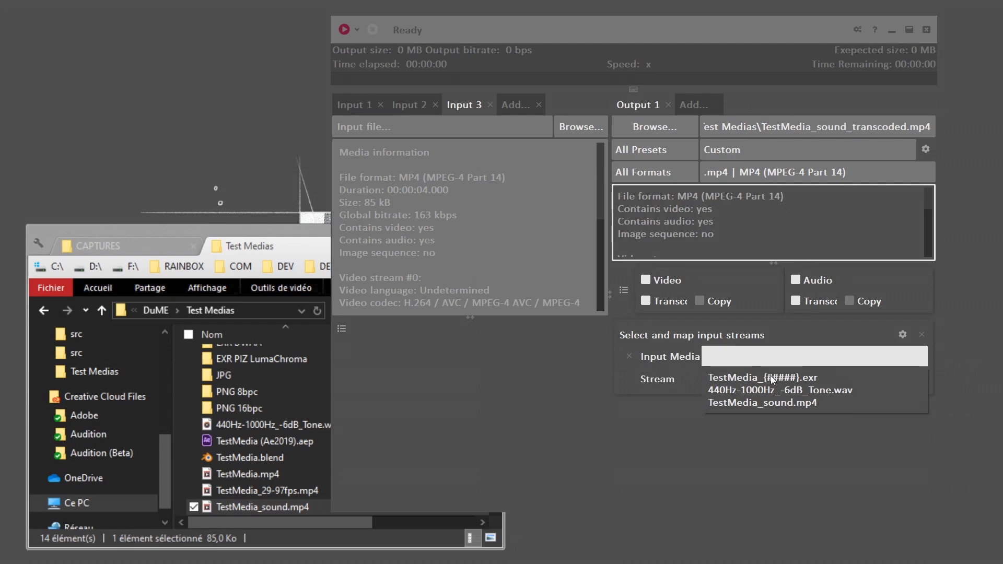
{"action": "left_click", "coordinate": [764, 377]}
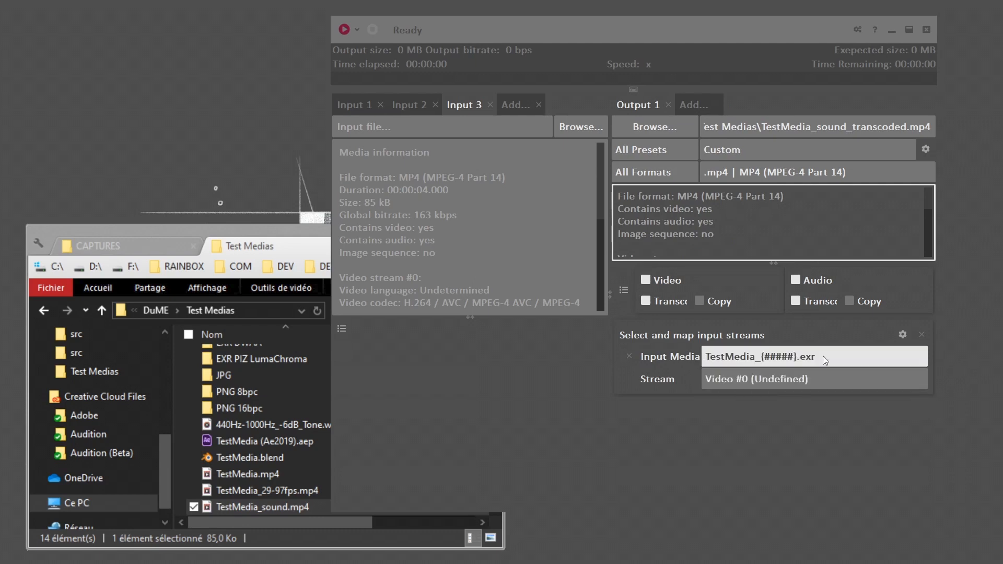
{"action": "left_click", "coordinate": [814, 379]}
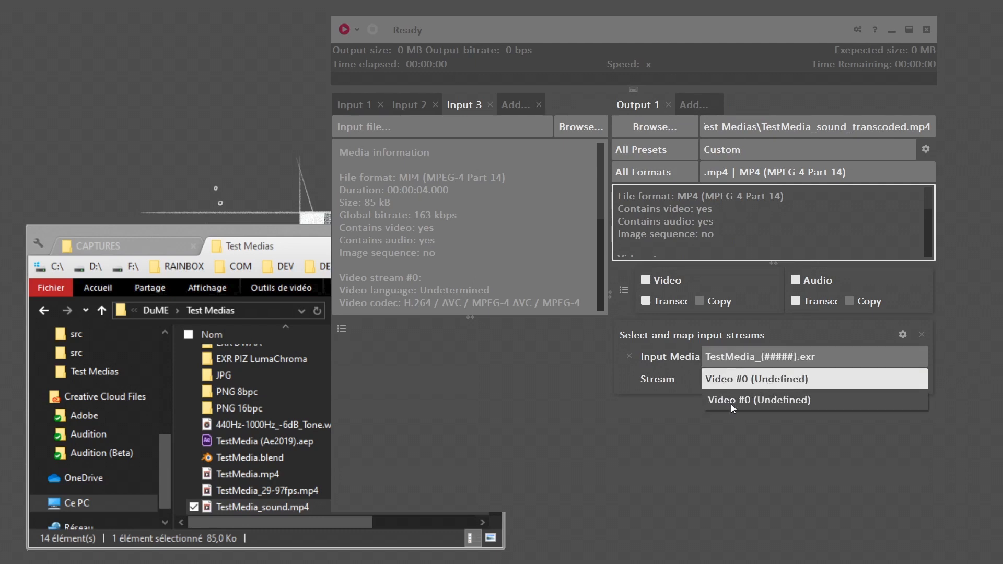
{"action": "left_click", "coordinate": [760, 400]}
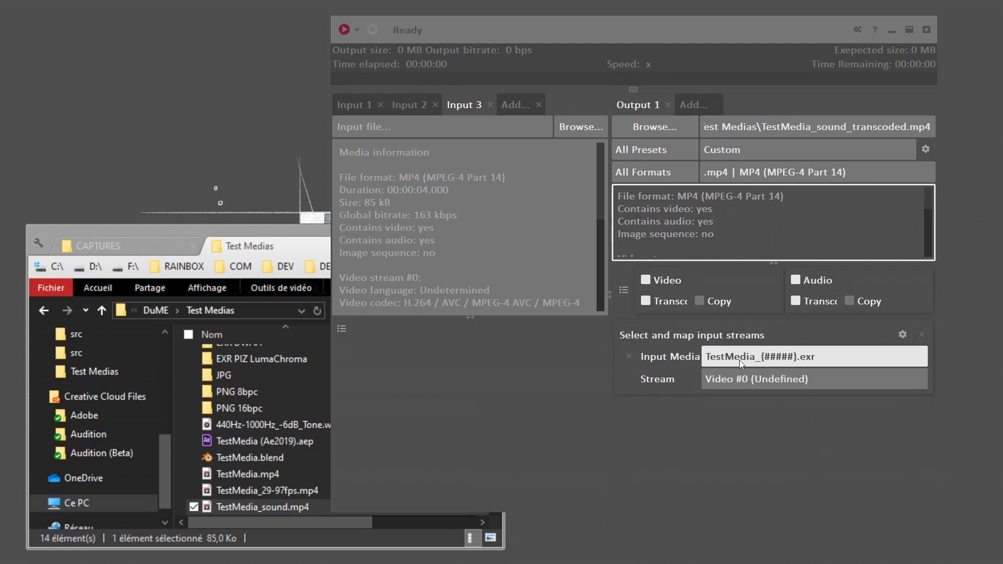
{"action": "mouse_move", "coordinate": [780, 368]}
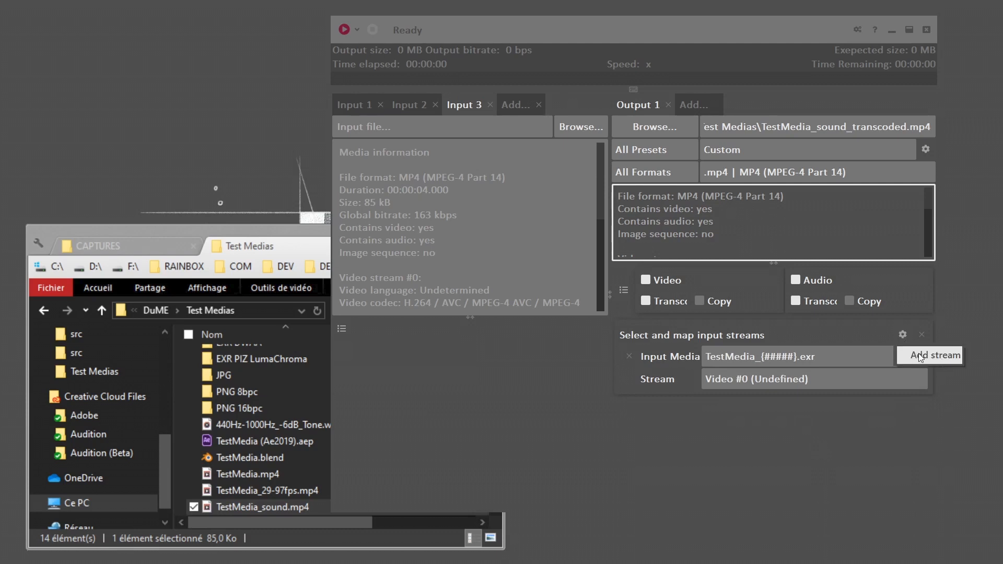
- Add stream 2 sourced from the 440Hz-1000Hz_-6dB_Tone.wav audio, Audio #0
{"action": "left_click", "coordinate": [930, 355]}
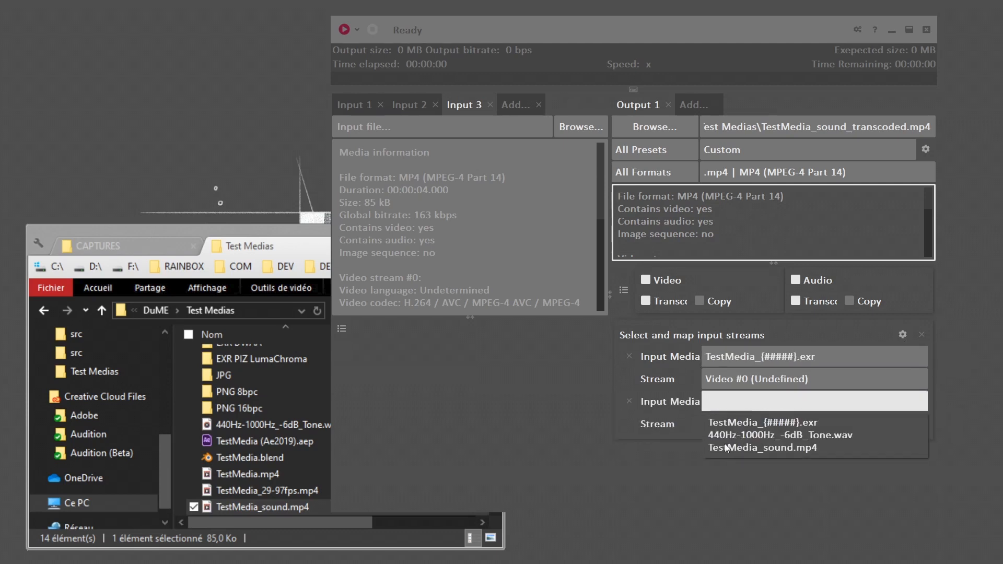
{"action": "left_click", "coordinate": [778, 435]}
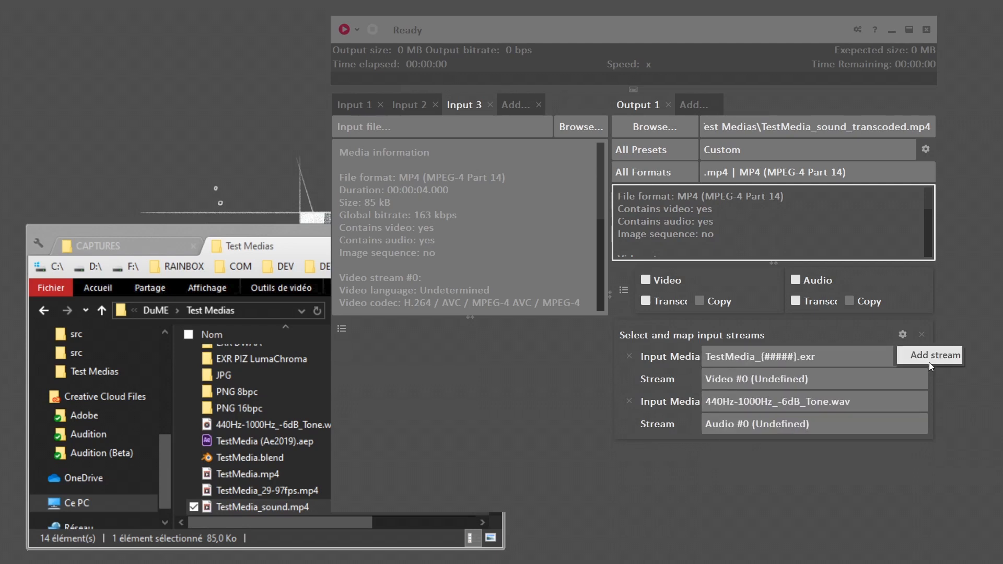
- Add stream 3 mapping Audio #1 from TestMedia_sound.mp4, then view the WAV input
{"action": "left_click", "coordinate": [937, 356]}
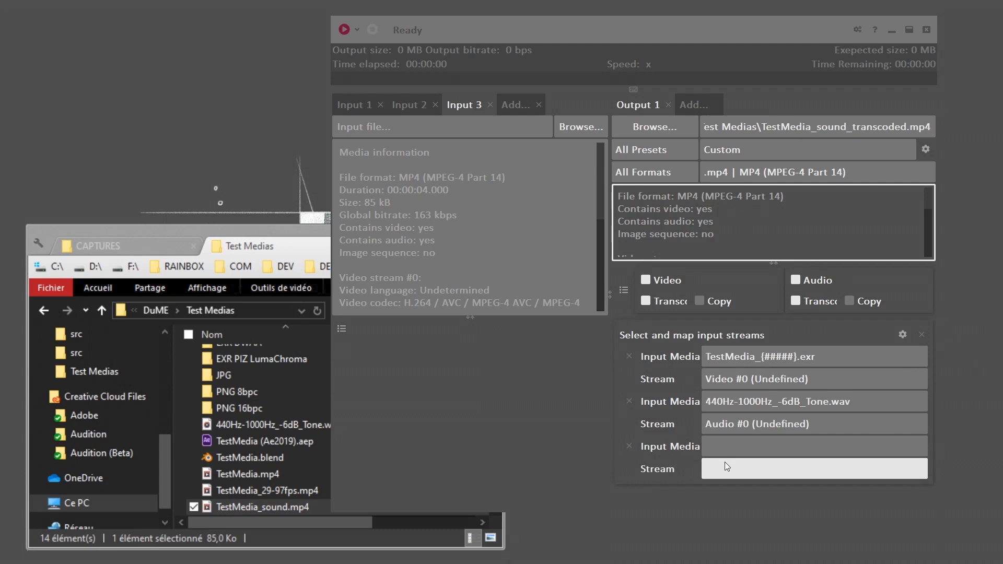
{"action": "left_click", "coordinate": [814, 468]}
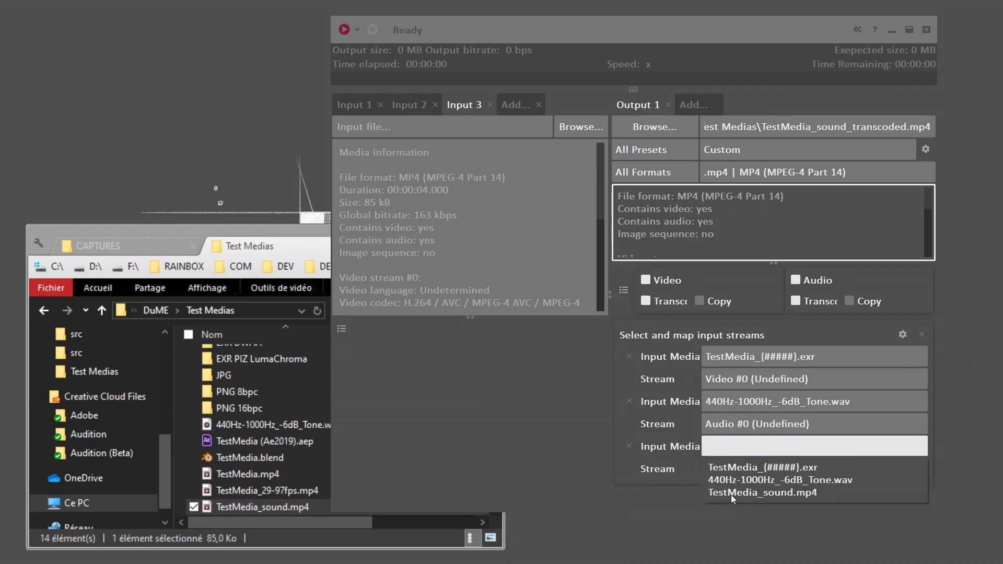
{"action": "left_click", "coordinate": [763, 493]}
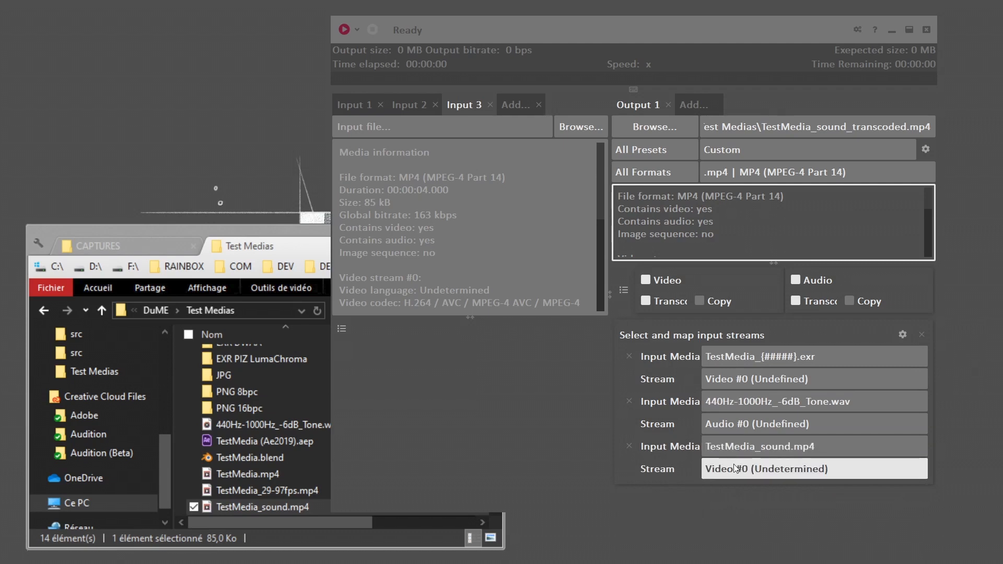
{"action": "left_click", "coordinate": [814, 469]}
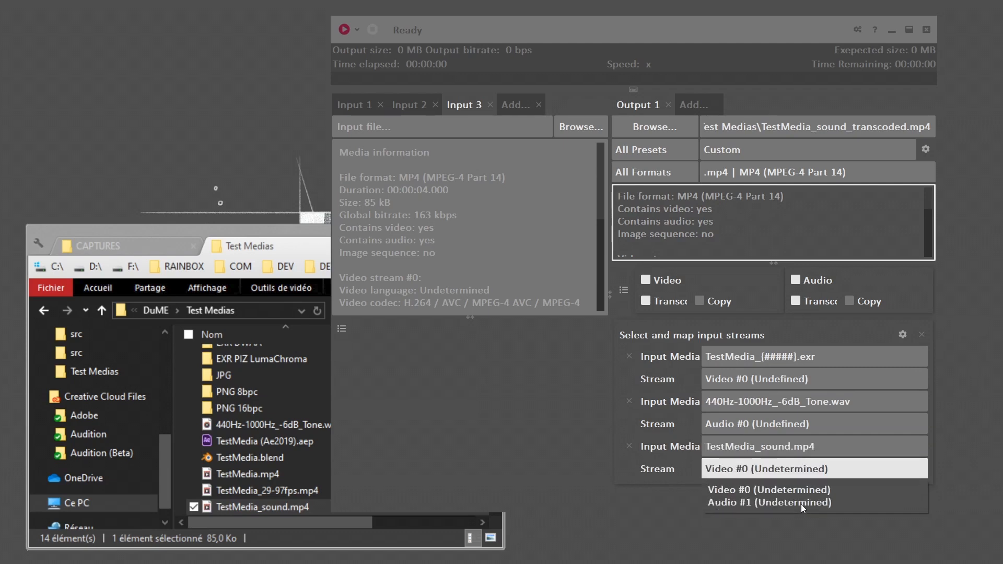
{"action": "left_click", "coordinate": [769, 502]}
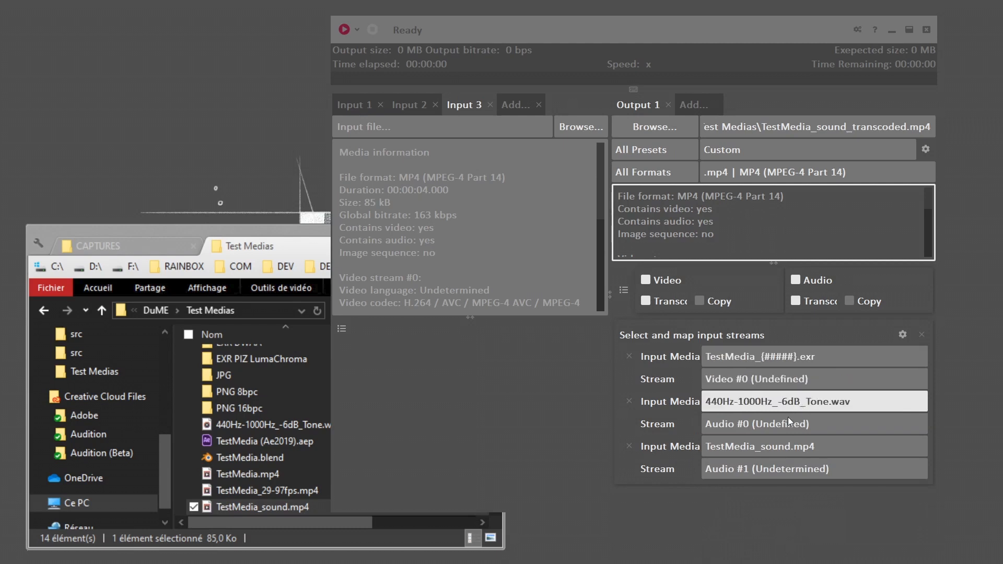
{"action": "left_click", "coordinate": [409, 106]}
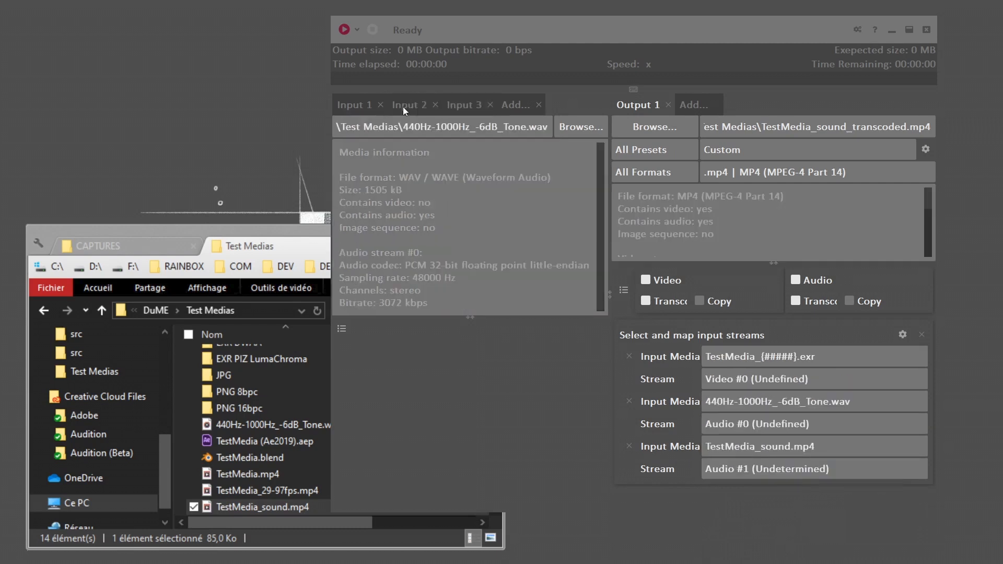
- Show Input 1's OpenEXR sequence details and its 24 fps frame rate
{"action": "left_click", "coordinate": [354, 105]}
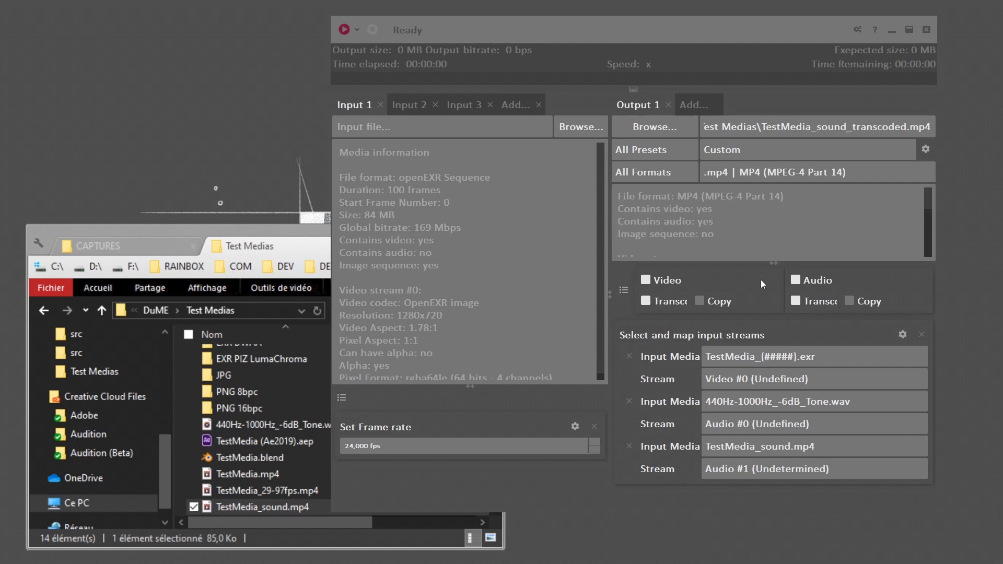
{"action": "mouse_move", "coordinate": [688, 429]}
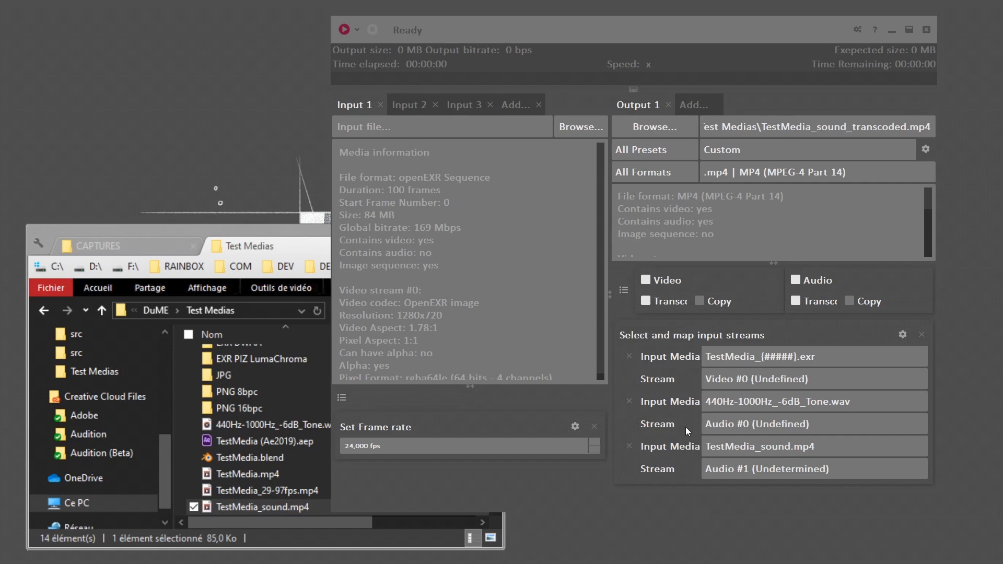
{"action": "mouse_move", "coordinate": [679, 437]}
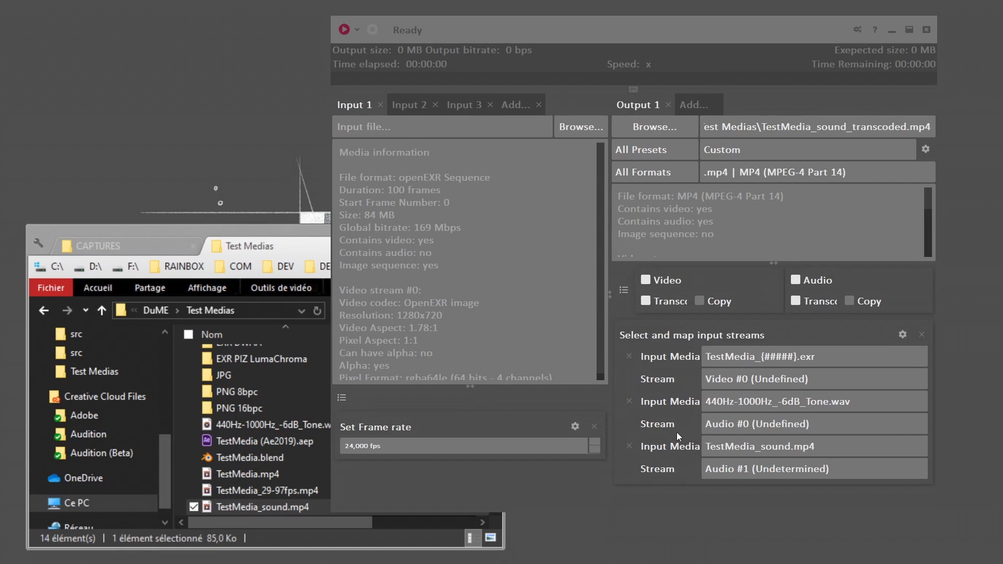
{"action": "mouse_move", "coordinate": [679, 495]}
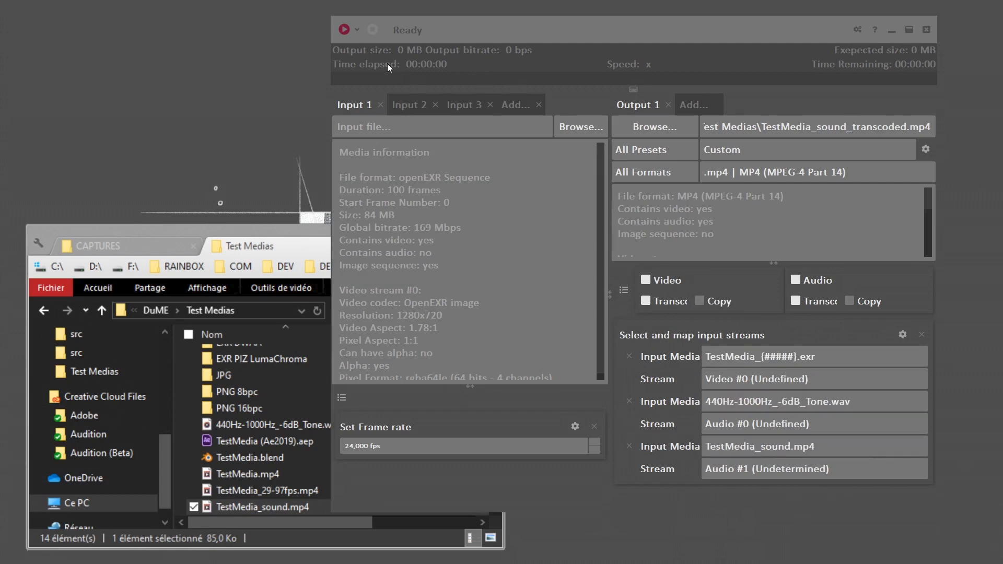
{"action": "mouse_move", "coordinate": [344, 29]}
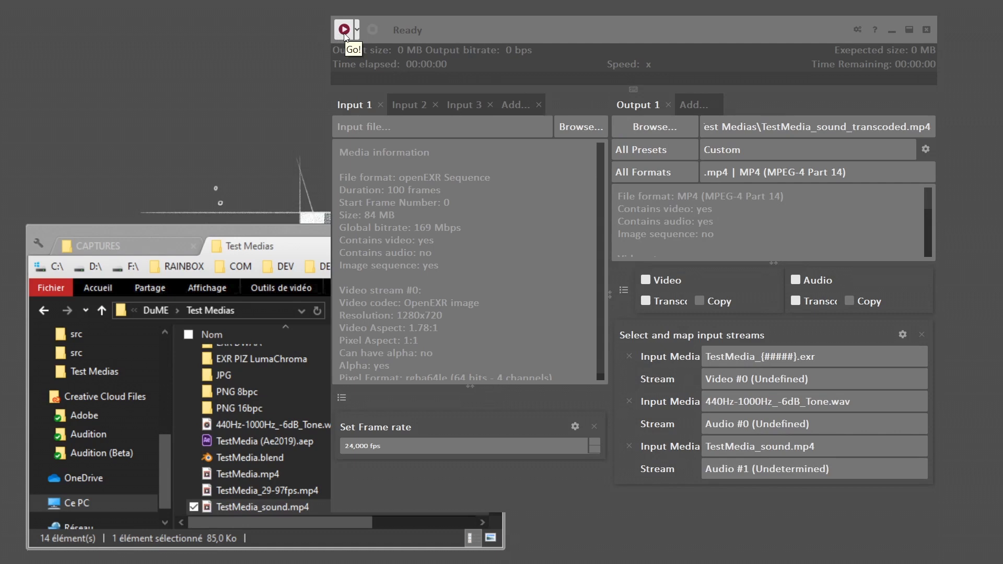
{"action": "mouse_move", "coordinate": [194, 222]}
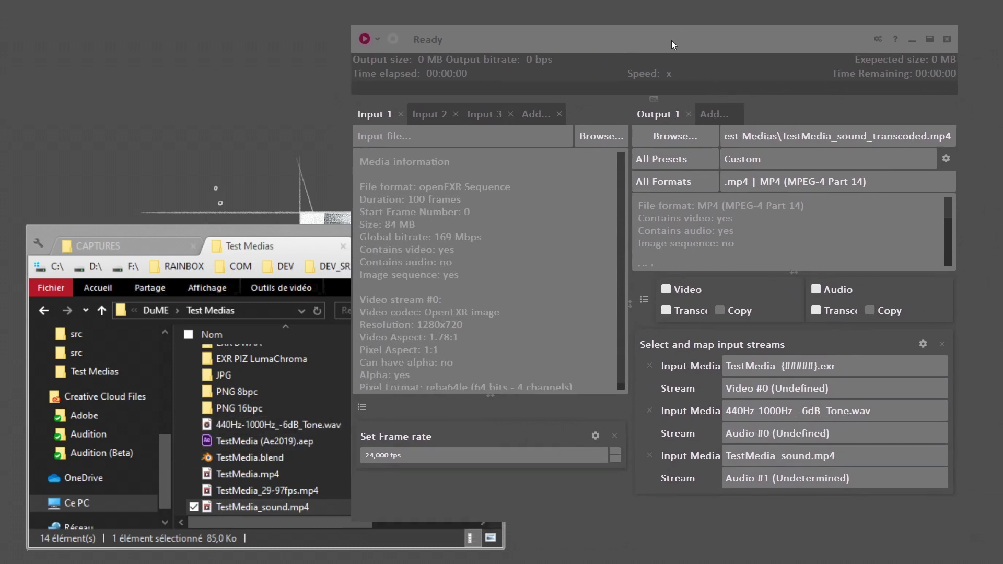
{"action": "mouse_move", "coordinate": [292, 446]}
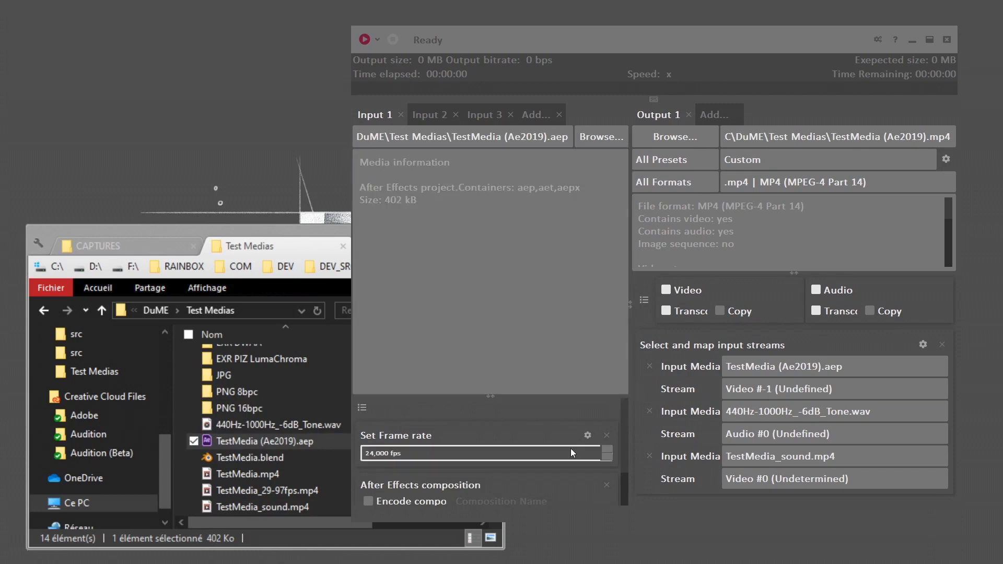
- Close Inputs 2 and 3, keeping TestMedia (Ae2019).aep as sole input with Encode compo on
{"action": "left_click", "coordinate": [430, 114]}
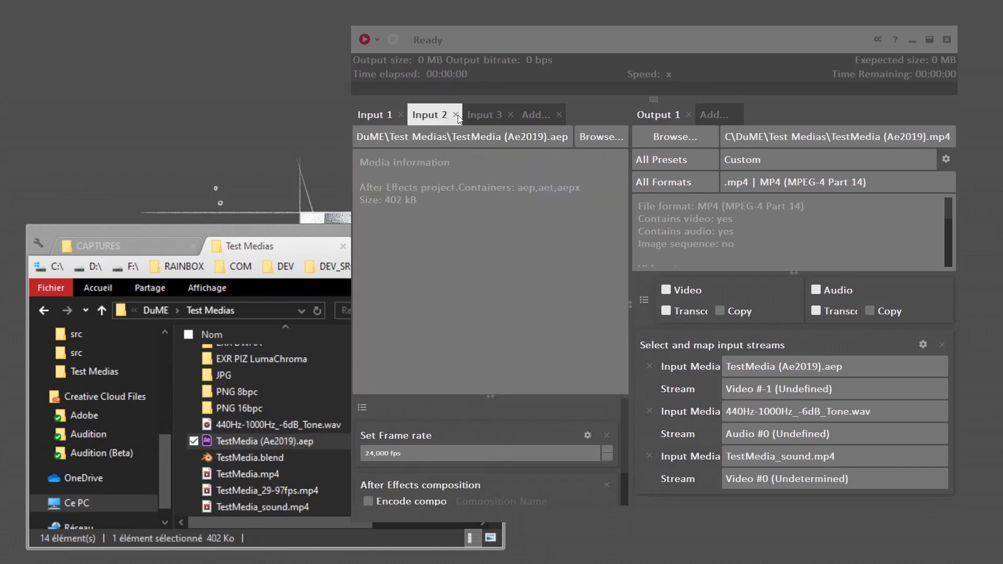
{"action": "left_click", "coordinate": [455, 115]}
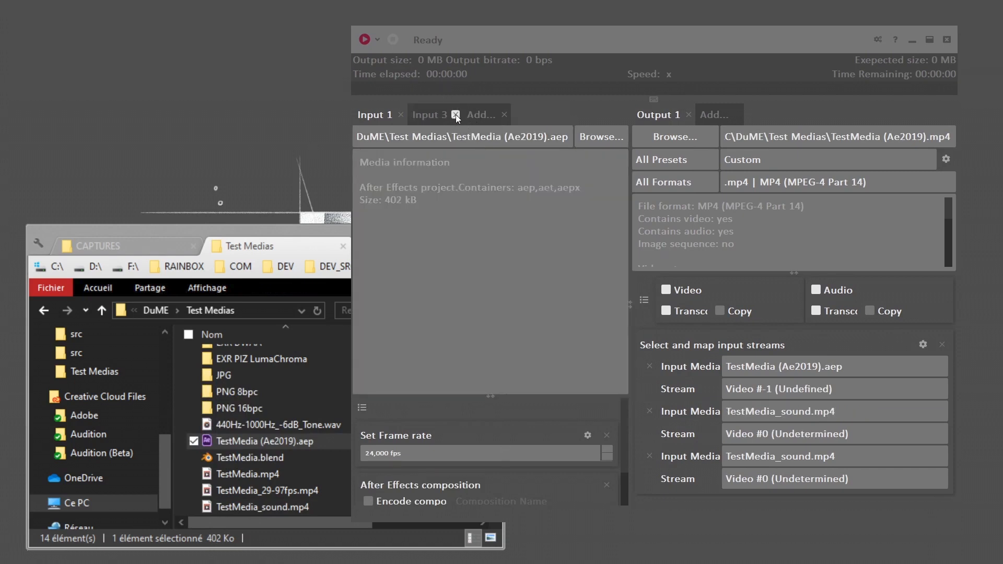
{"action": "left_click", "coordinate": [455, 114]}
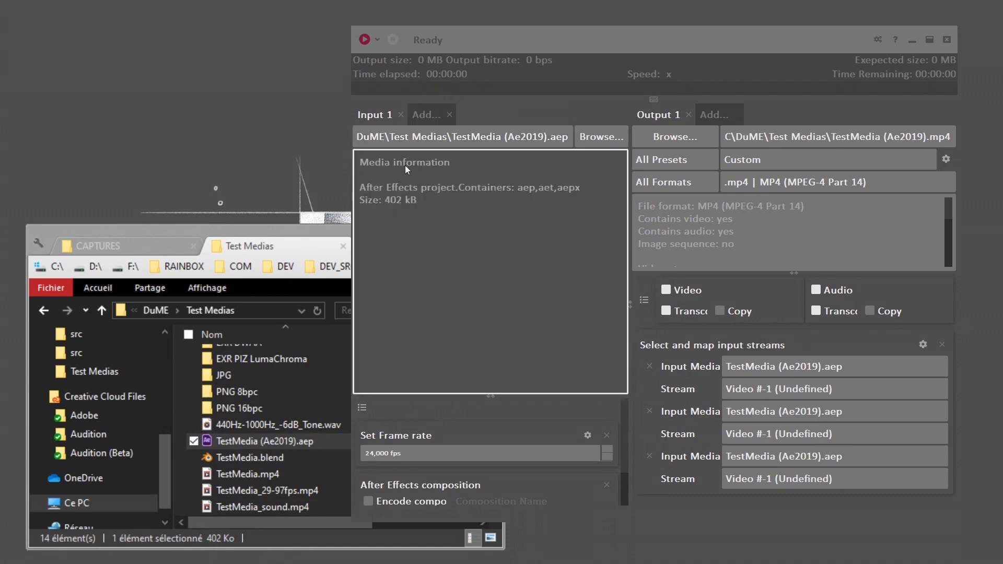
{"action": "mouse_move", "coordinate": [497, 269]}
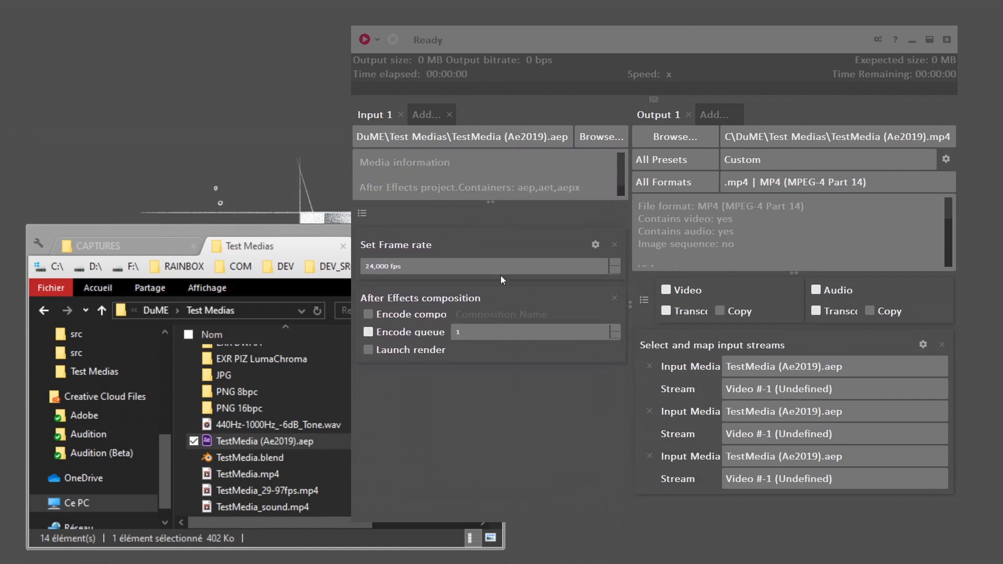
{"action": "mouse_move", "coordinate": [443, 242]}
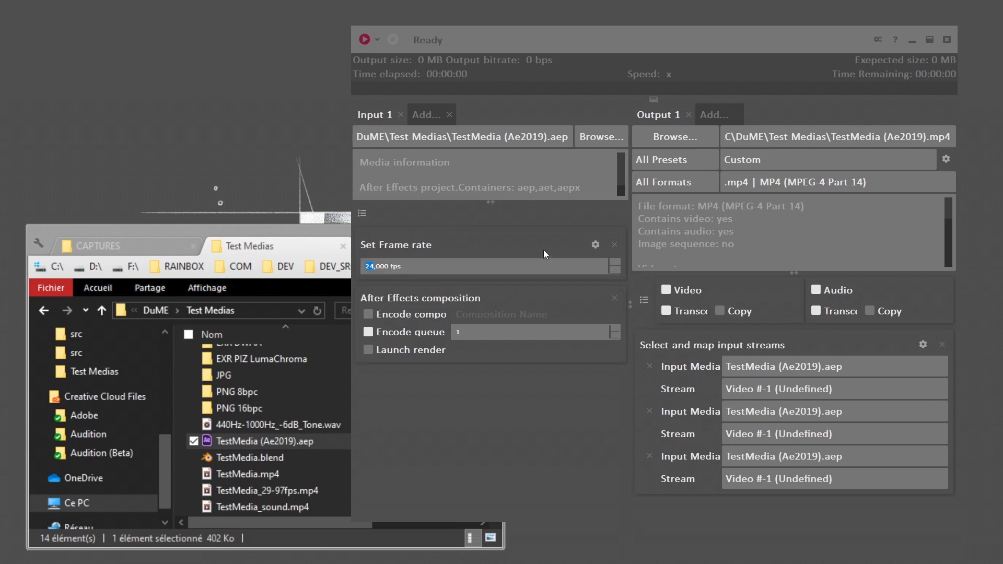
{"action": "left_click", "coordinate": [484, 266]}
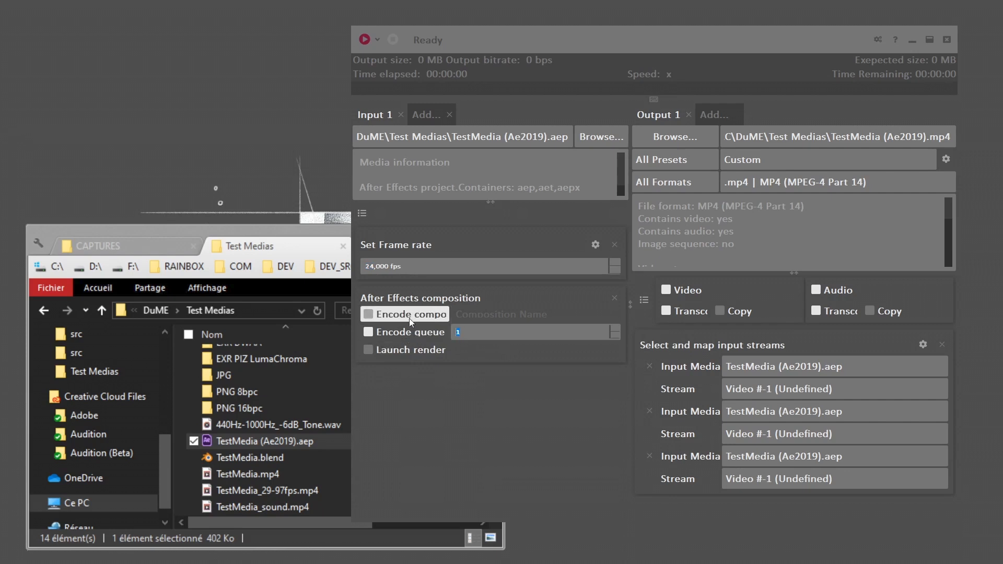
{"action": "left_click", "coordinate": [534, 314]}
{"action": "type", "text": "Composiotn name"}
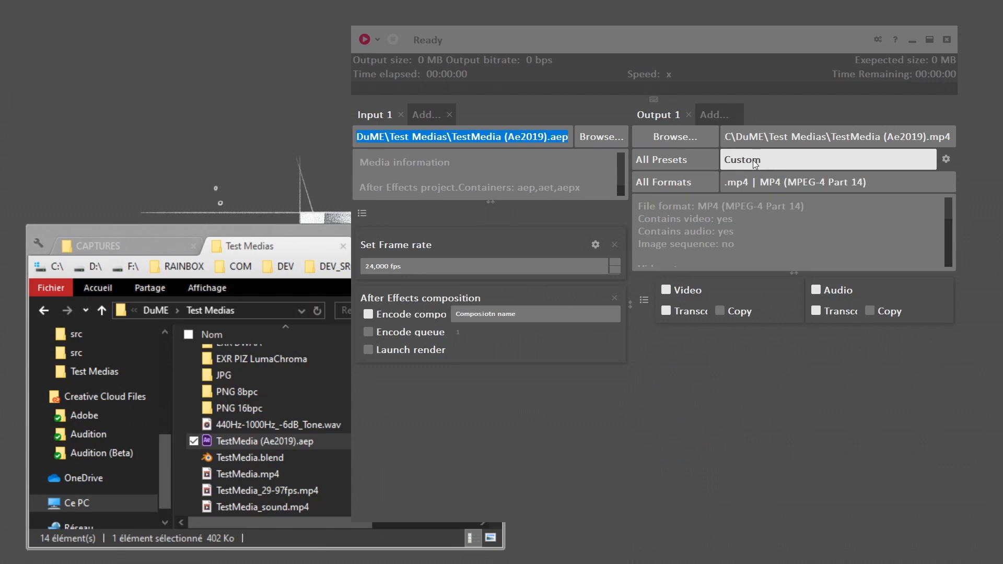
- Apply an MP4 output preset, add Outputs 2 and 3, and remove the extra output
{"action": "left_click", "coordinate": [829, 159]}
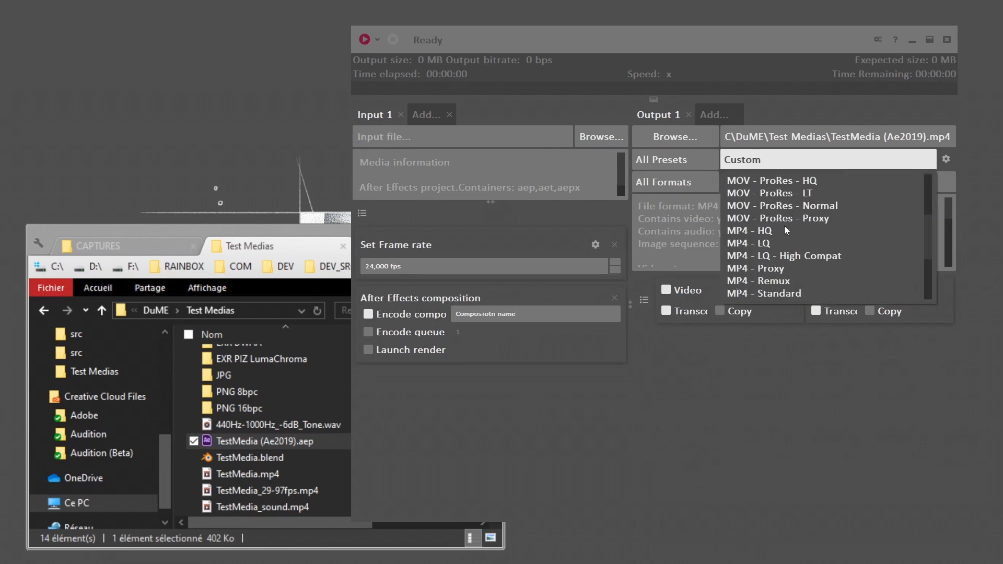
{"action": "left_click", "coordinate": [750, 231]}
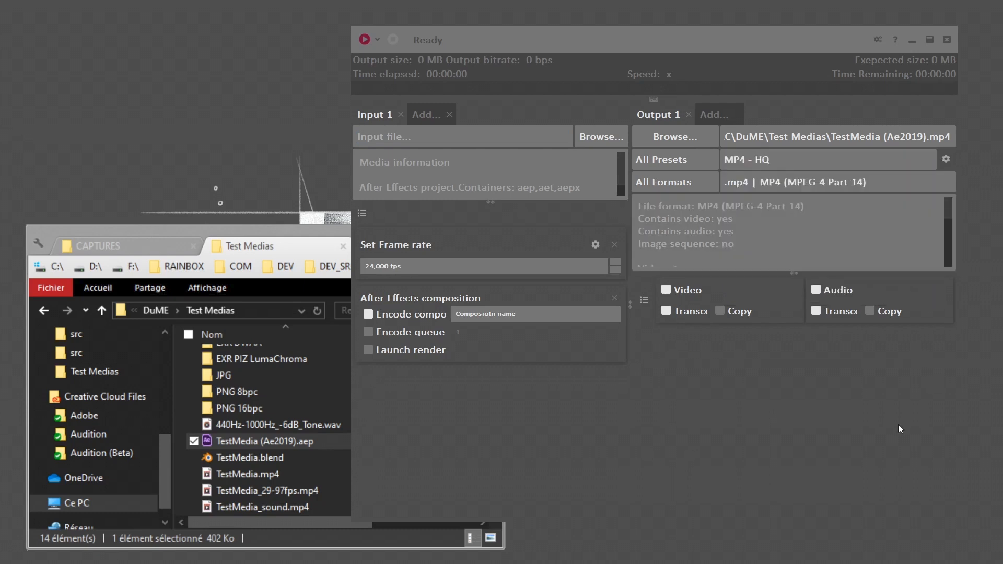
{"action": "mouse_move", "coordinate": [365, 39]}
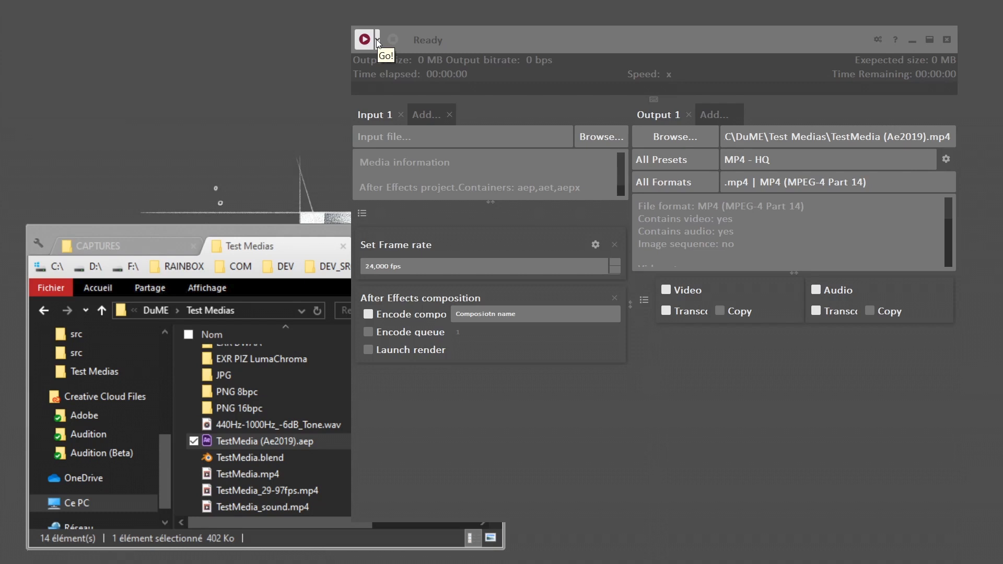
{"action": "mouse_move", "coordinate": [401, 62]}
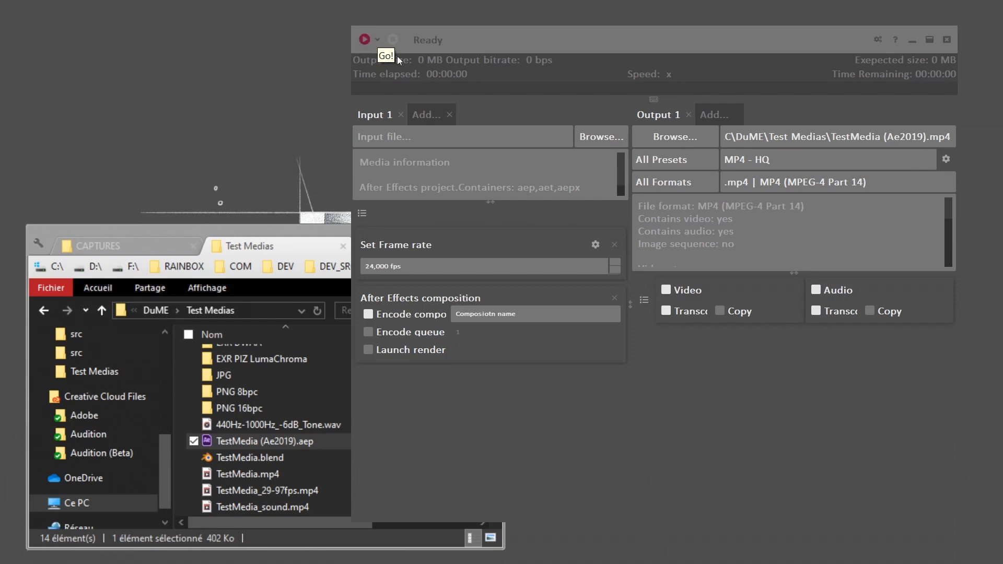
{"action": "mouse_move", "coordinate": [410, 67]}
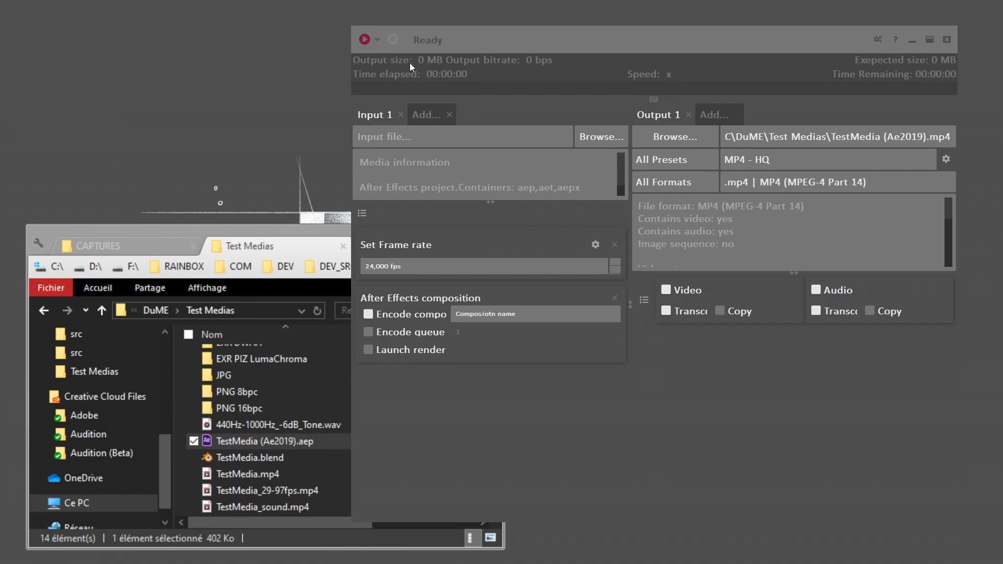
{"action": "left_click", "coordinate": [839, 137]}
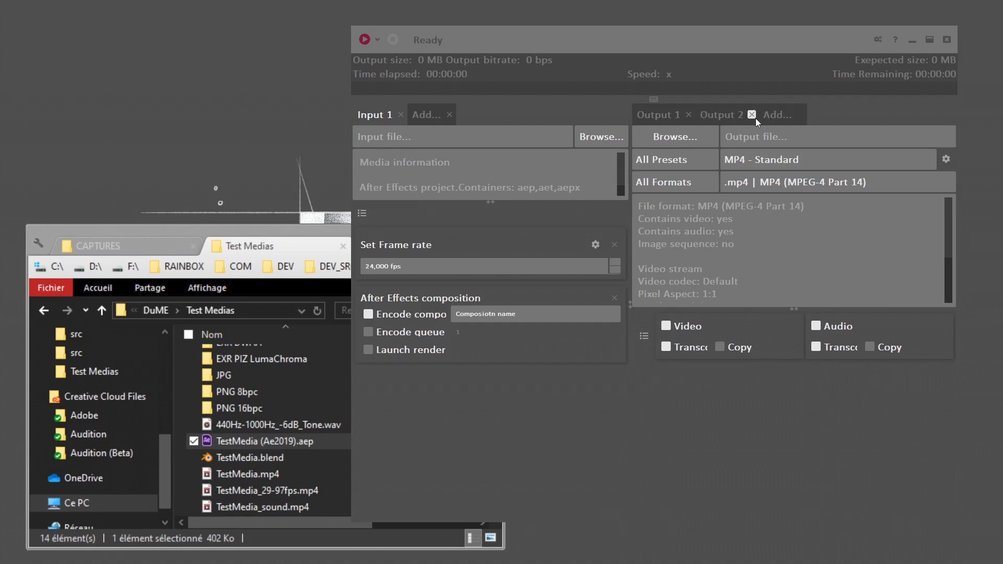
{"action": "left_click", "coordinate": [777, 114]}
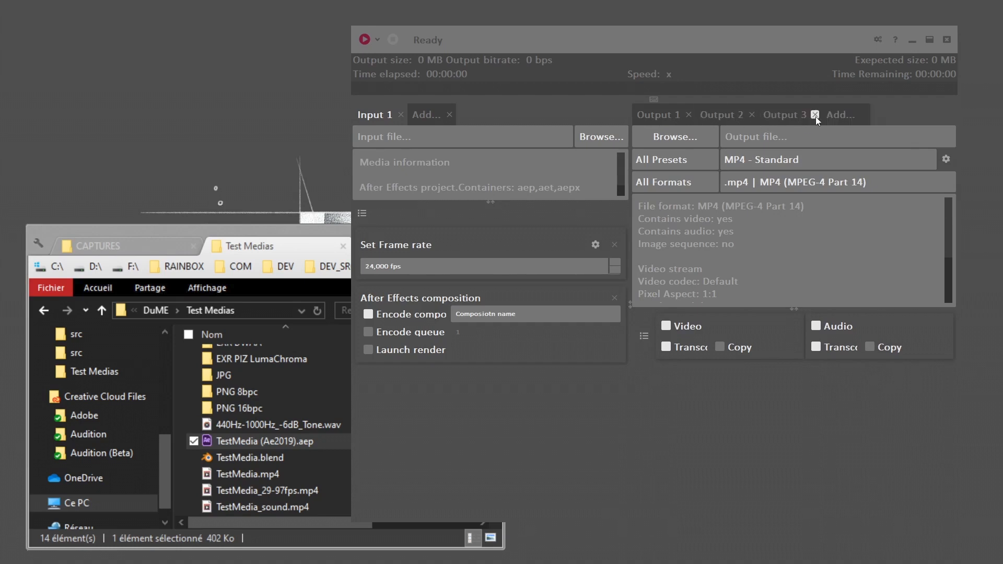
{"action": "left_click", "coordinate": [814, 114]}
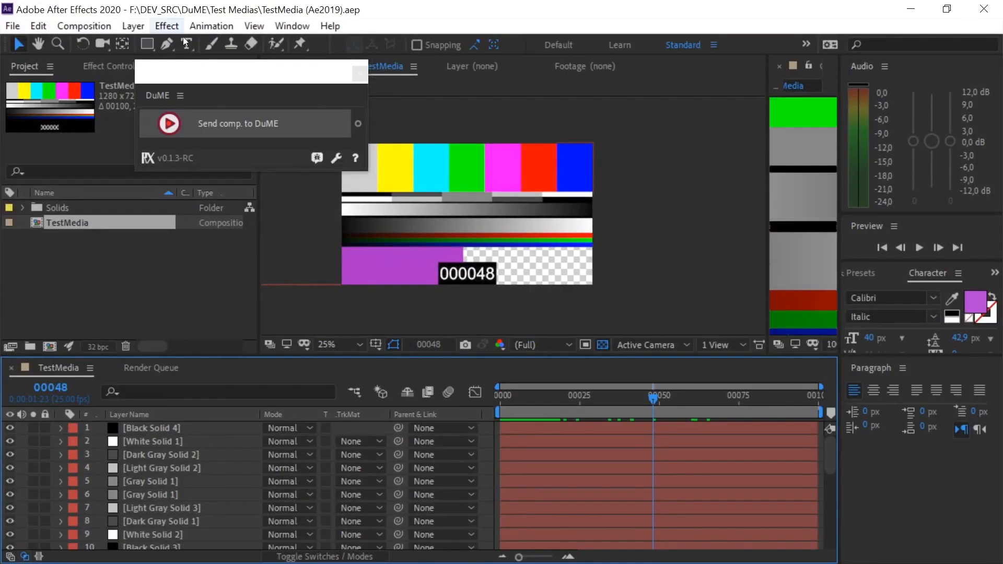
- Dock the DuME panel beside the Project panel and put TestMedia at frame 00015
{"action": "left_click_drag", "start_coordinate": [250, 71], "coordinate": [528, 164]}
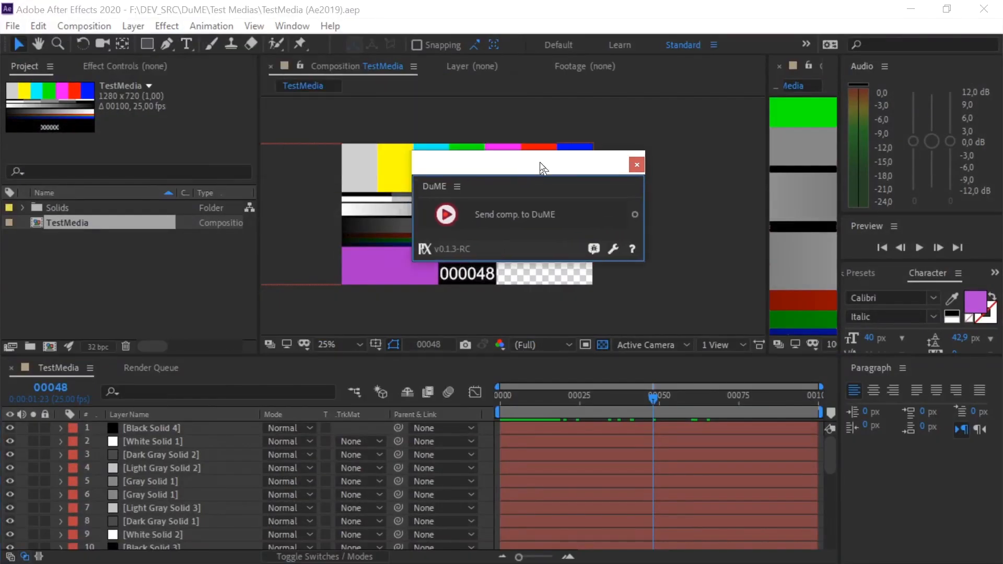
{"action": "left_click_drag", "start_coordinate": [544, 163], "coordinate": [474, 148]}
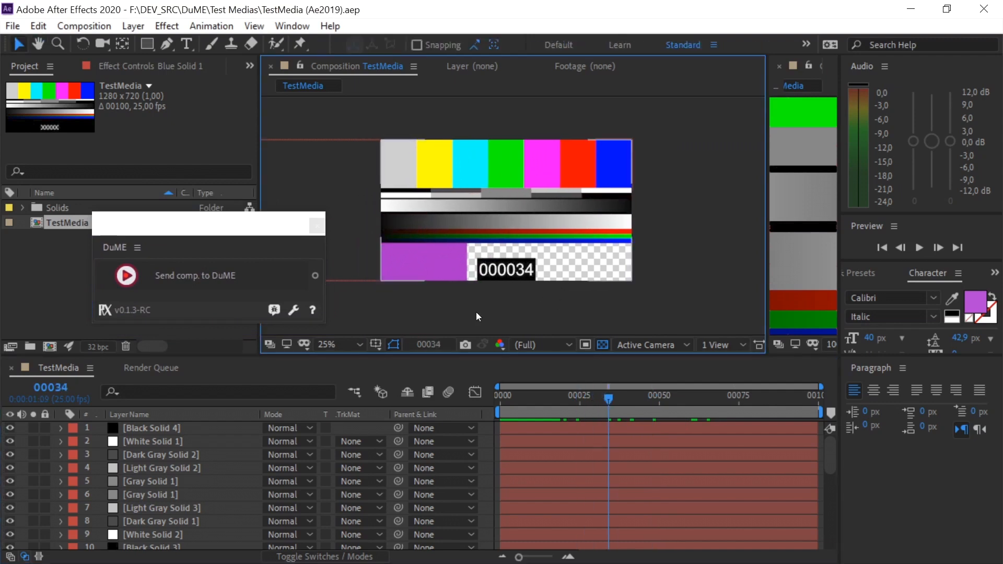
{"action": "scroll", "scroll_direction": "down", "scroll_amount": 3}
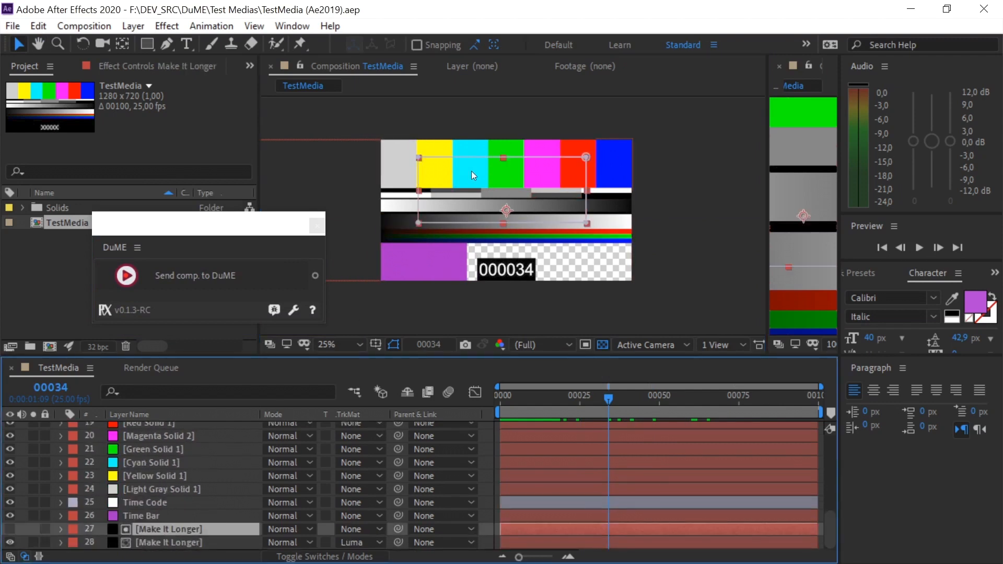
{"action": "mouse_move", "coordinate": [624, 272]}
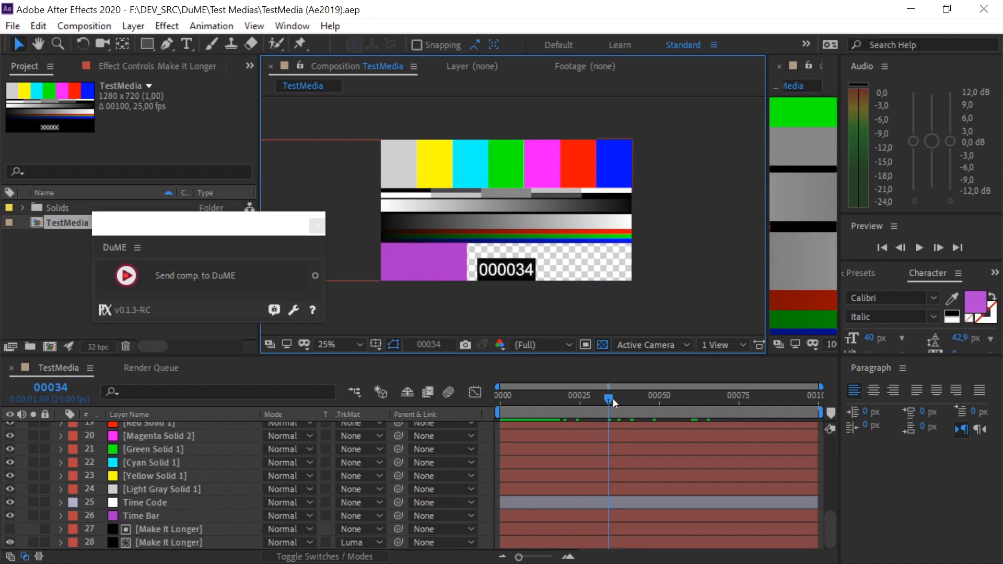
{"action": "left_click", "coordinate": [167, 529]}
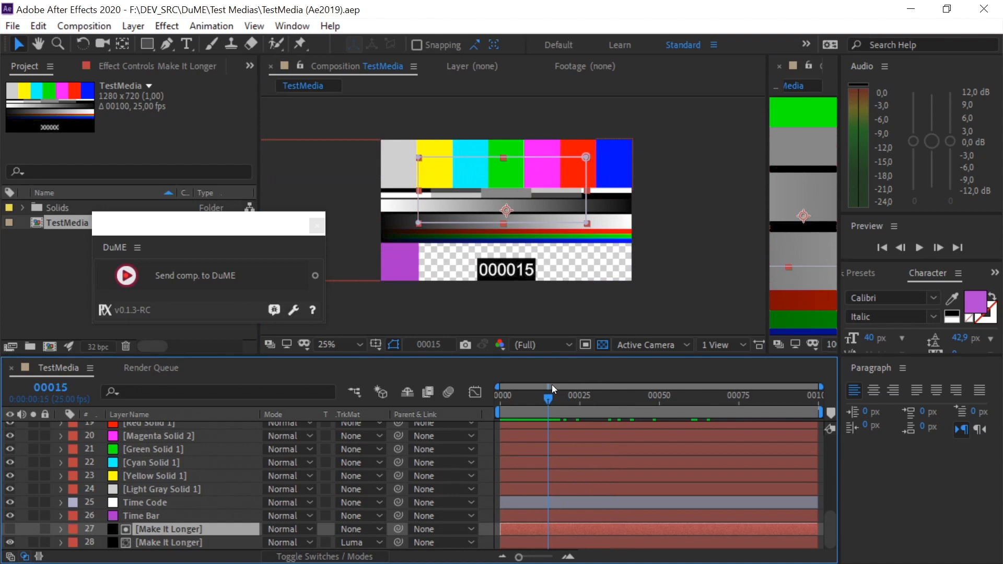
{"action": "mouse_move", "coordinate": [156, 219]}
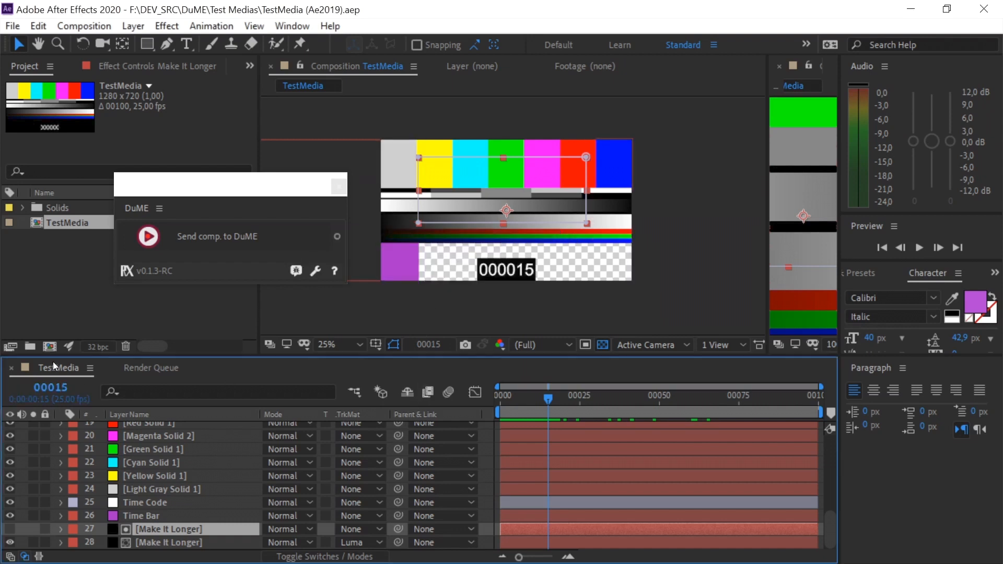
{"action": "mouse_move", "coordinate": [203, 240]}
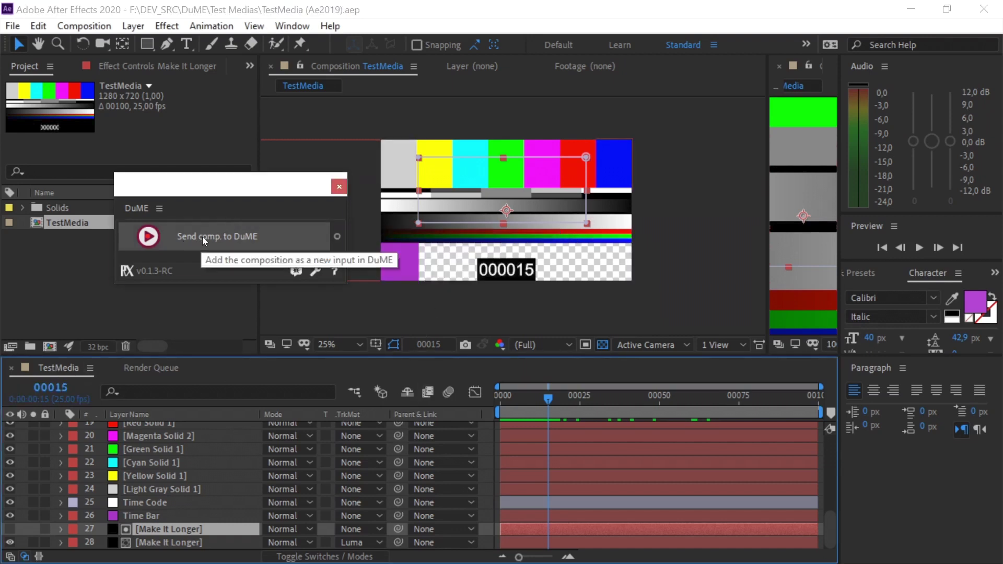
- Send the TestMedia composition to DuME, saving the After Effects project first
{"action": "left_click", "coordinate": [216, 236]}
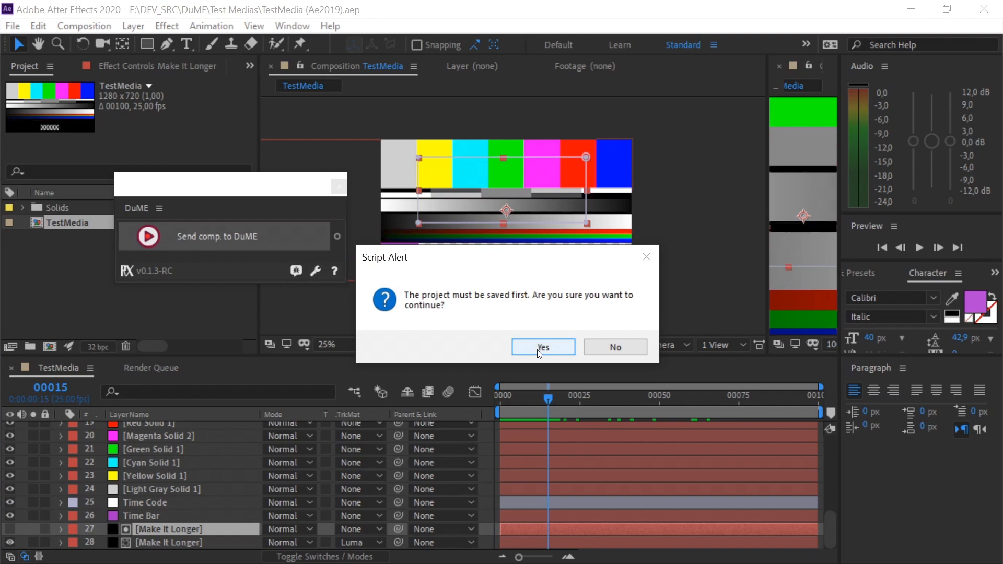
{"action": "left_click", "coordinate": [543, 347]}
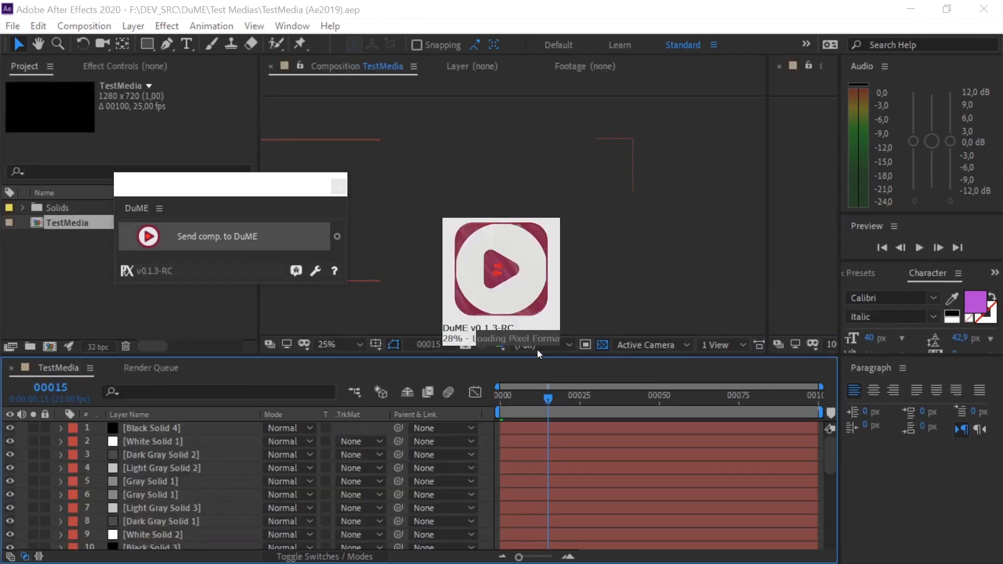
{"action": "left_click", "coordinate": [150, 236]}
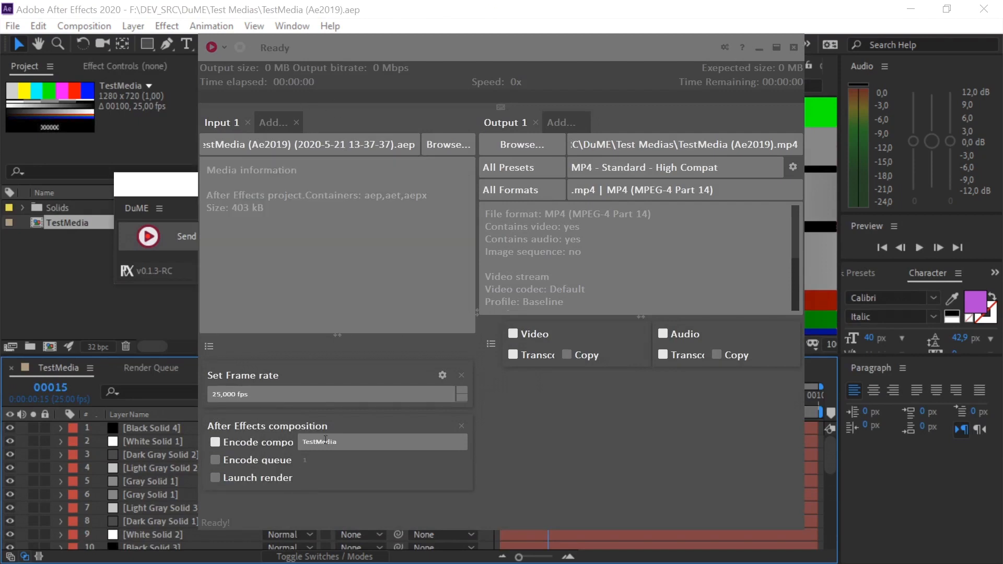
- Run the After Effects render and FFmpeg encode of TestMedia until DuME shows Ready
{"action": "left_click", "coordinate": [328, 442]}
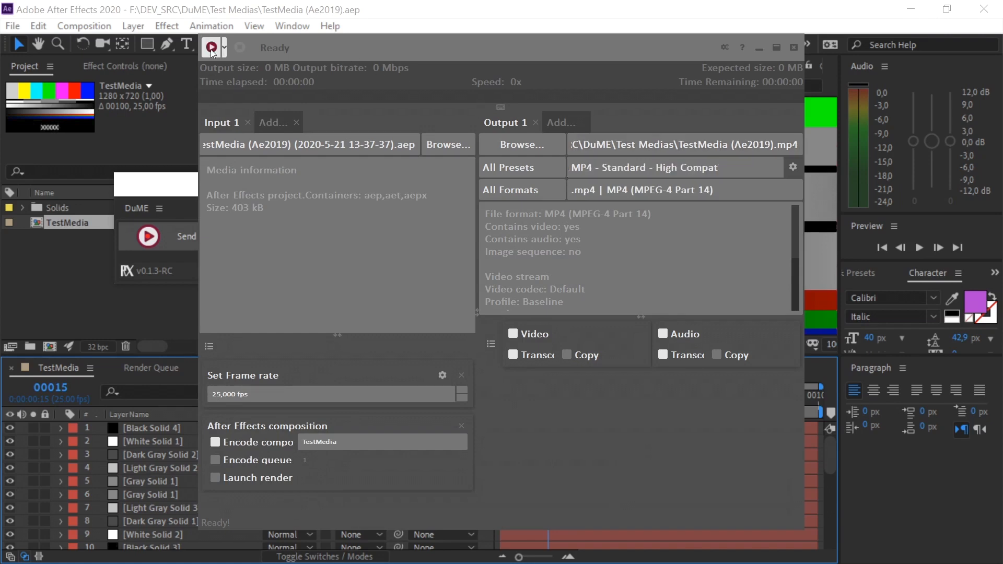
{"action": "left_click", "coordinate": [208, 48]}
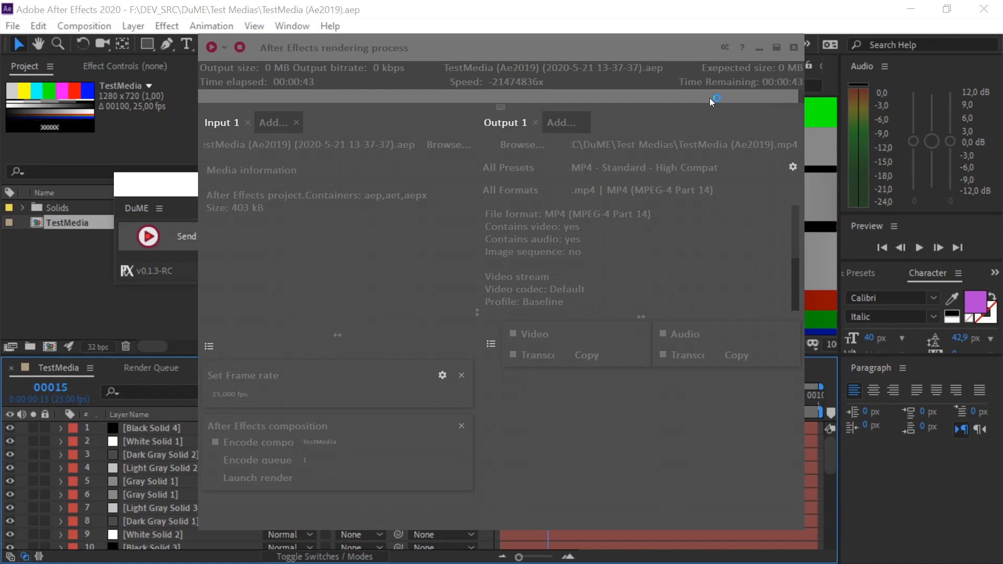
{"action": "left_click", "coordinate": [258, 478]}
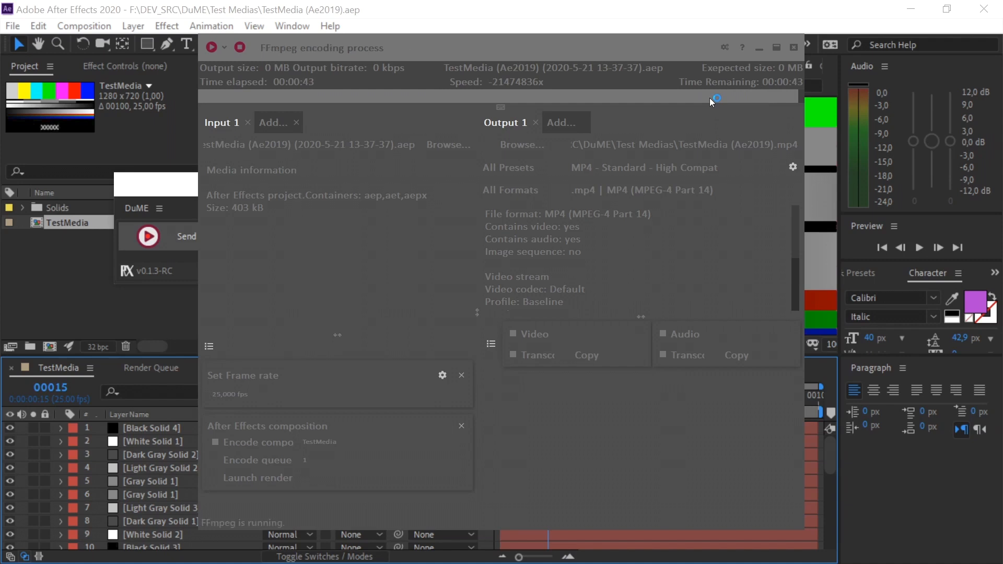
{"action": "left_click", "coordinate": [240, 47]}
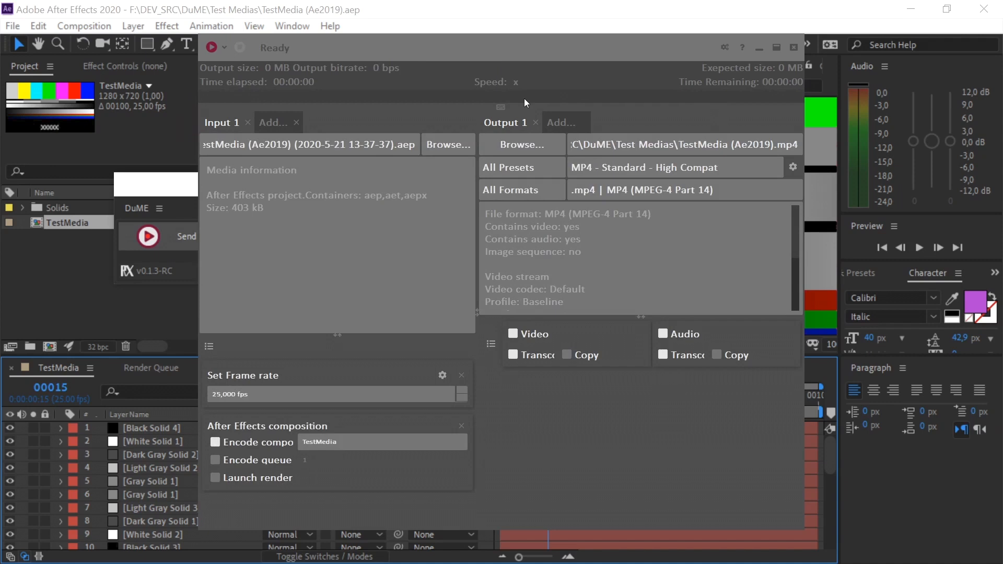
{"action": "mouse_move", "coordinate": [252, 421]}
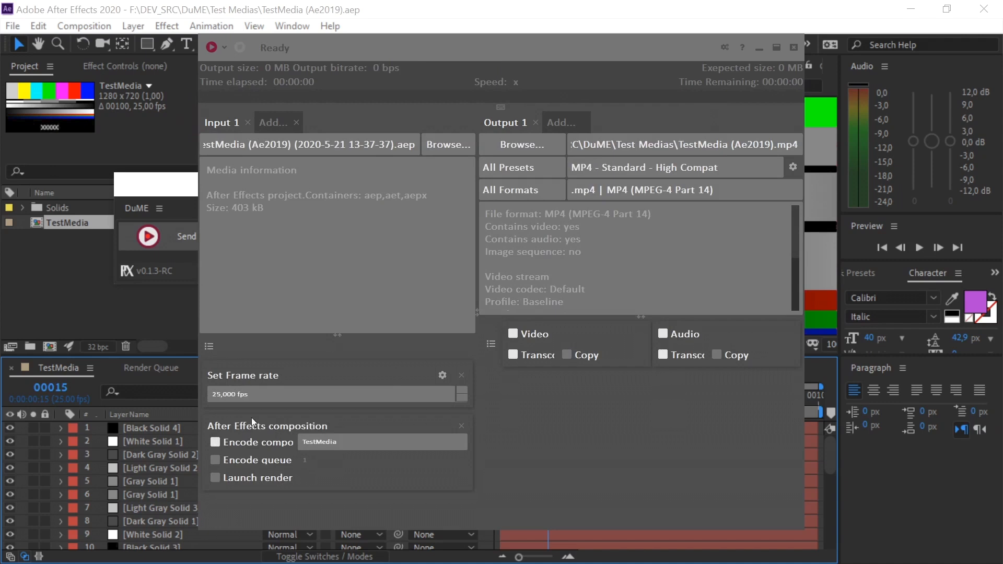
{"action": "mouse_move", "coordinate": [3, 72]}
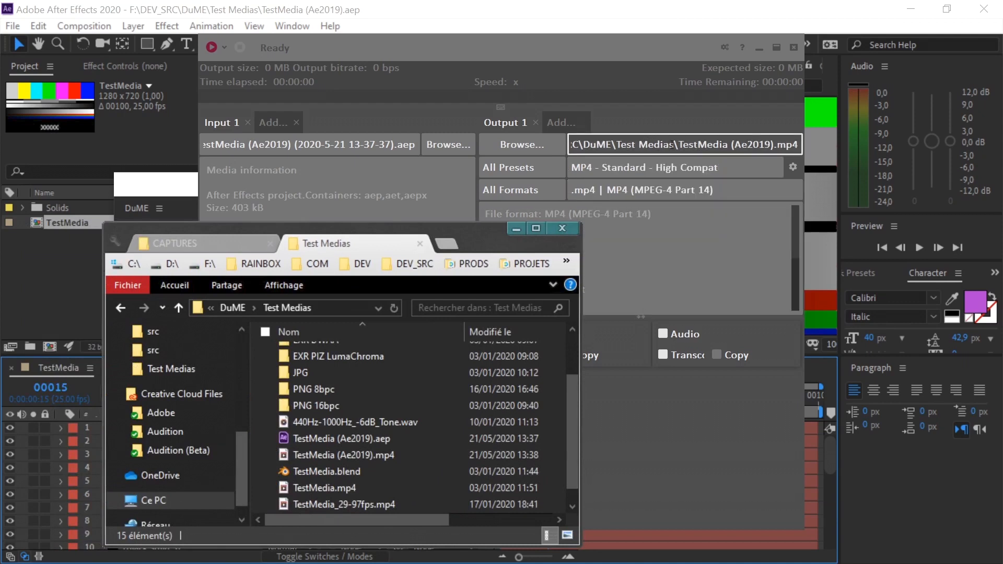
{"action": "mouse_move", "coordinate": [330, 465]}
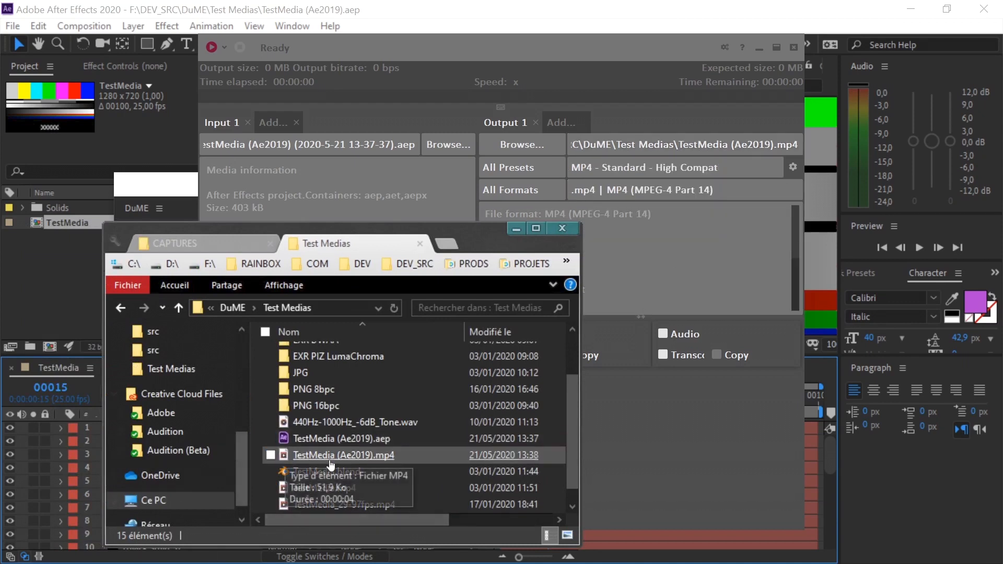
- Select TestMedia (Ae2019).mp4 in Test Medias to confirm the 4-second, ~52 KB file
{"action": "left_click", "coordinate": [343, 455]}
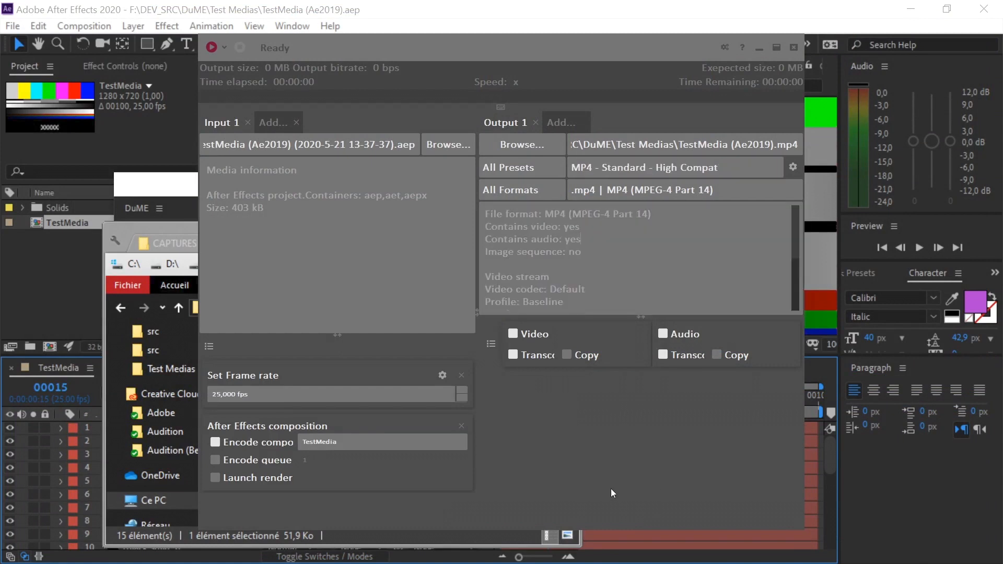
{"action": "mouse_move", "coordinate": [516, 443]}
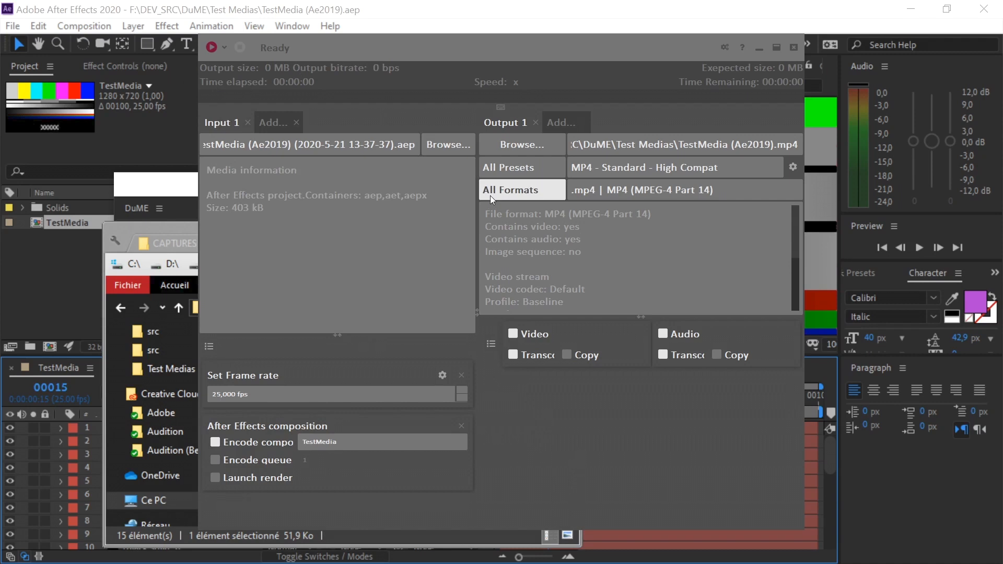
{"action": "mouse_move", "coordinate": [522, 188]}
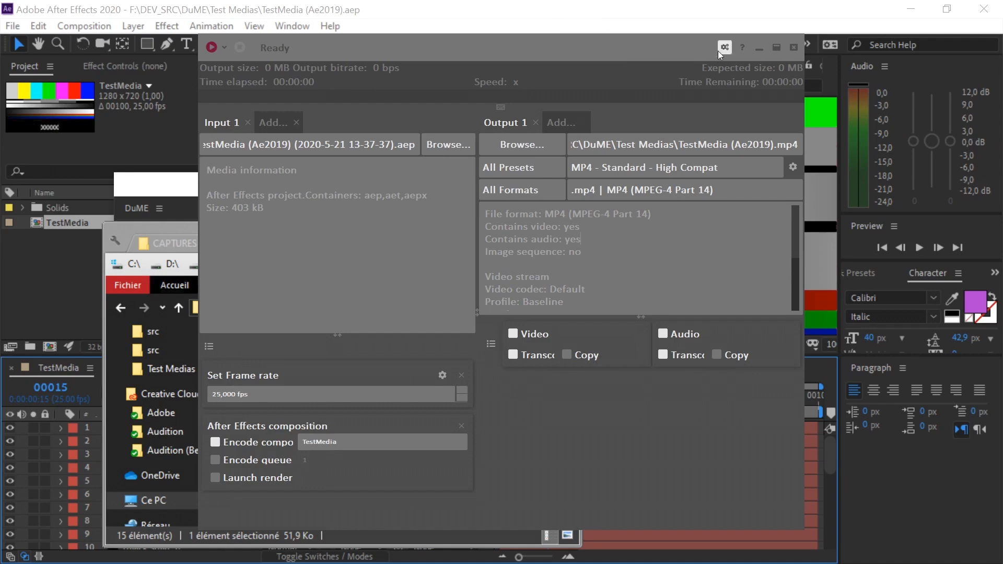
- Browse DuME's After Effects versions and keep 2020 (17.0.6x35) selected
{"action": "left_click", "coordinate": [724, 48]}
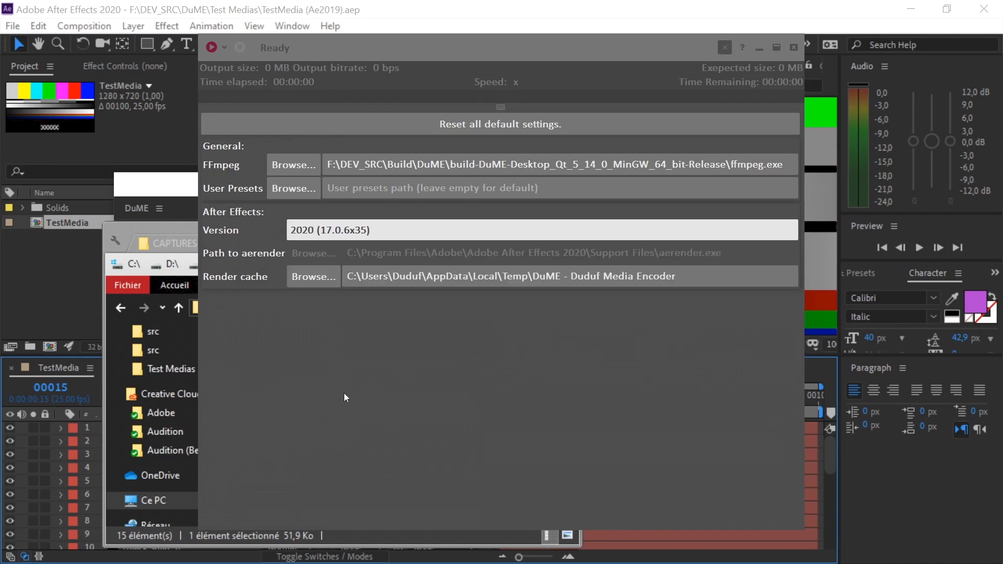
{"action": "mouse_move", "coordinate": [340, 247]}
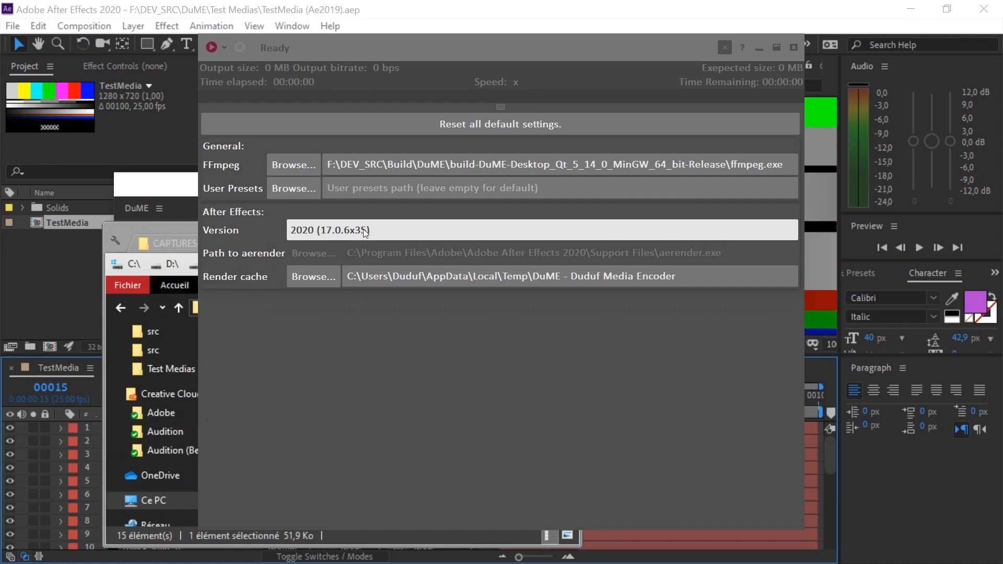
{"action": "left_click", "coordinate": [540, 230]}
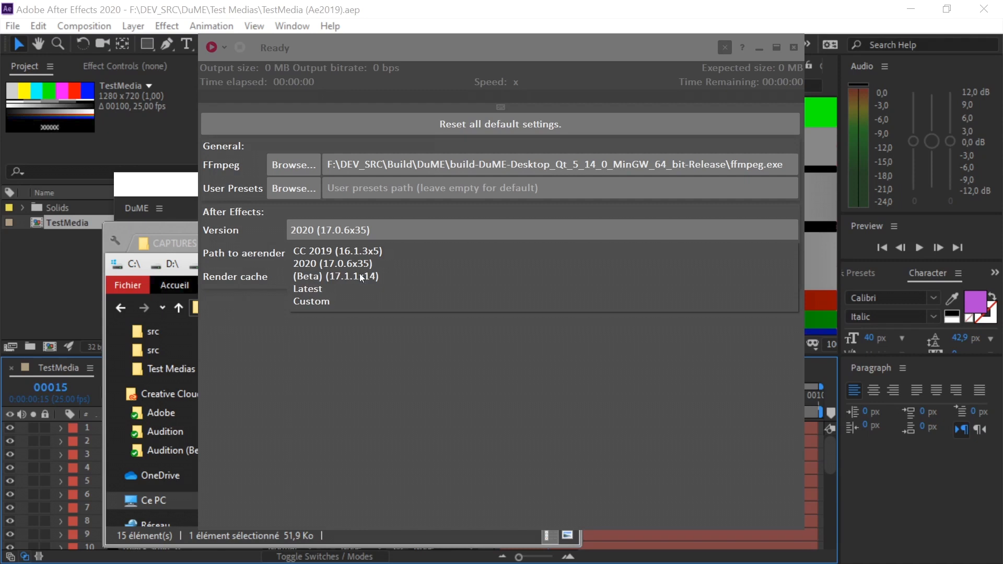
{"action": "mouse_move", "coordinate": [326, 276]}
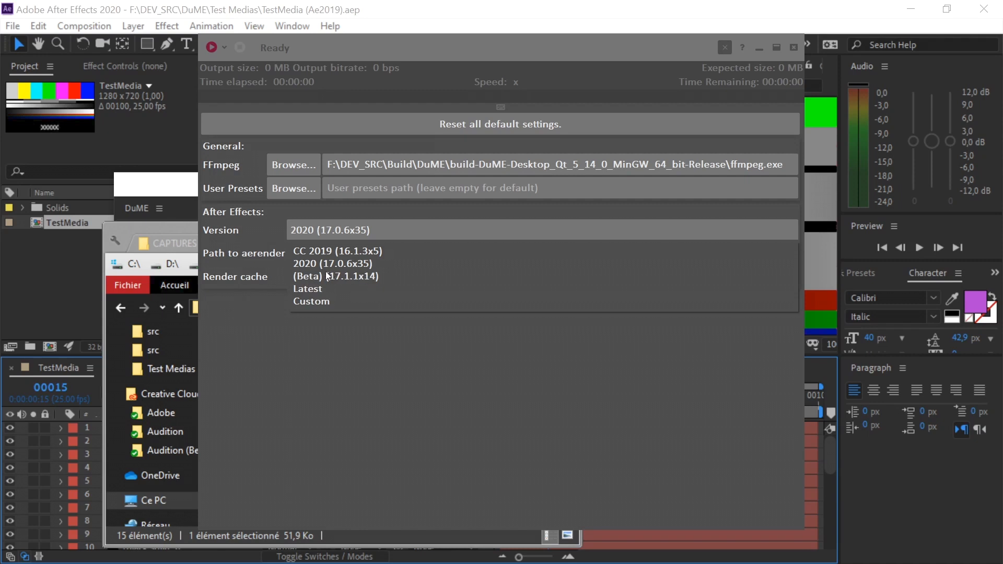
{"action": "mouse_move", "coordinate": [331, 272]}
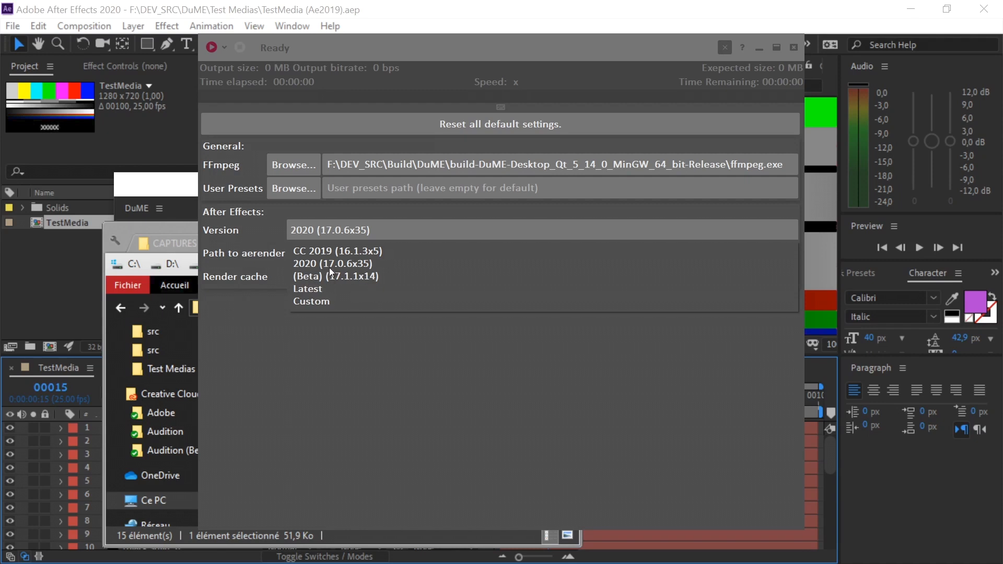
{"action": "left_click", "coordinate": [329, 264]}
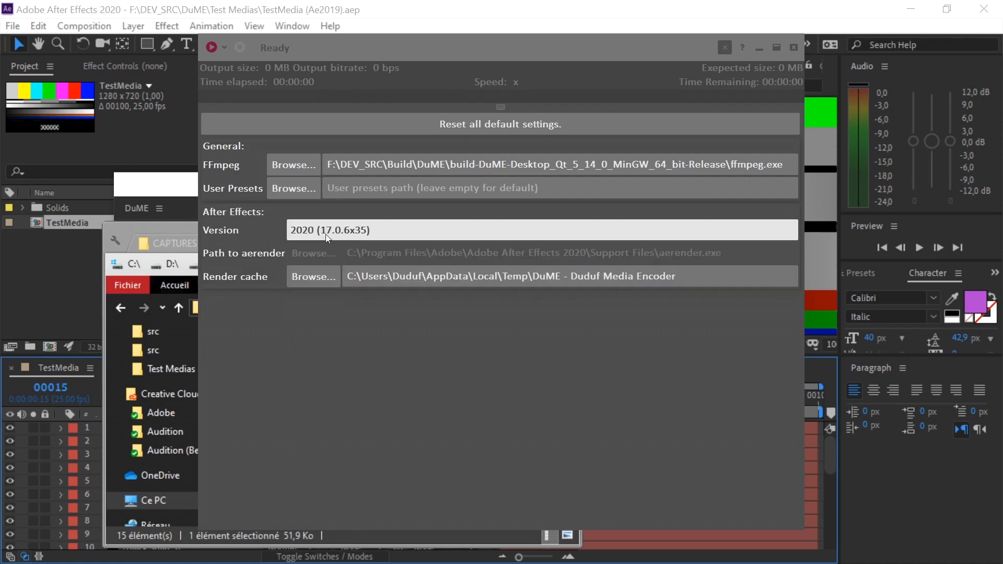